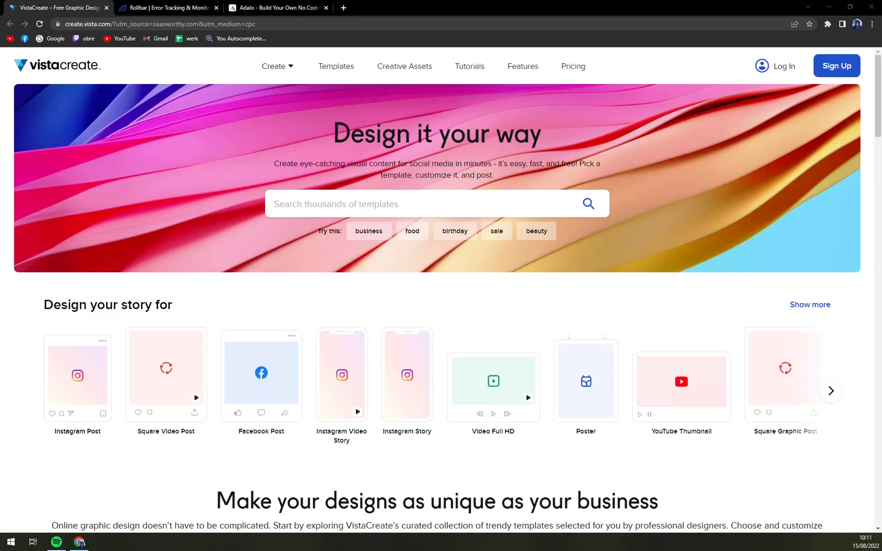
mouse_move(79, 252)
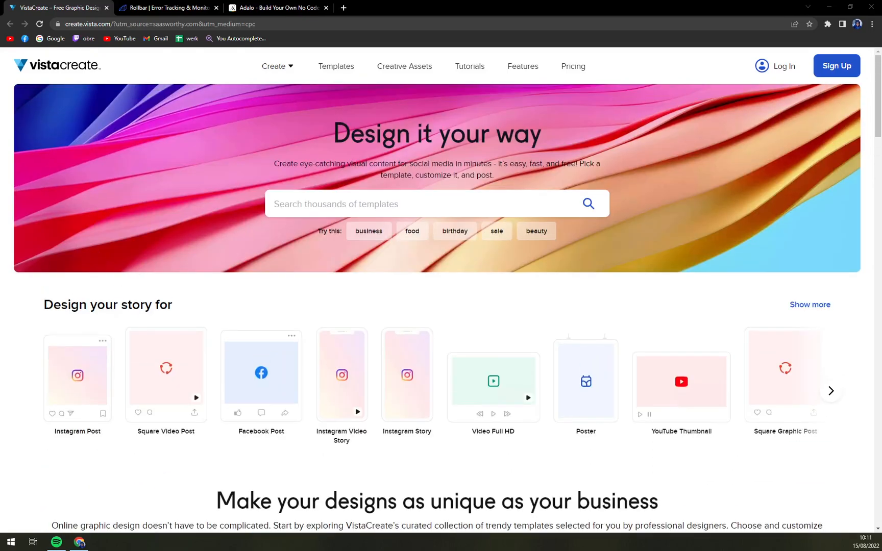
mouse_move(69, 375)
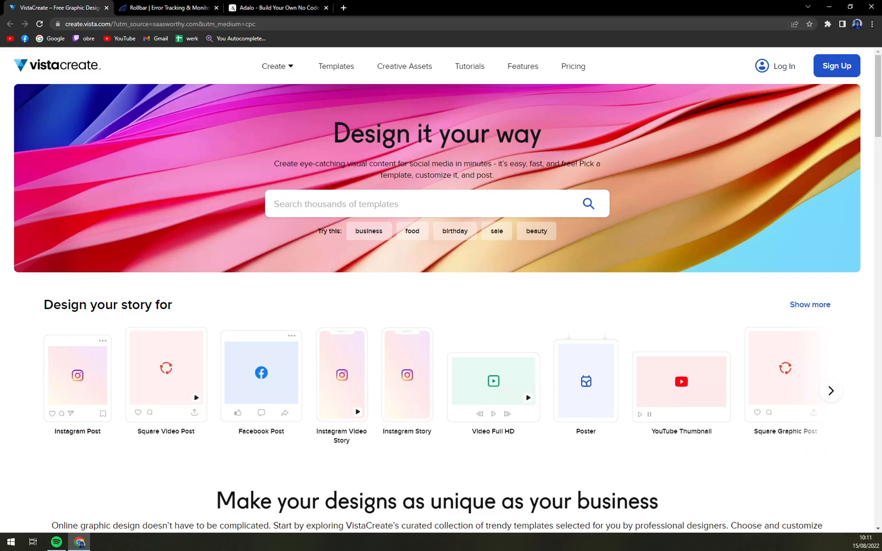
mouse_move(500, 82)
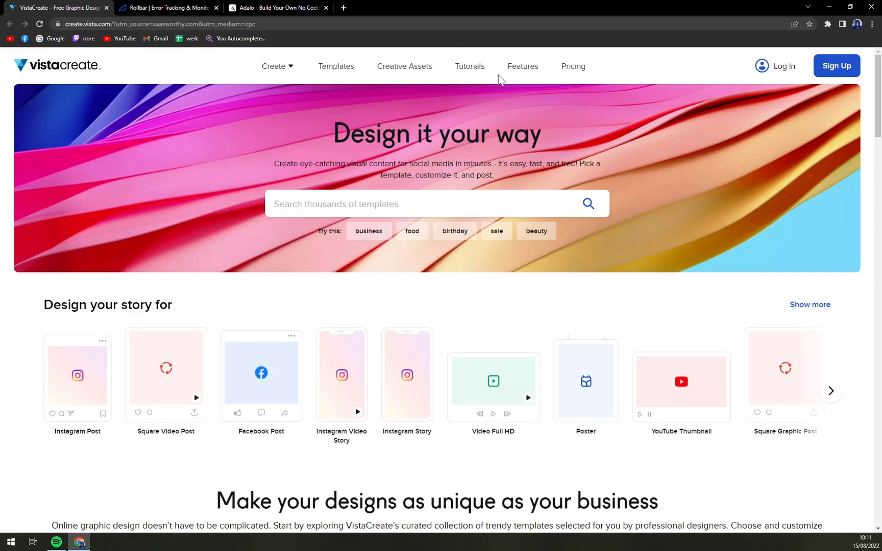
mouse_move(571, 69)
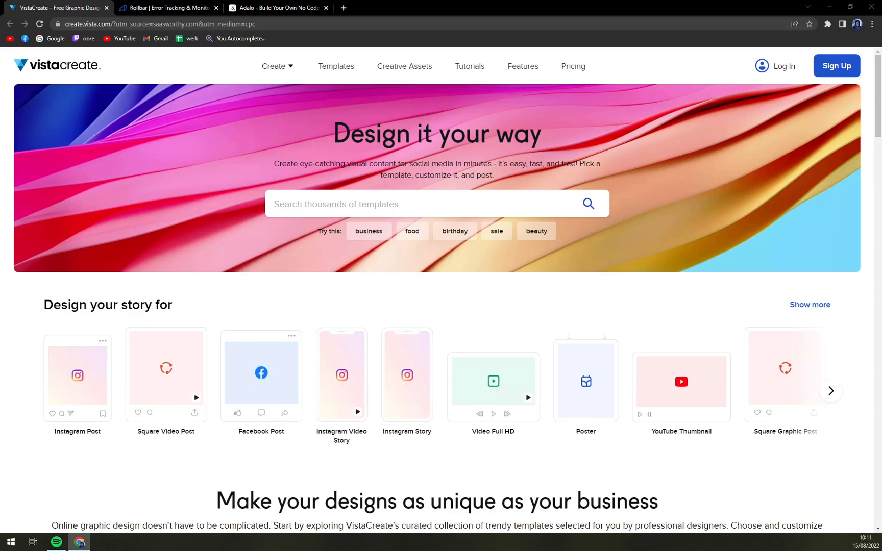
mouse_move(214, 169)
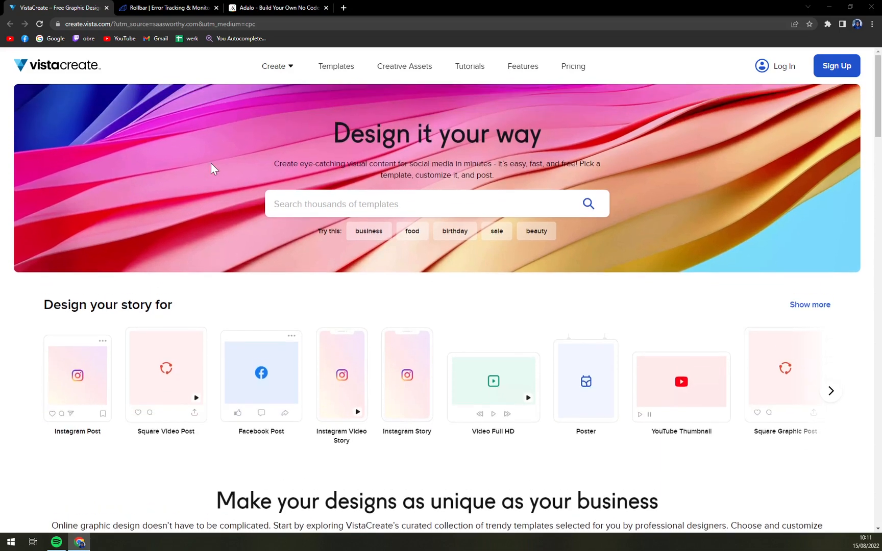
Scroll the homepage past Featured templates to the Instagram Post and Poster A2 rows
scroll("down", 3)
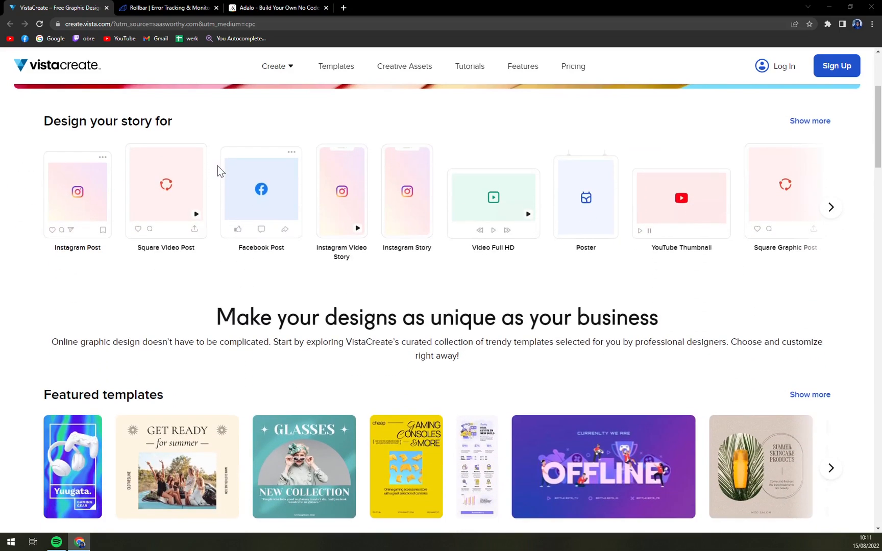
scroll("down", 3)
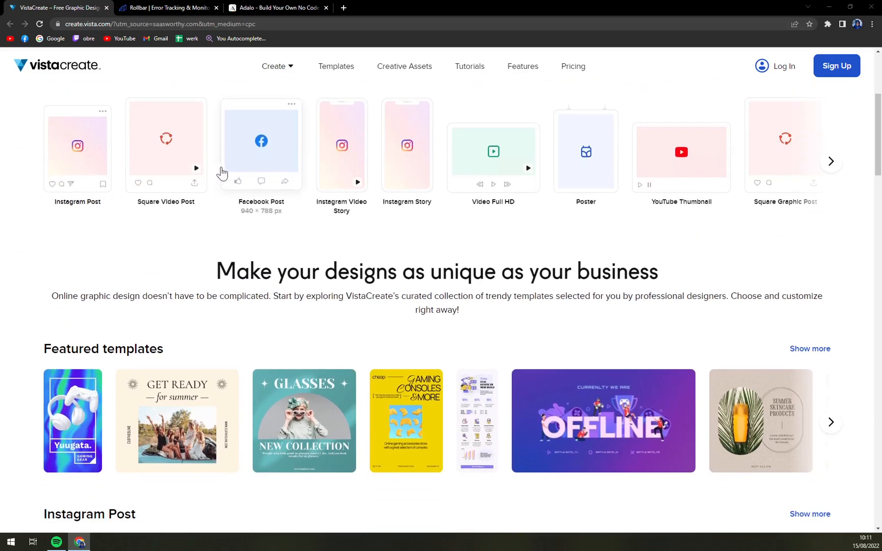
scroll("up", 3)
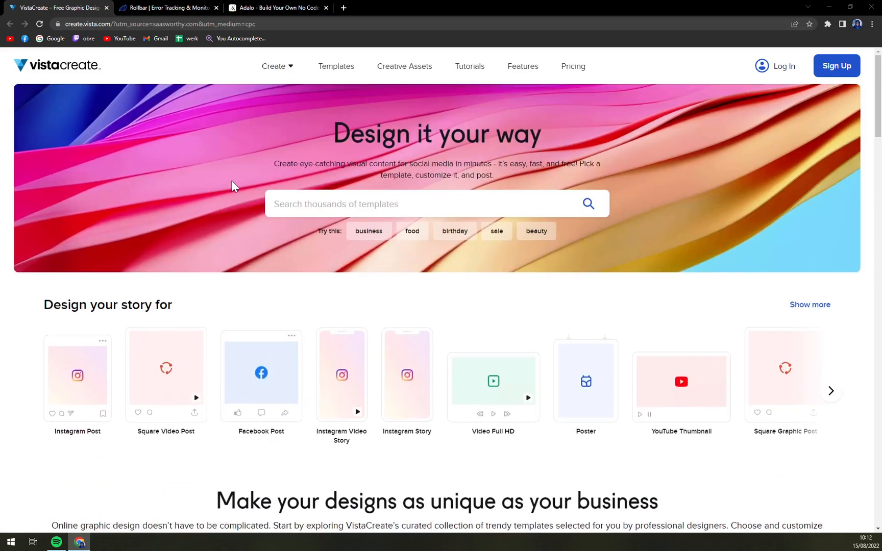
mouse_move(230, 195)
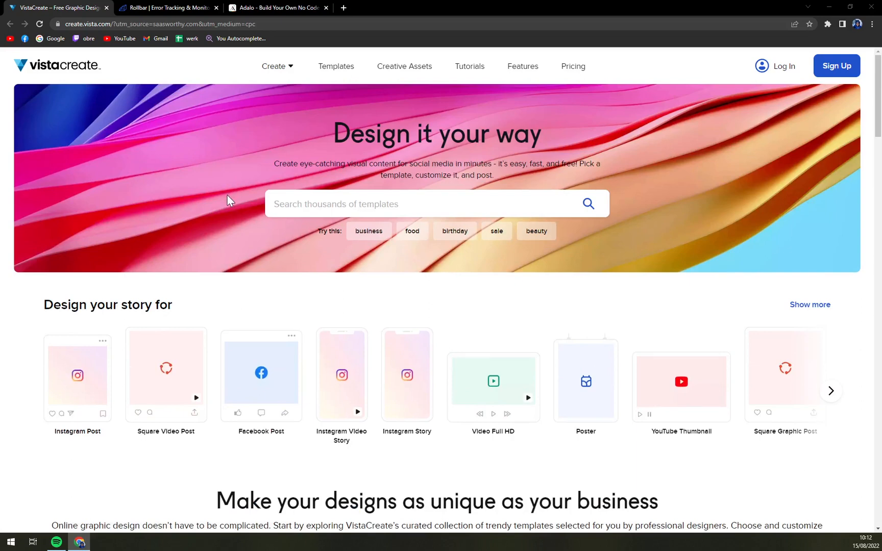
mouse_move(251, 219)
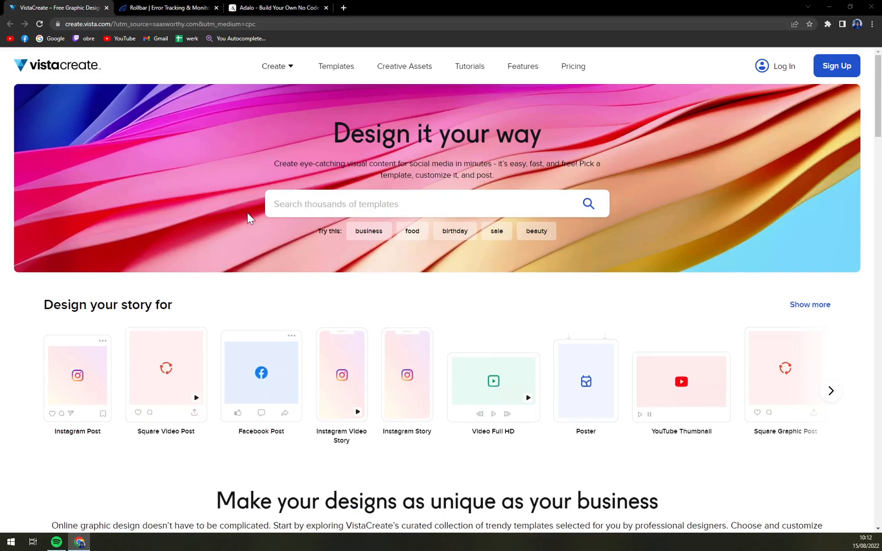
mouse_move(248, 230)
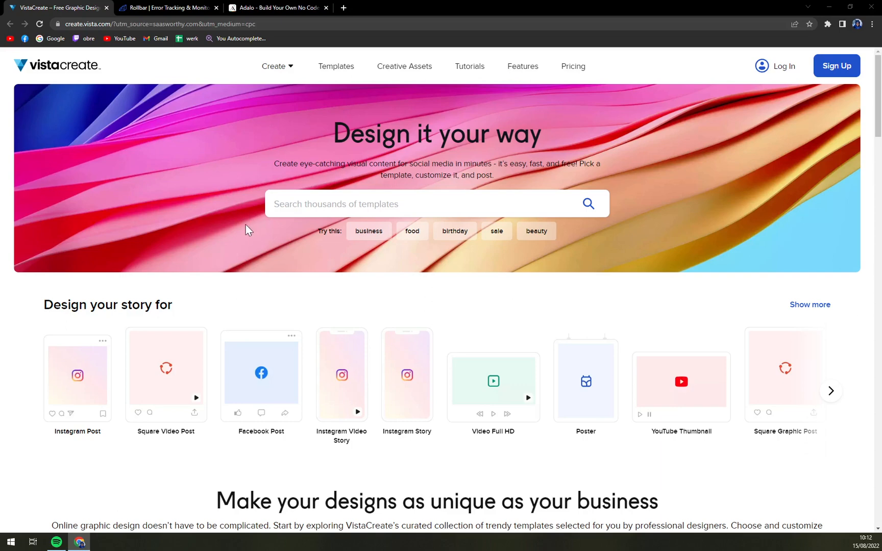
scroll("down", 3)
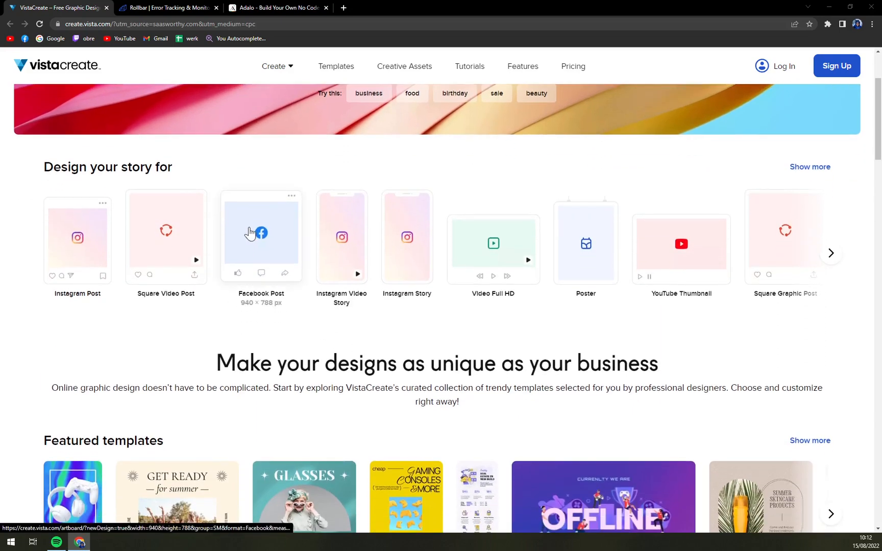
scroll("down", 3)
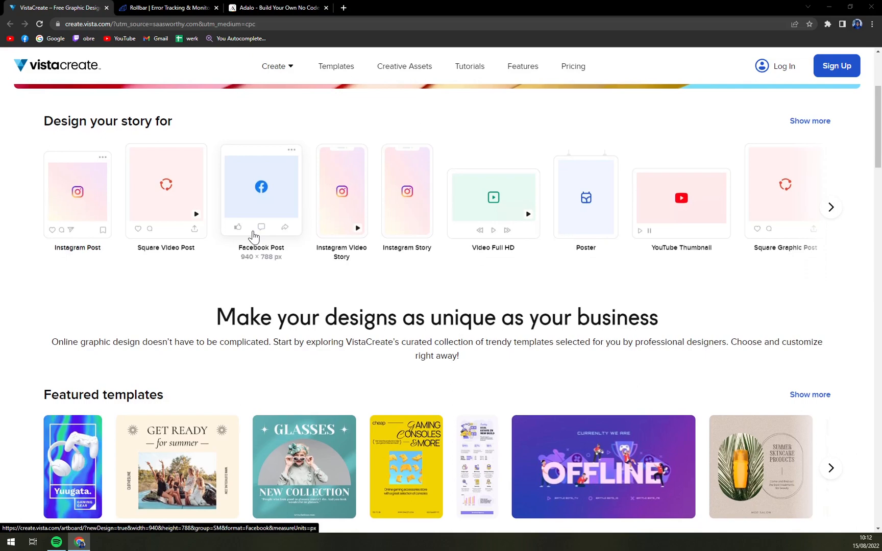
scroll("down", 3)
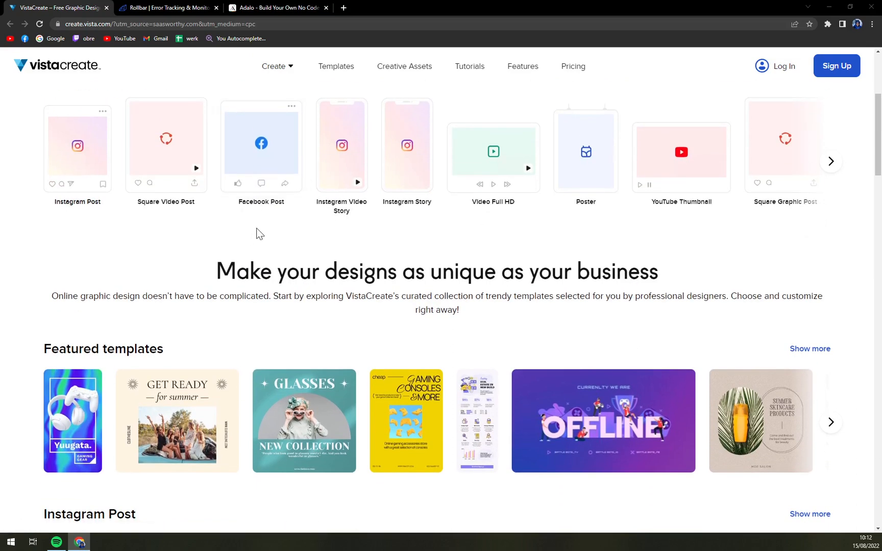
scroll("down", 3)
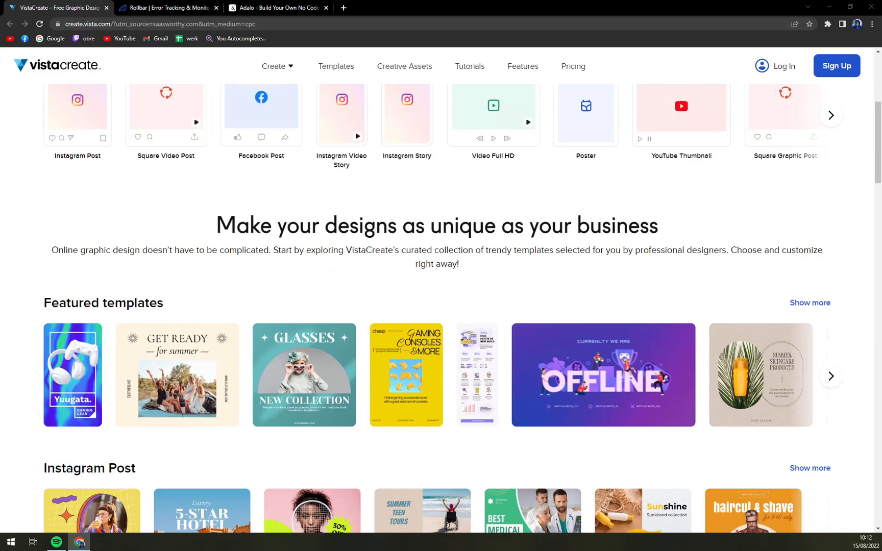
scroll("down", 3)
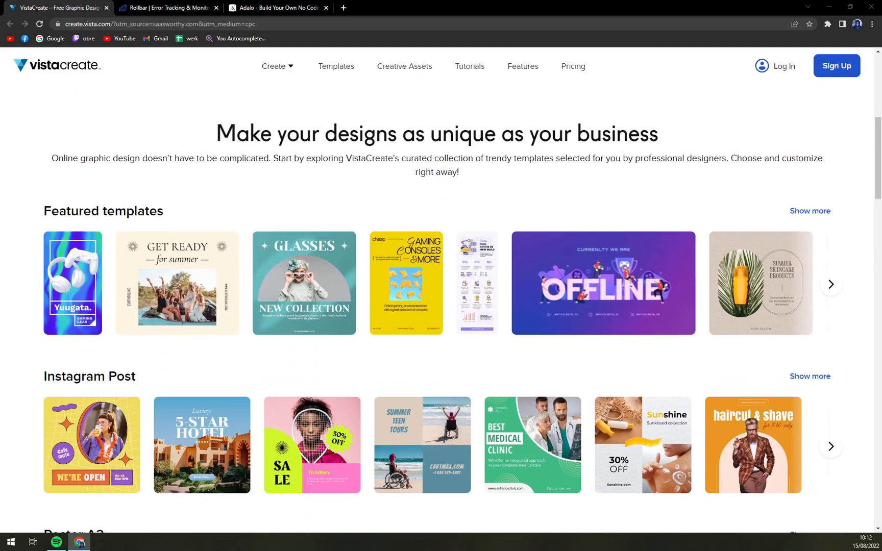
scroll("down", 3)
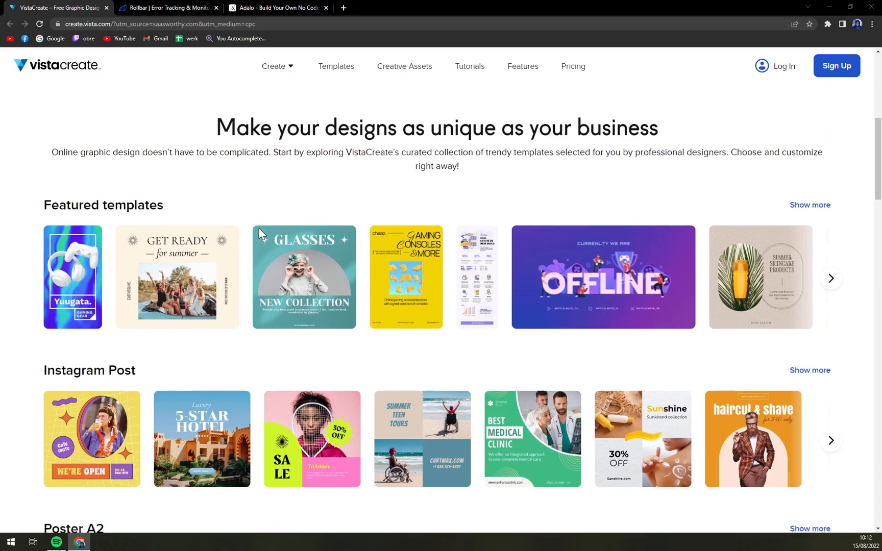
scroll("down", 3)
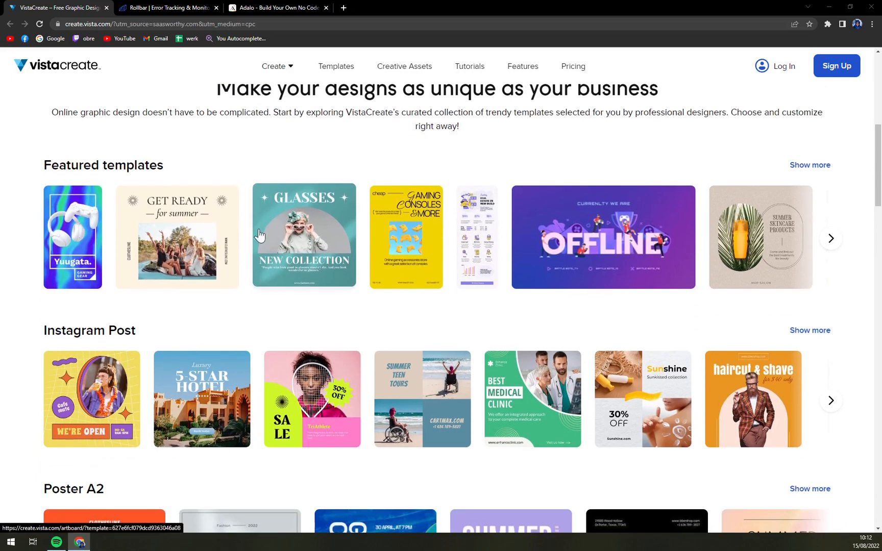
scroll("down", 3)
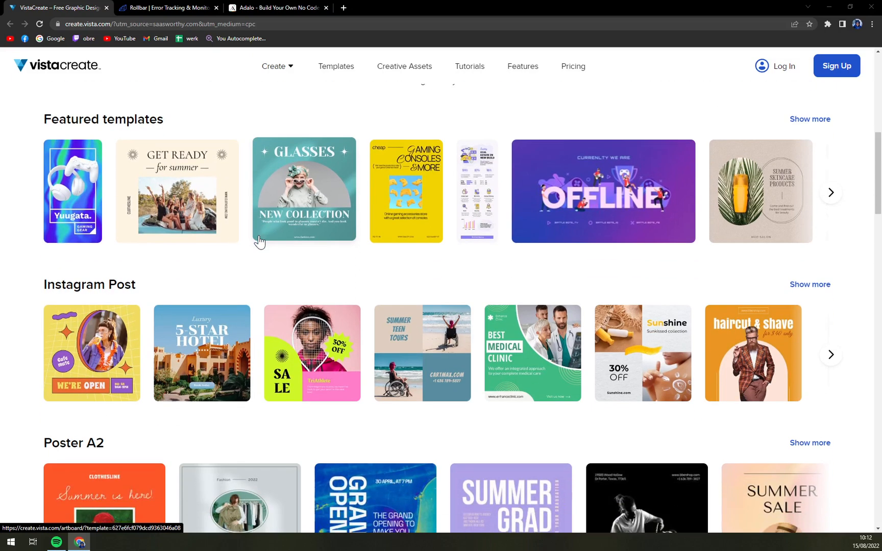
scroll("down", 3)
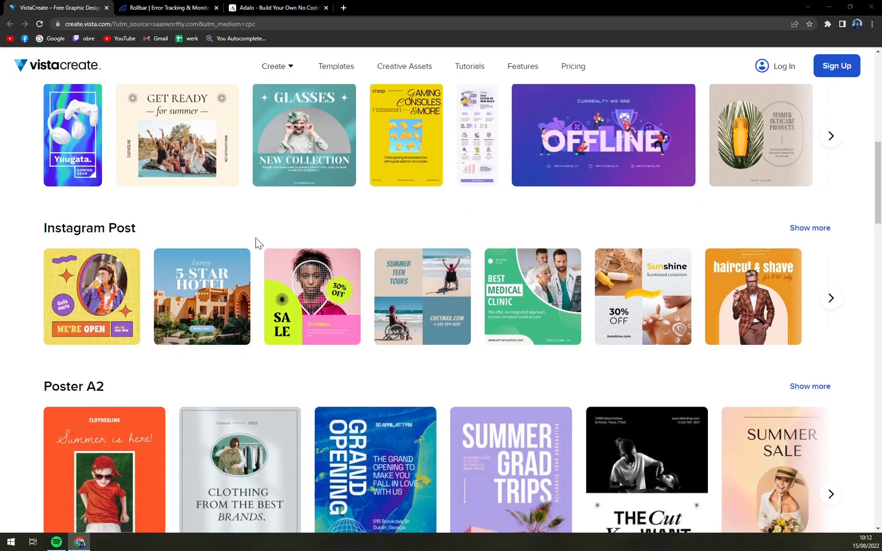
Scroll further through the Facebook Post, Instagram Story and Pinterest Graphic template rows
scroll("down", 3)
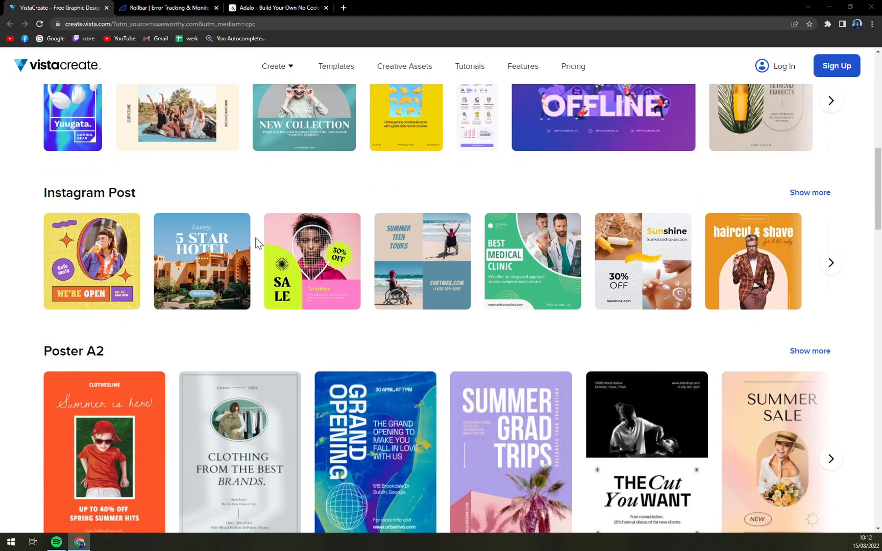
scroll("down", 3)
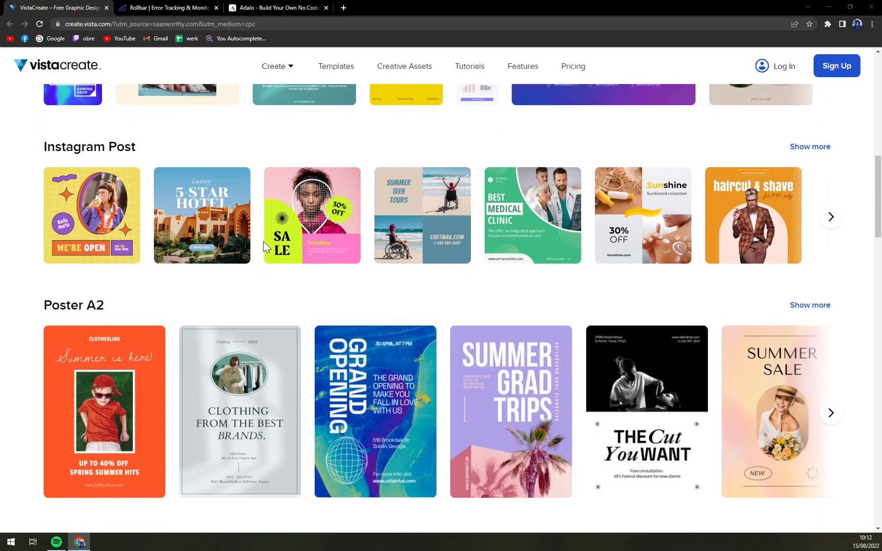
scroll("down", 3)
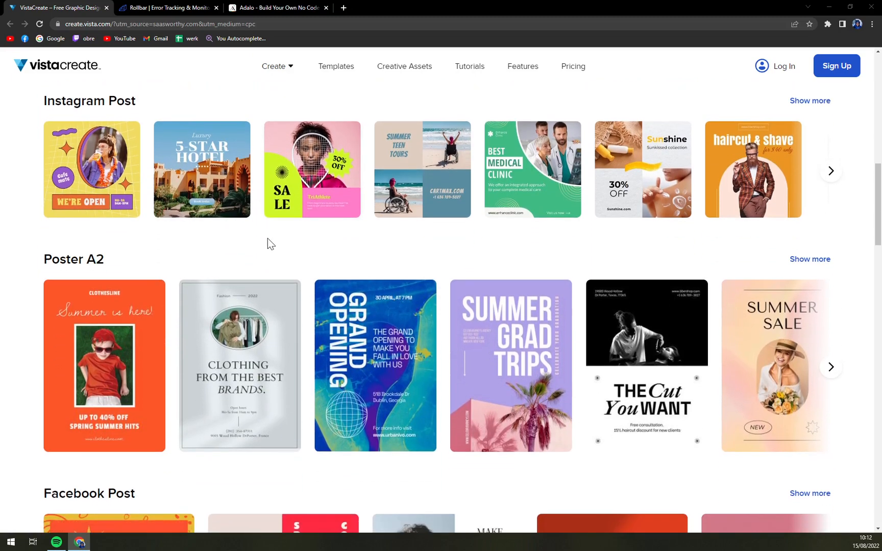
scroll("down", 3)
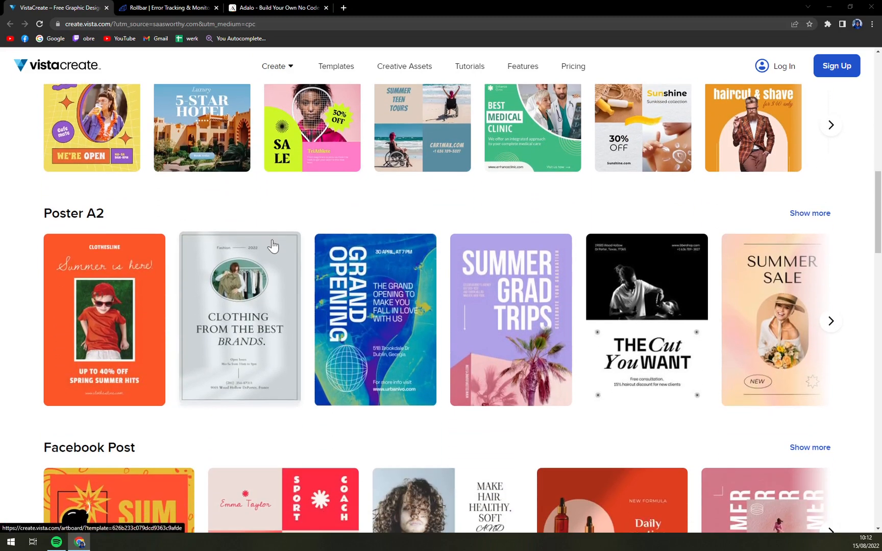
scroll("down", 3)
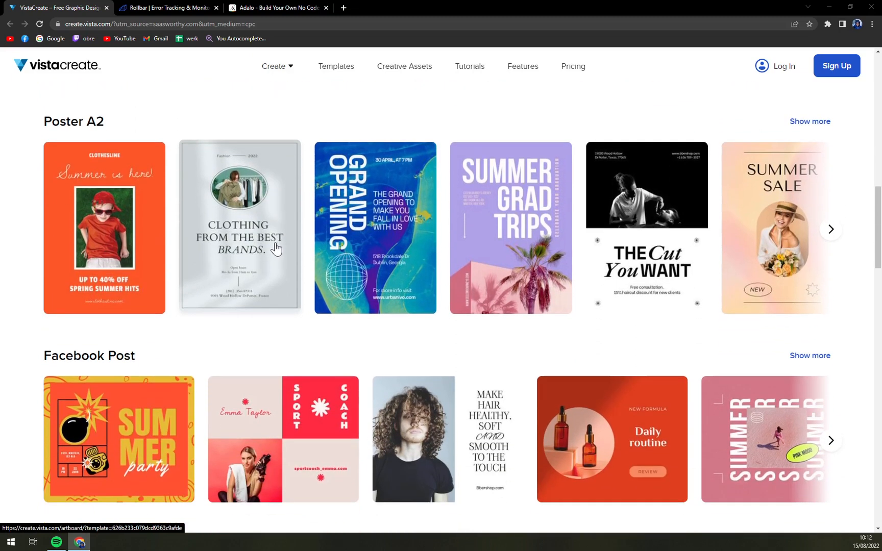
scroll("down", 3)
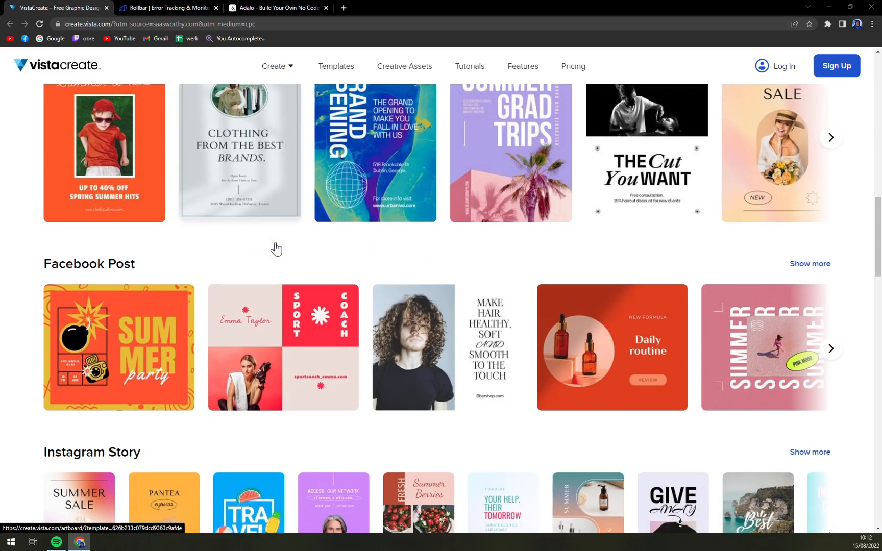
mouse_move(282, 249)
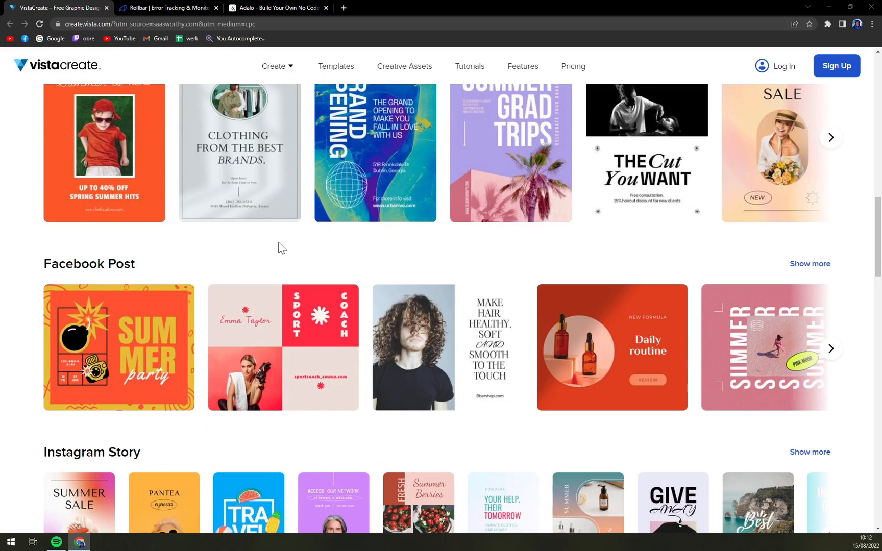
mouse_move(285, 244)
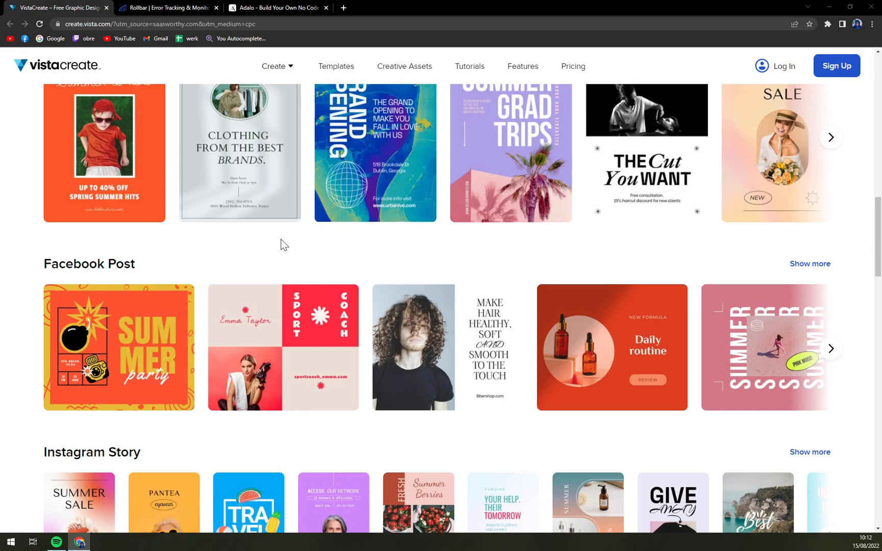
scroll("down", 3)
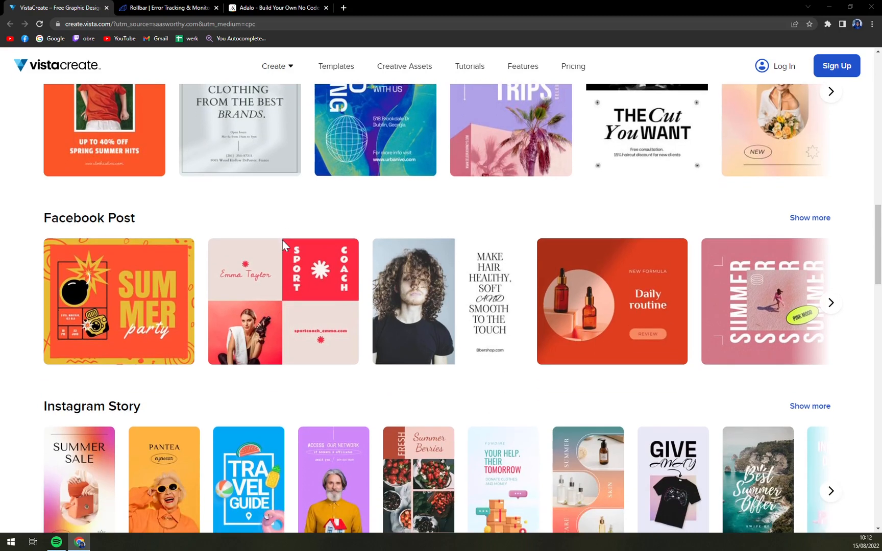
scroll("down", 3)
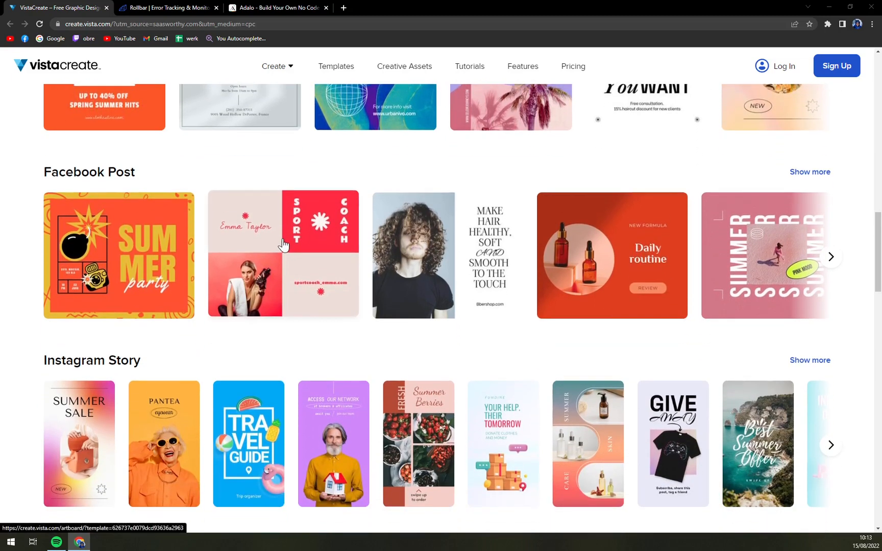
scroll("down", 3)
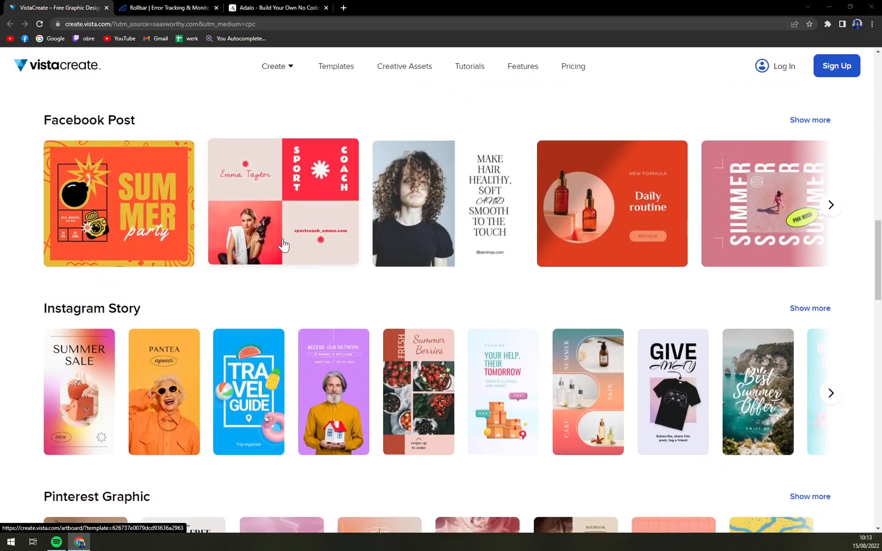
scroll("down", 3)
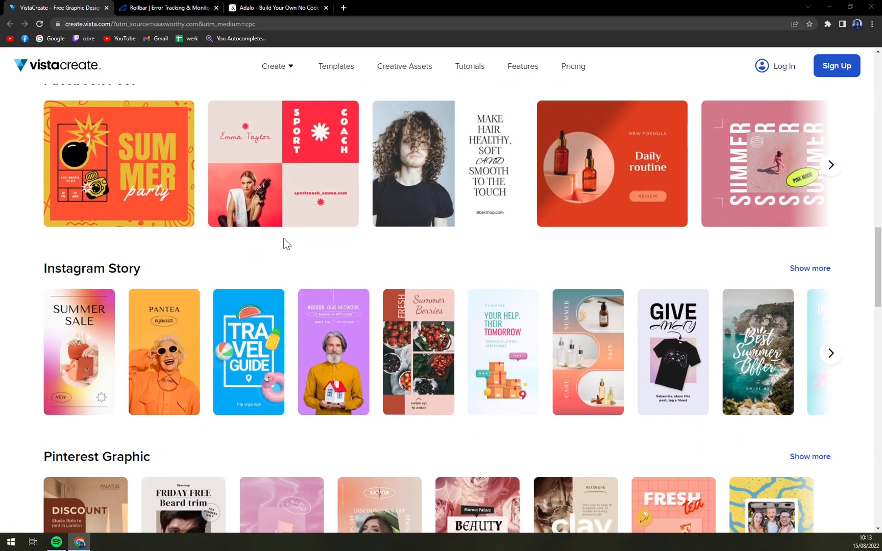
Scroll down through the Logo templates row and the tools-and-features section
scroll("down", 3)
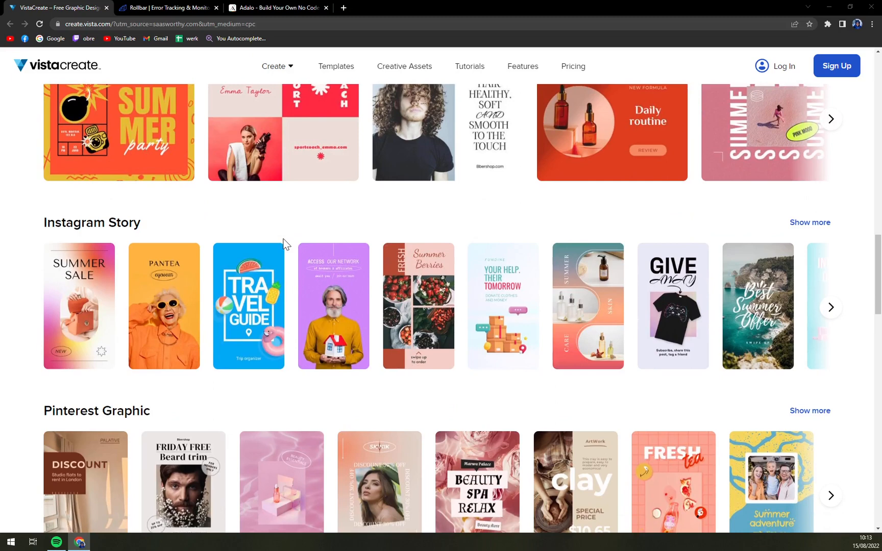
mouse_move(288, 246)
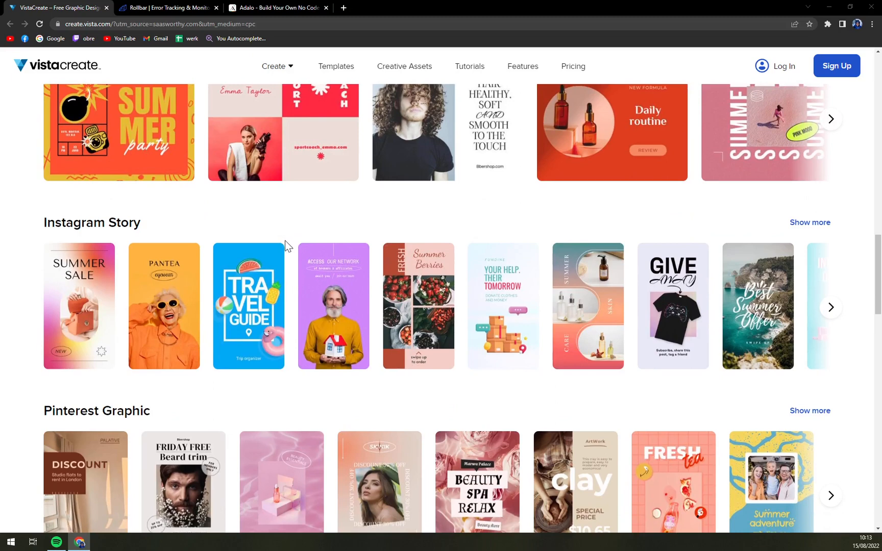
scroll("down", 3)
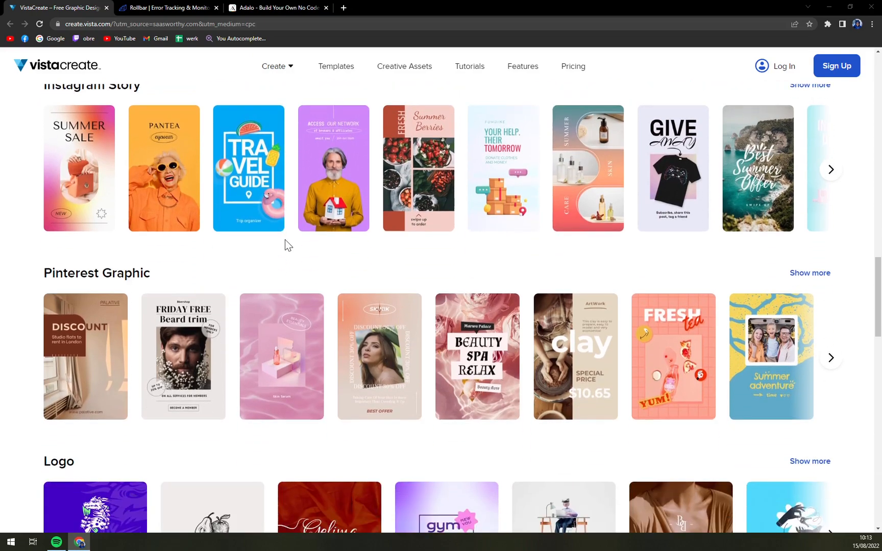
scroll("down", 3)
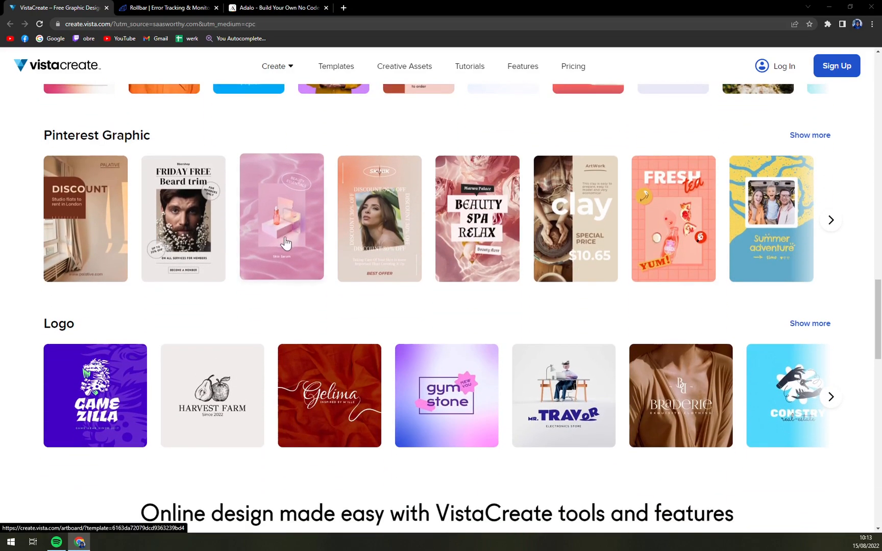
scroll("down", 3)
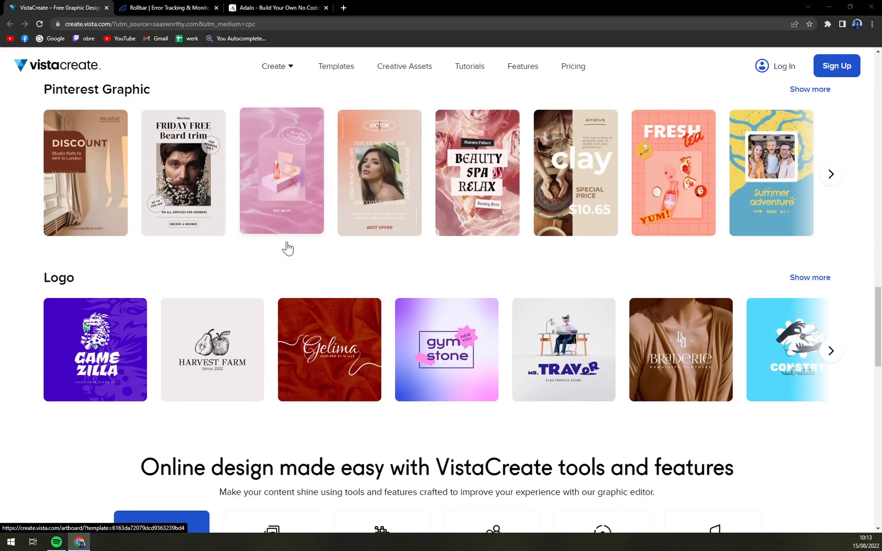
scroll("down", 3)
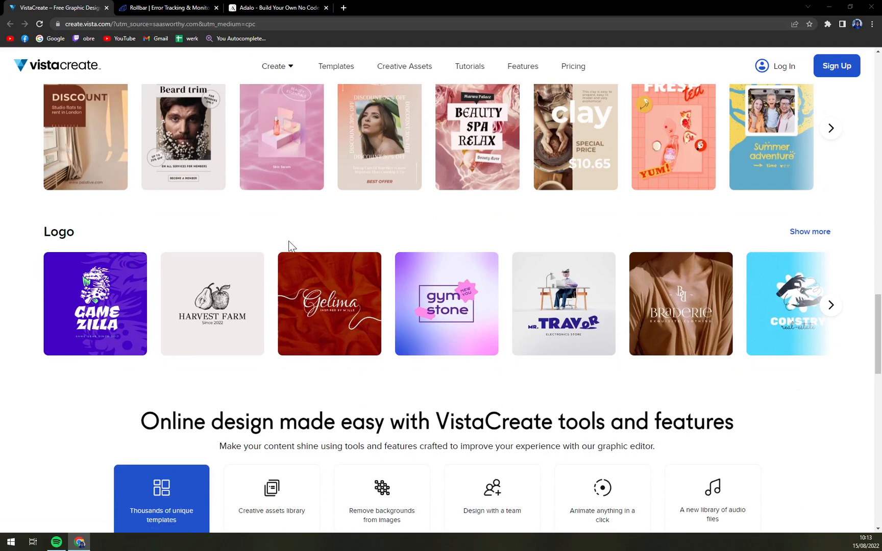
scroll("down", 3)
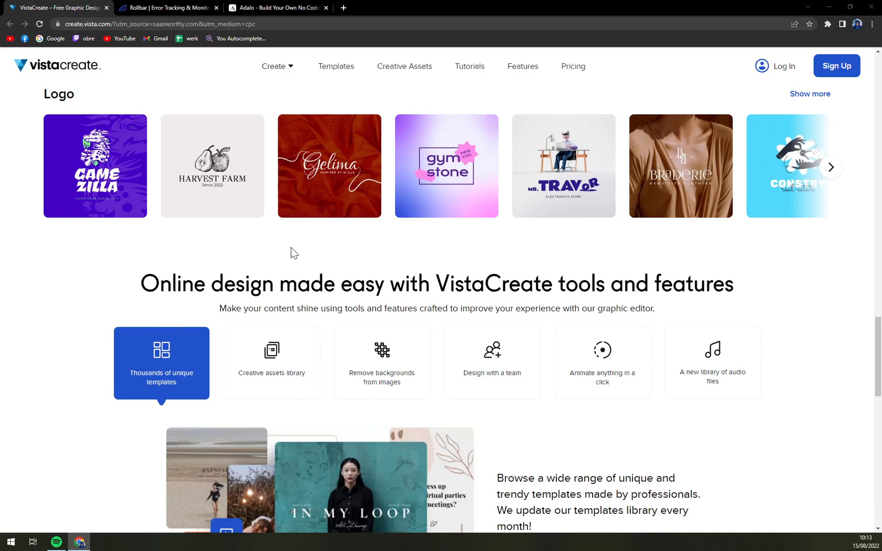
mouse_move(298, 249)
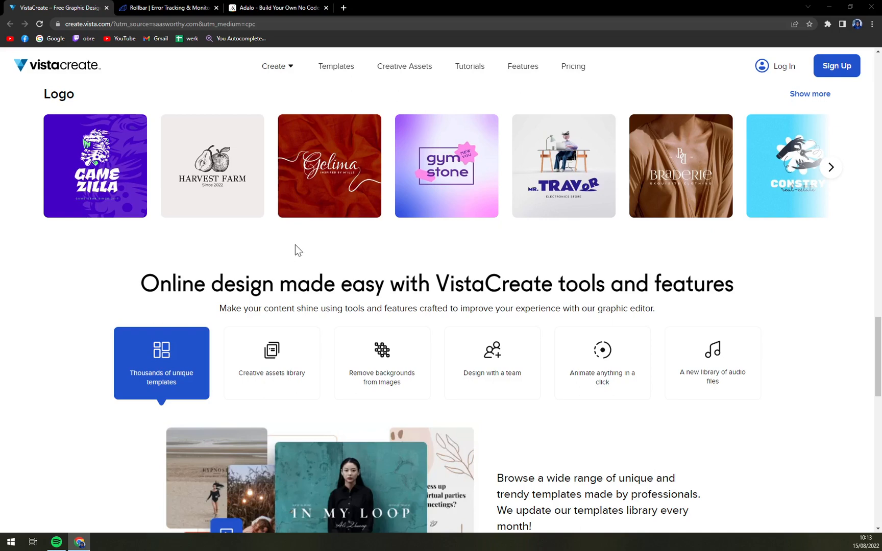
mouse_move(301, 247)
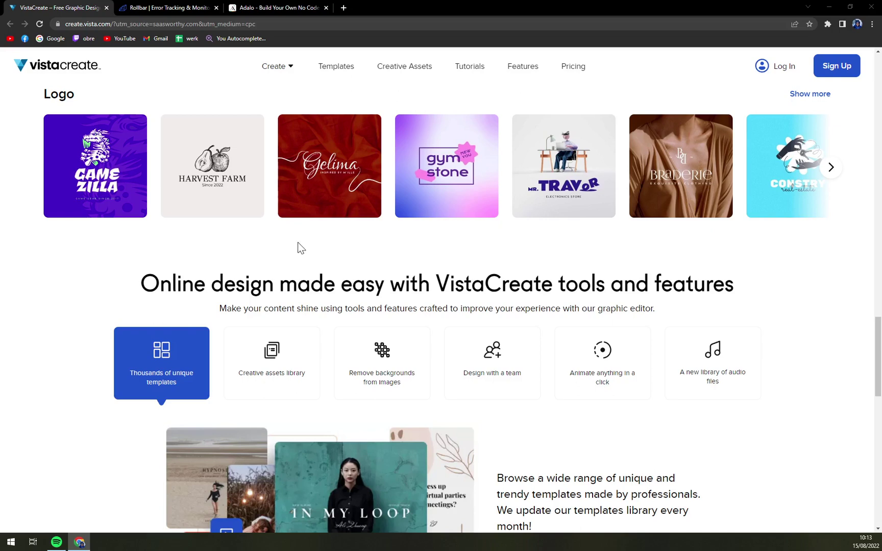
scroll("down", 3)
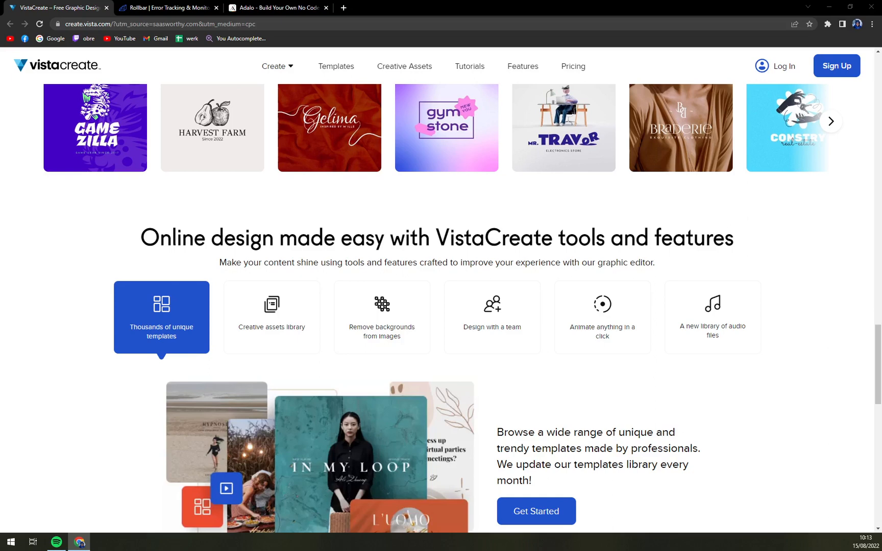
scroll("down", 3)
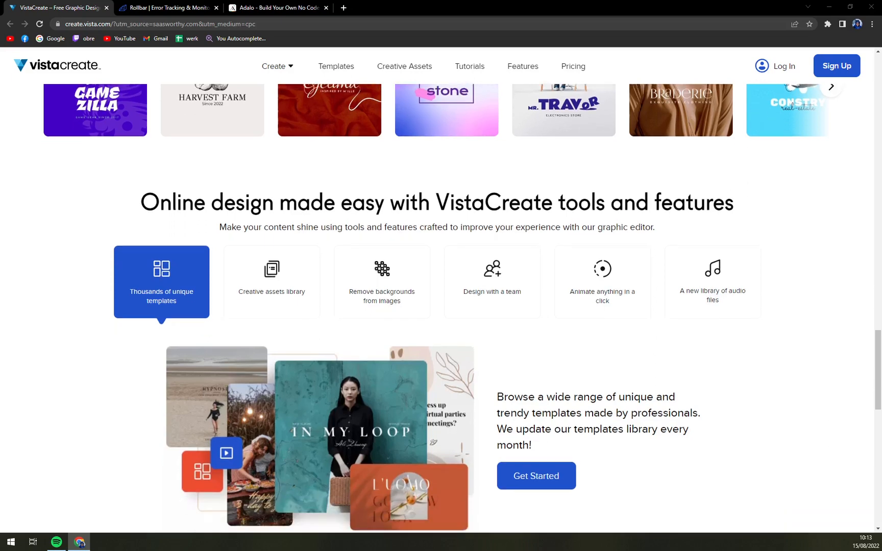
scroll("down", 3)
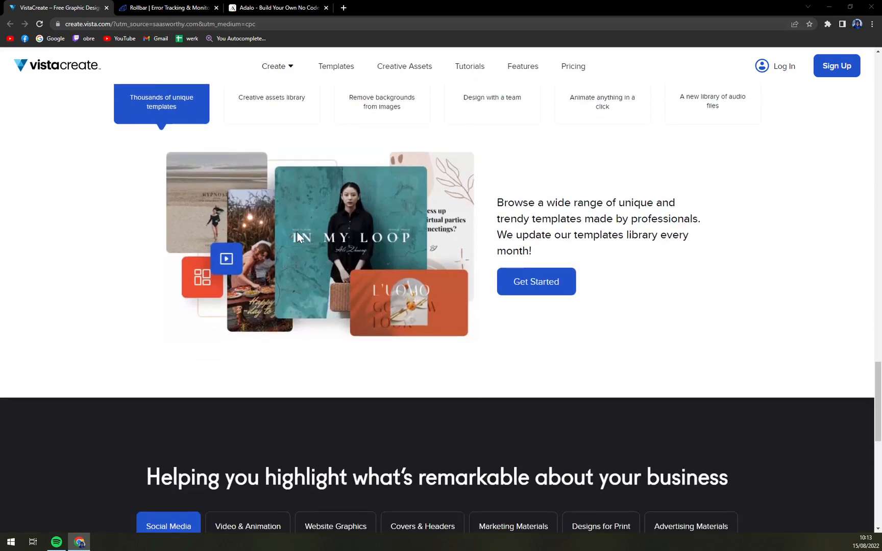
scroll("down", 3)
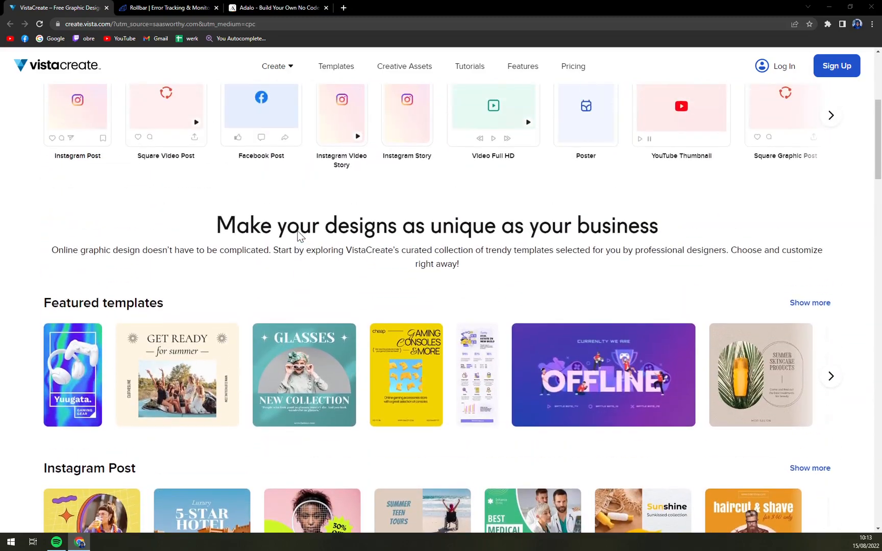
Scroll back toward the Design it your way banner at the top
scroll("up", 3)
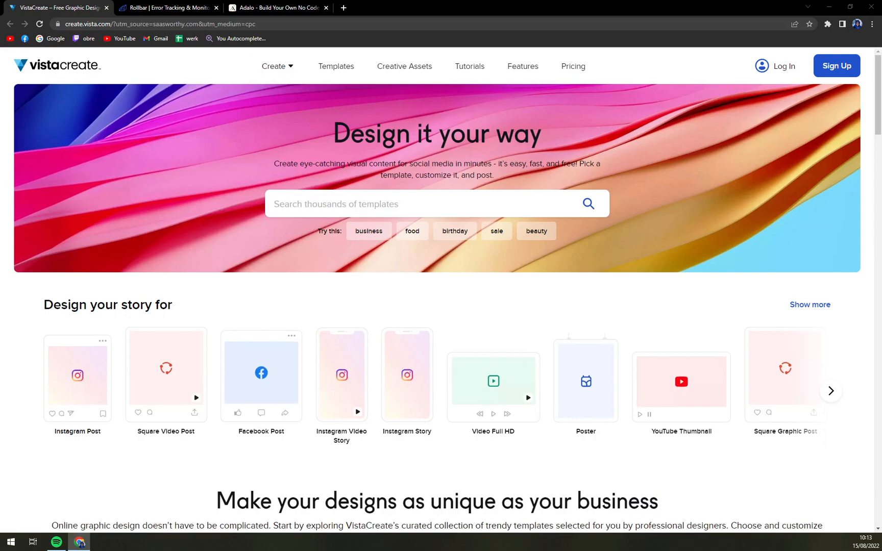
scroll("down", 3)
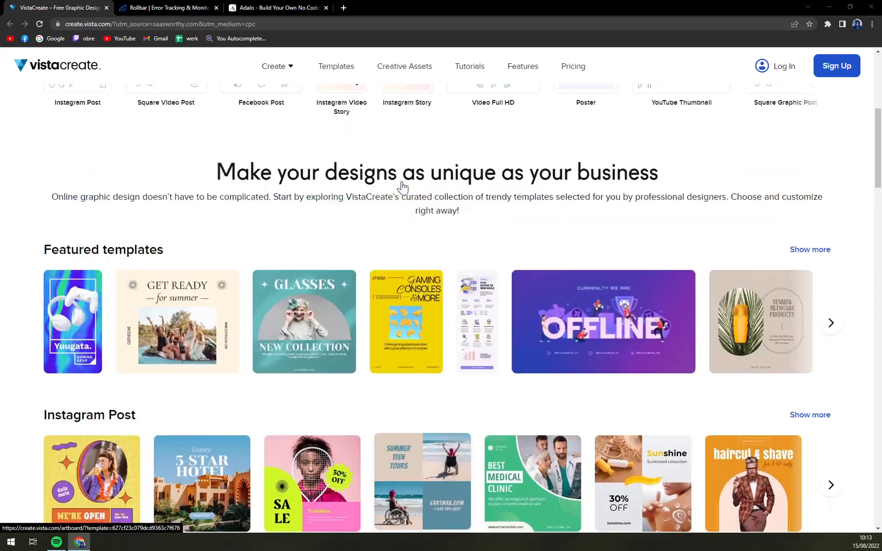
scroll("up", 3)
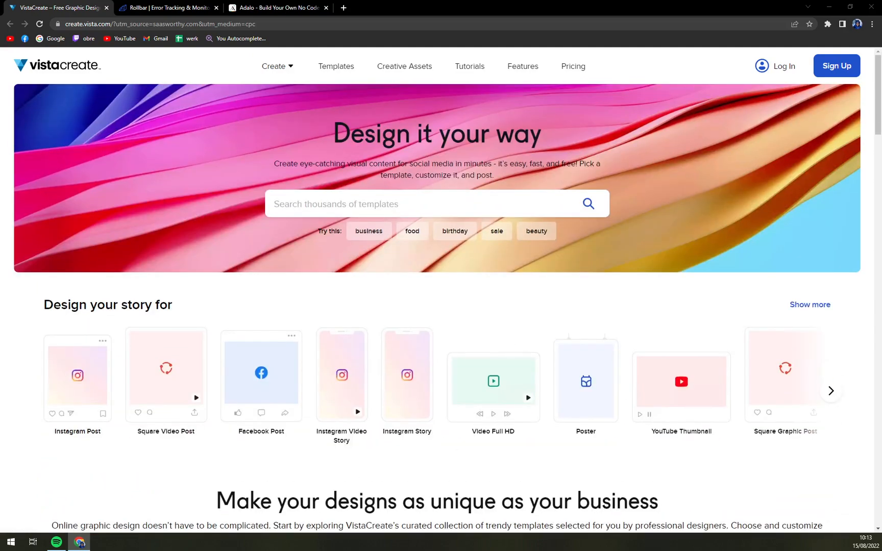
scroll("down", 3)
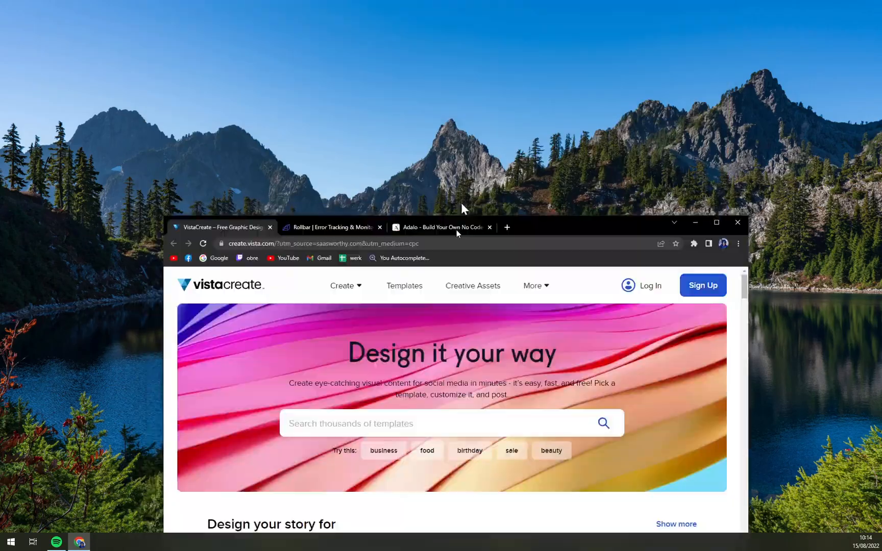
left_click(717, 222)
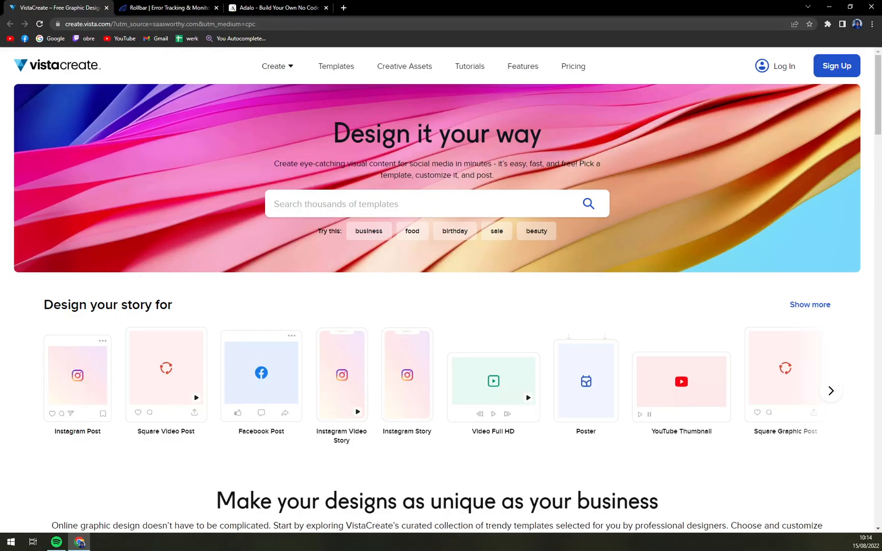
mouse_move(450, 156)
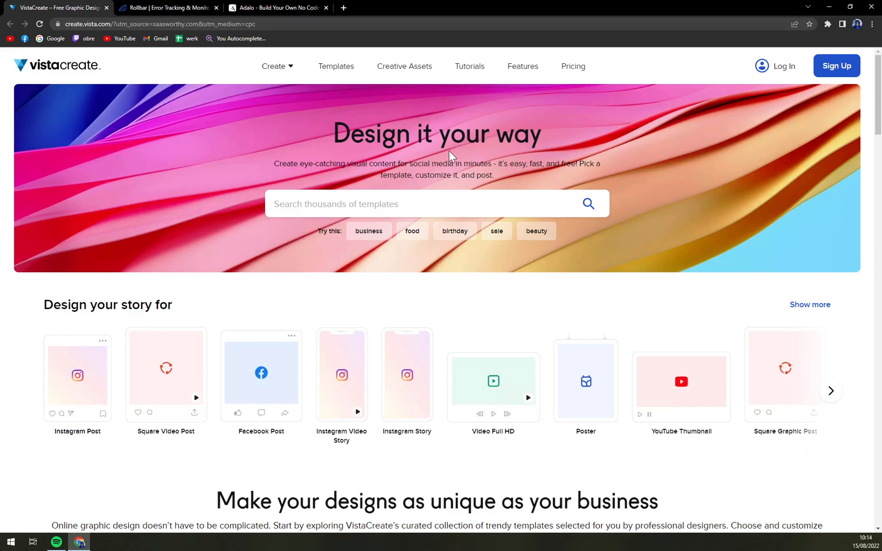
mouse_move(451, 156)
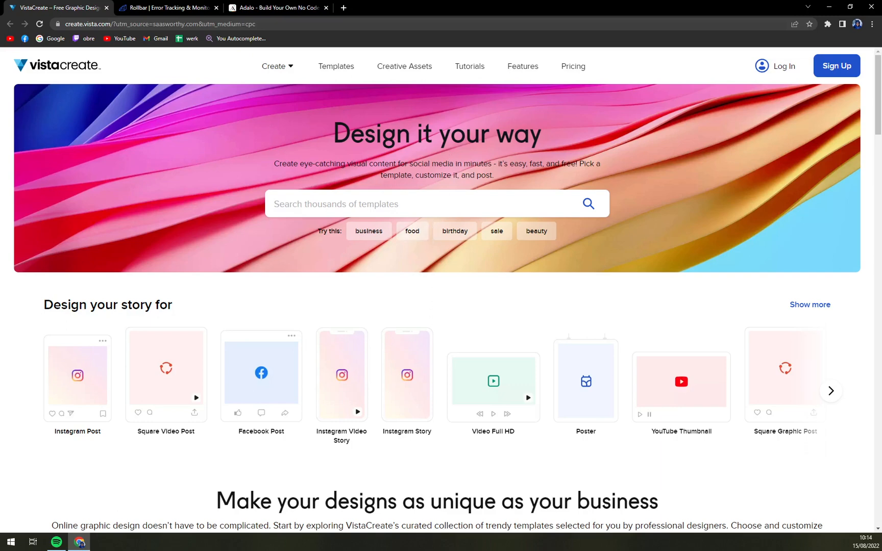
mouse_move(283, 138)
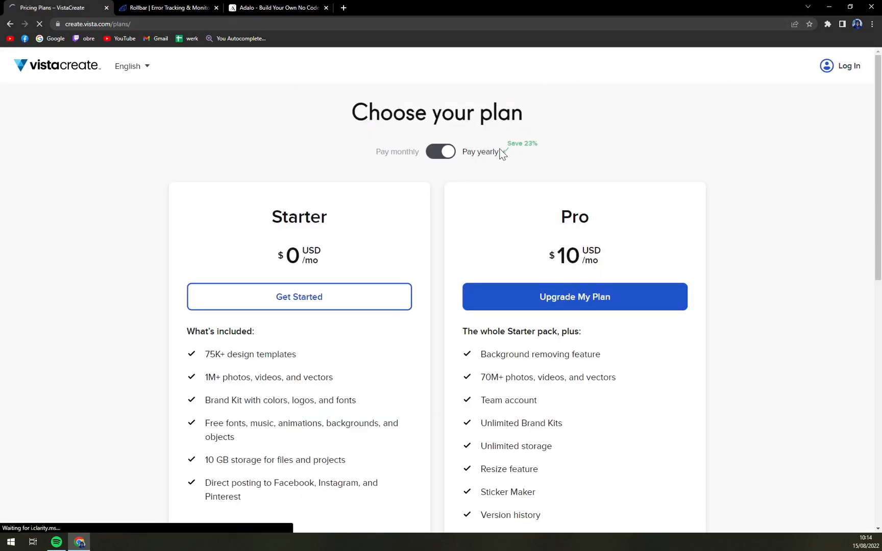
scroll("down", 3)
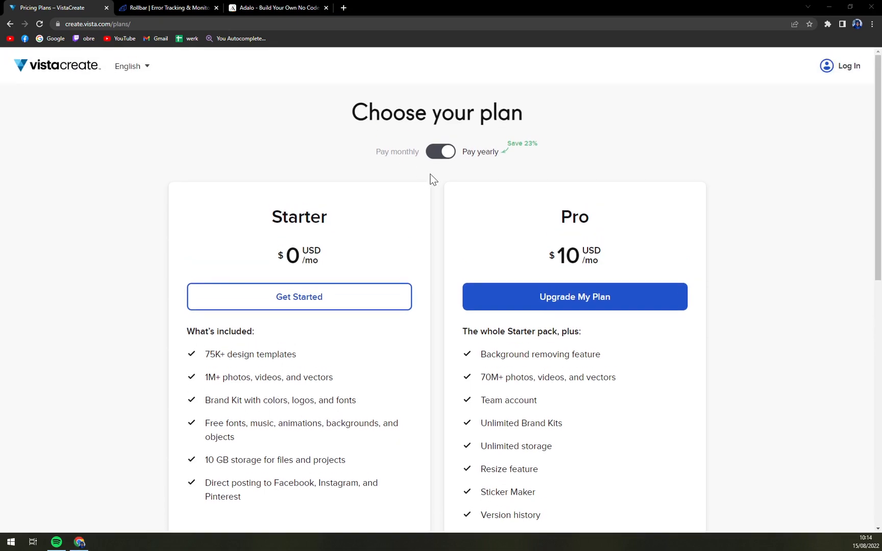
mouse_move(448, 174)
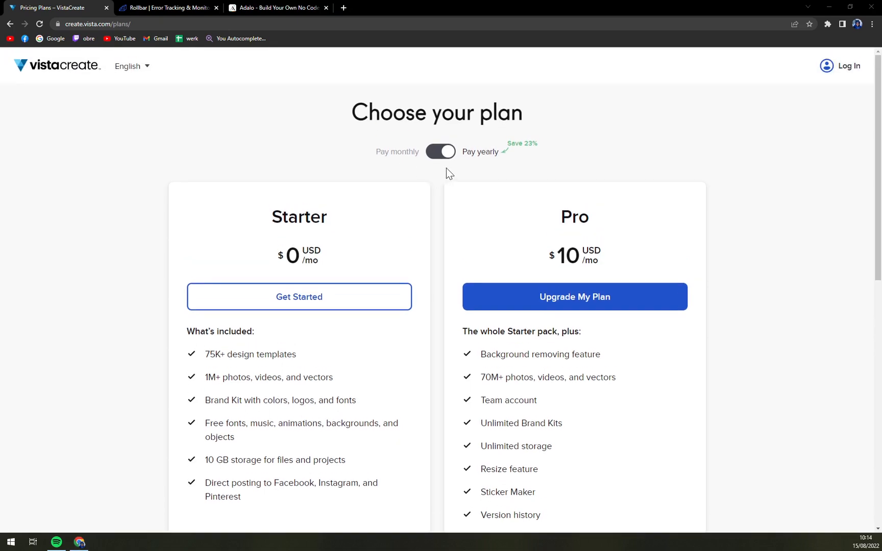
scroll("down", 3)
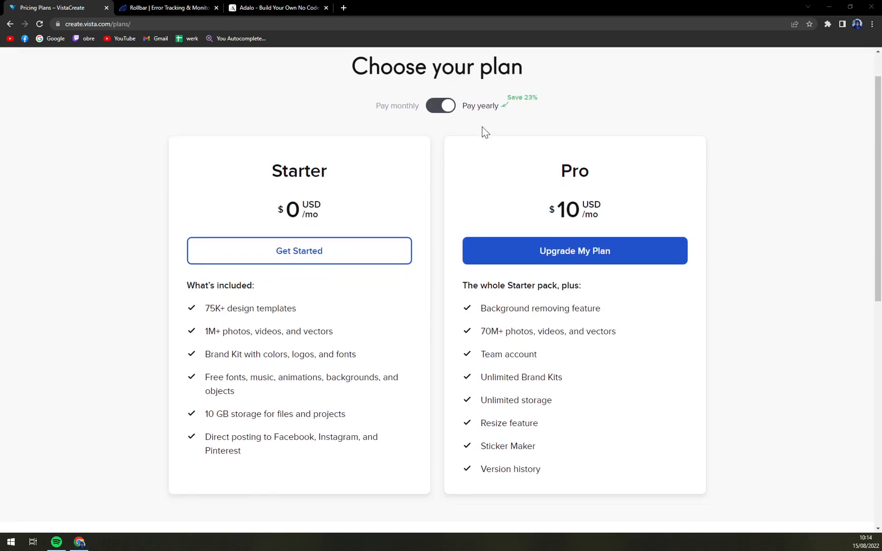
mouse_move(534, 213)
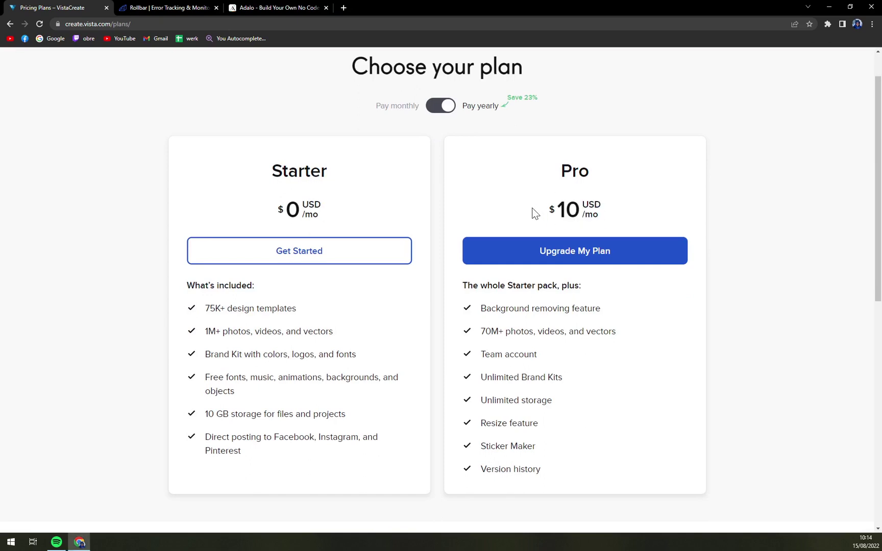
double_click(567, 209)
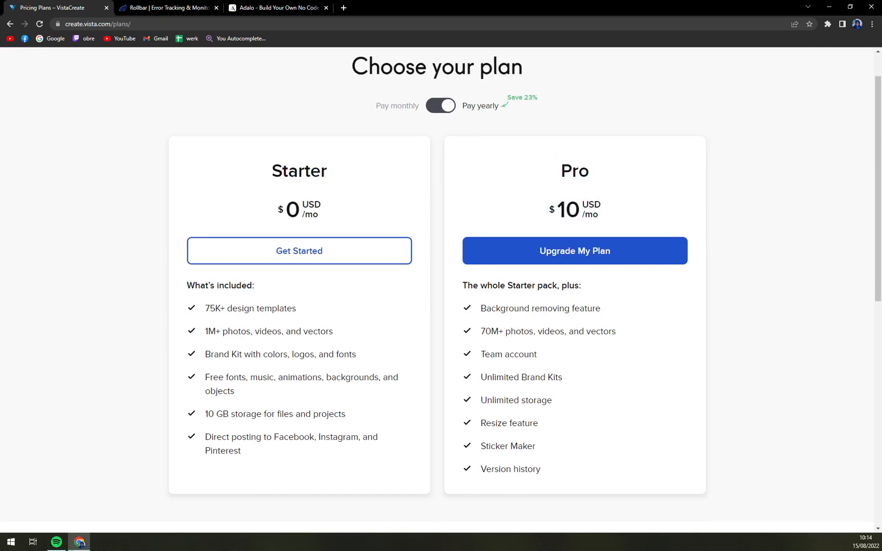
double_click(540, 309)
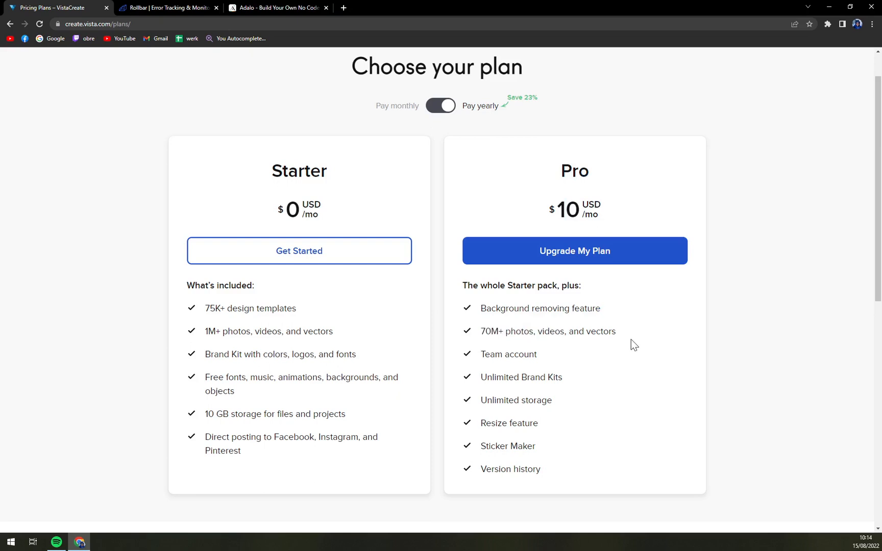
mouse_move(545, 404)
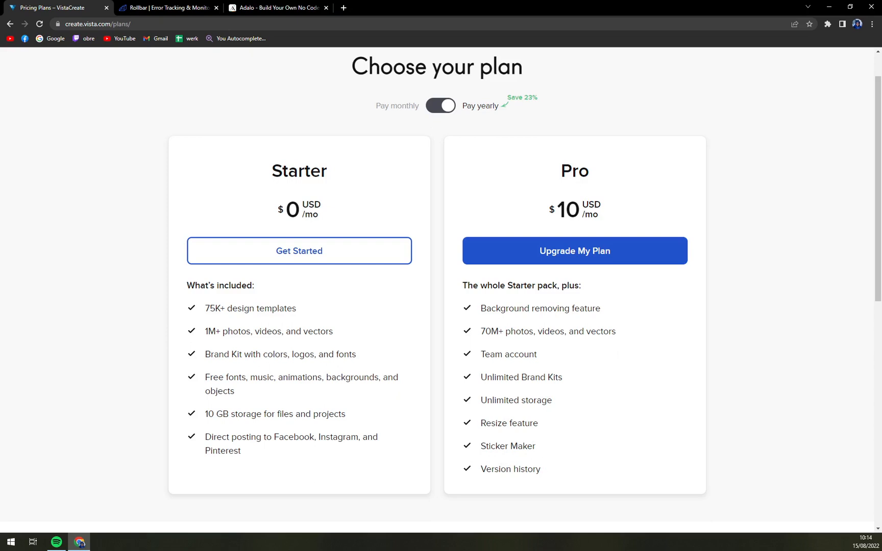
mouse_move(509, 486)
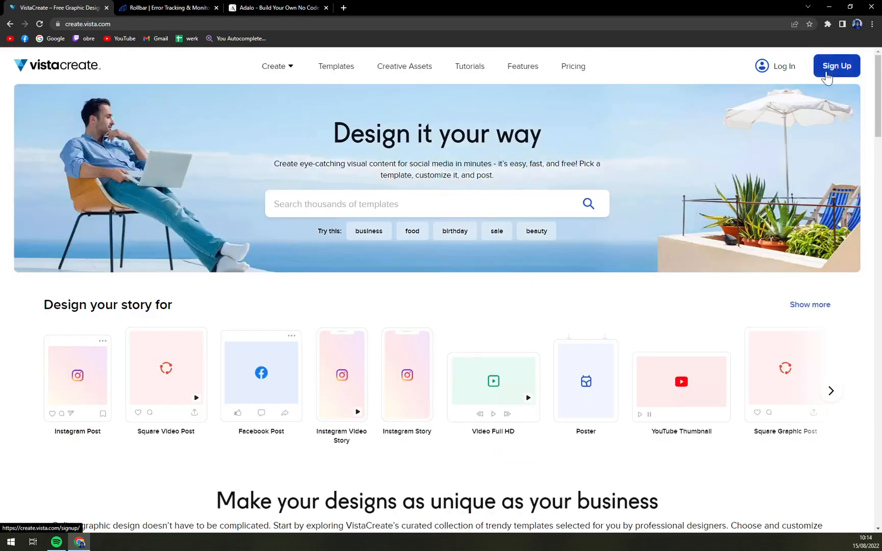
Create a VistaCreate account through Sign Up and dismiss the notifications popup
left_click(837, 66)
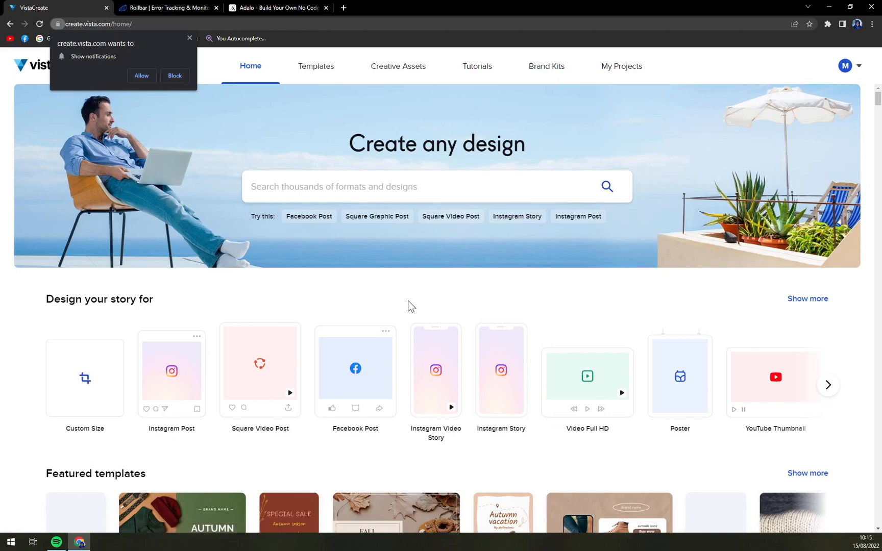
mouse_move(167, 48)
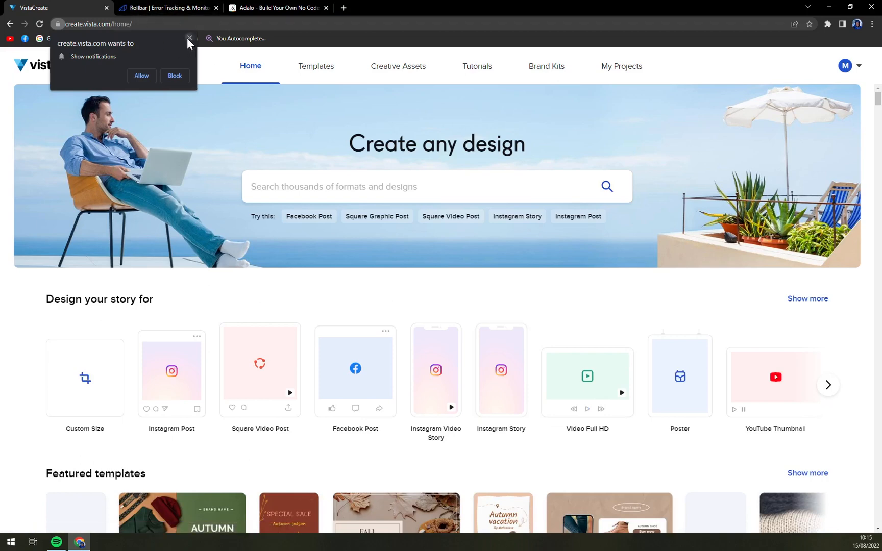
left_click(189, 39)
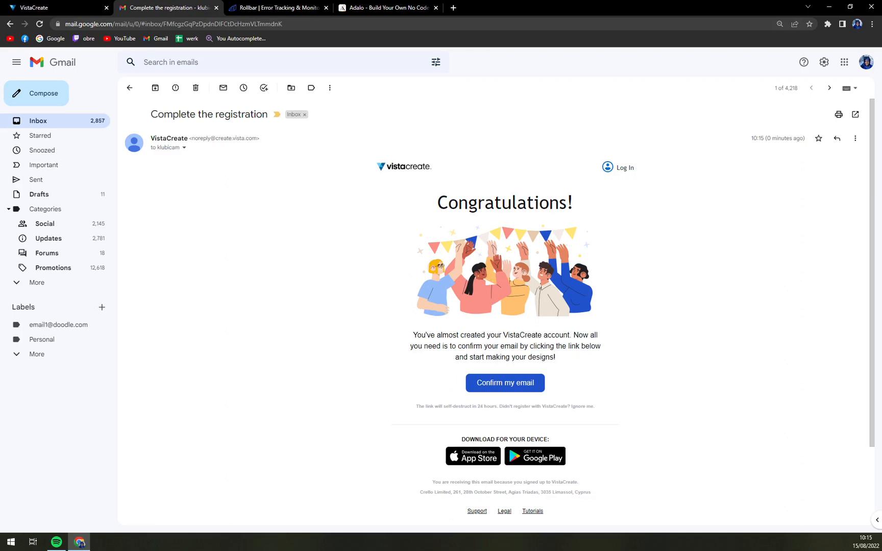
Confirm the new account's email via the 'Confirm my email' link in Gmail
left_click(505, 383)
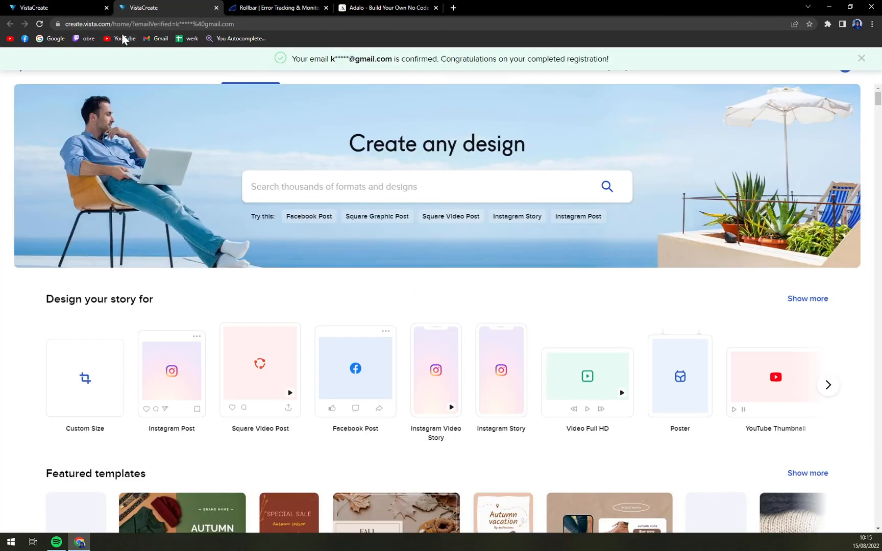
Close the duplicate VistaCreate tab and dismiss the green email-confirmed banner
left_click(215, 8)
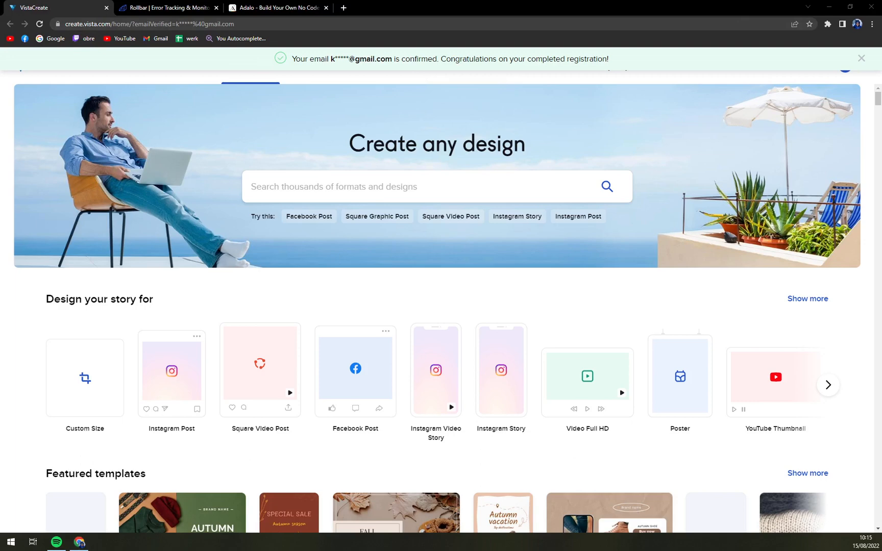
mouse_move(356, 371)
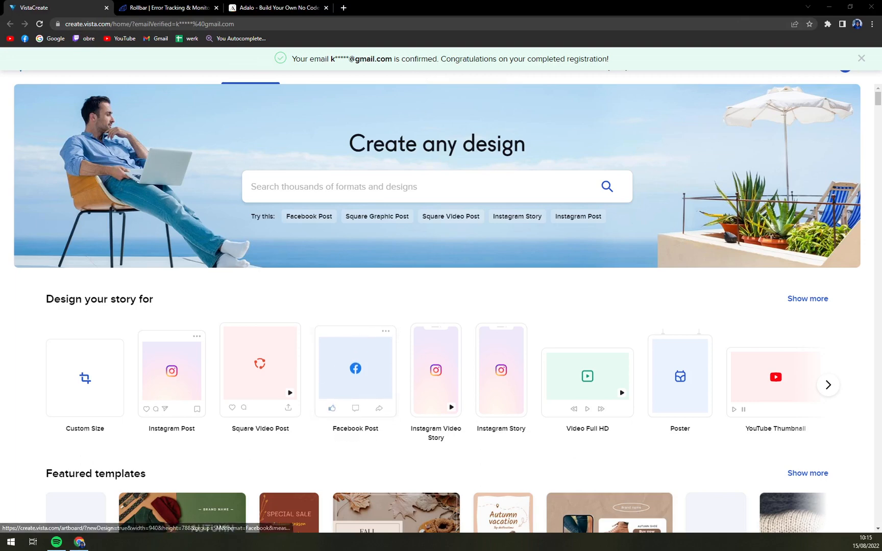
left_click(861, 58)
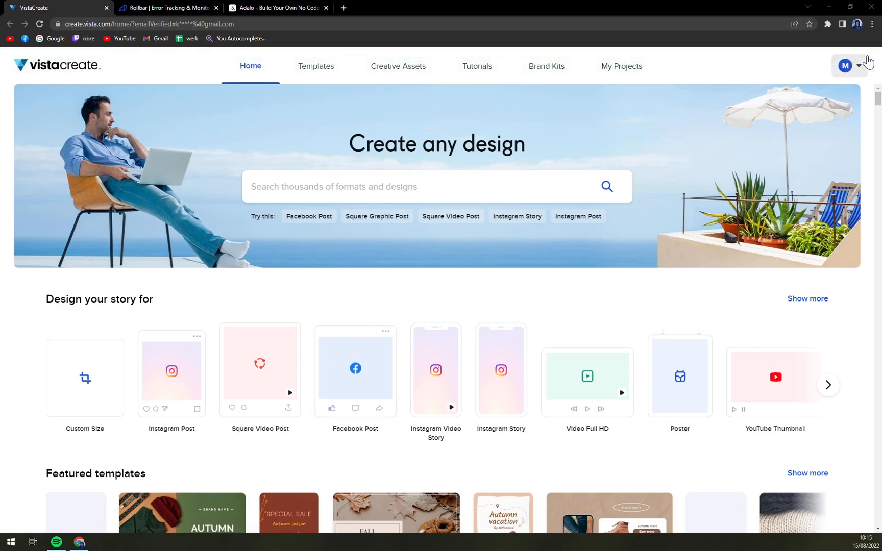
mouse_move(653, 188)
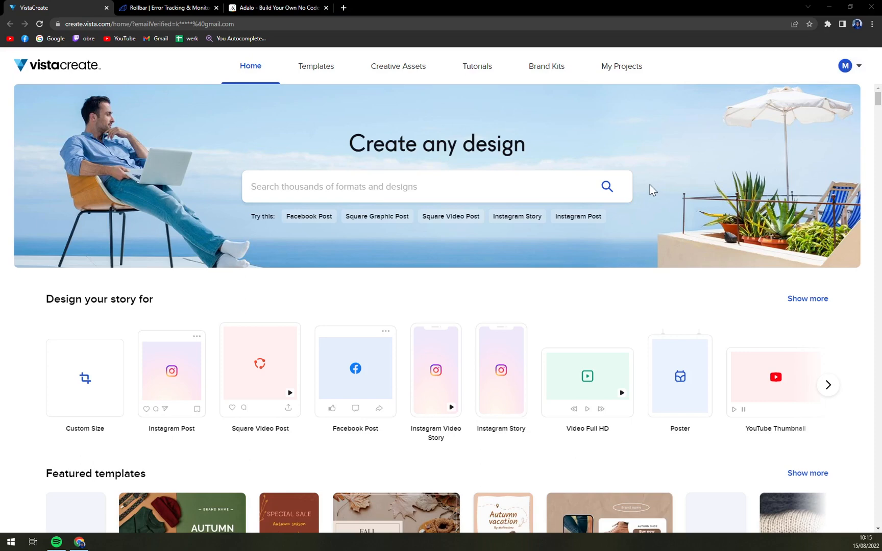
mouse_move(476, 271)
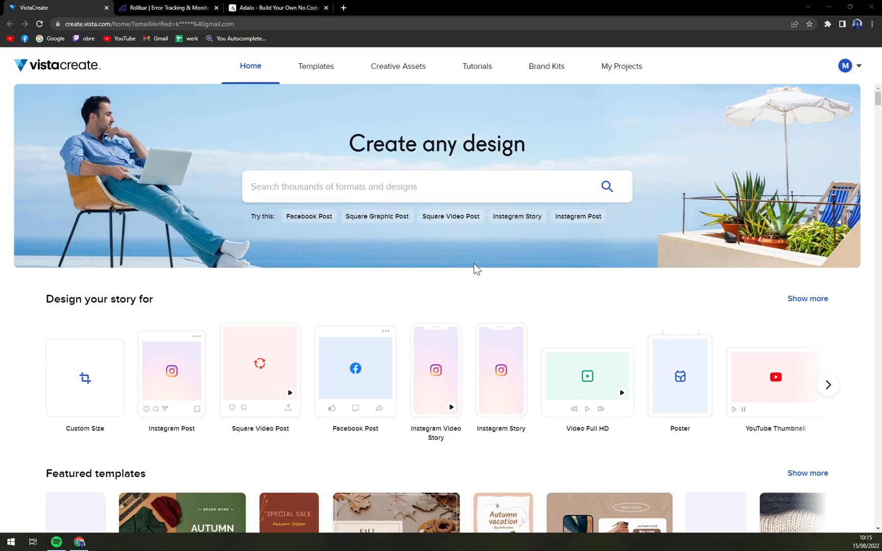
mouse_move(875, 72)
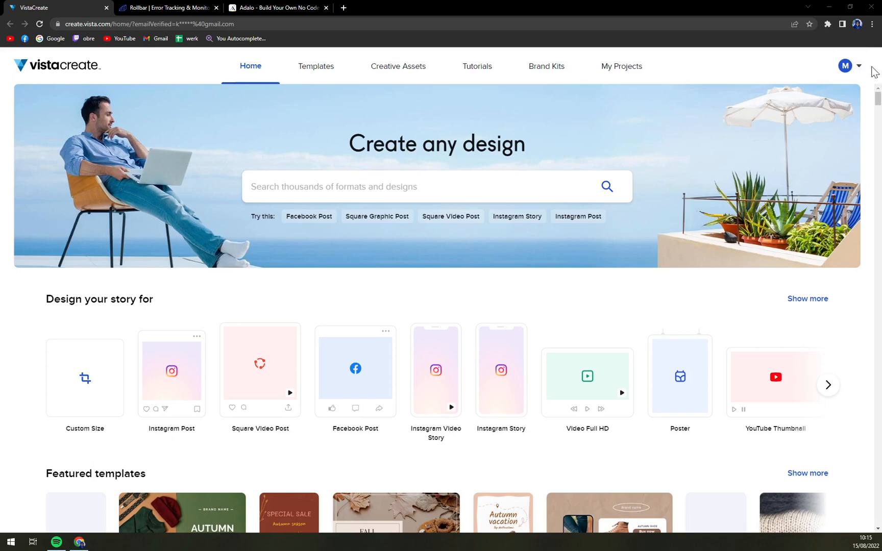
left_click(858, 65)
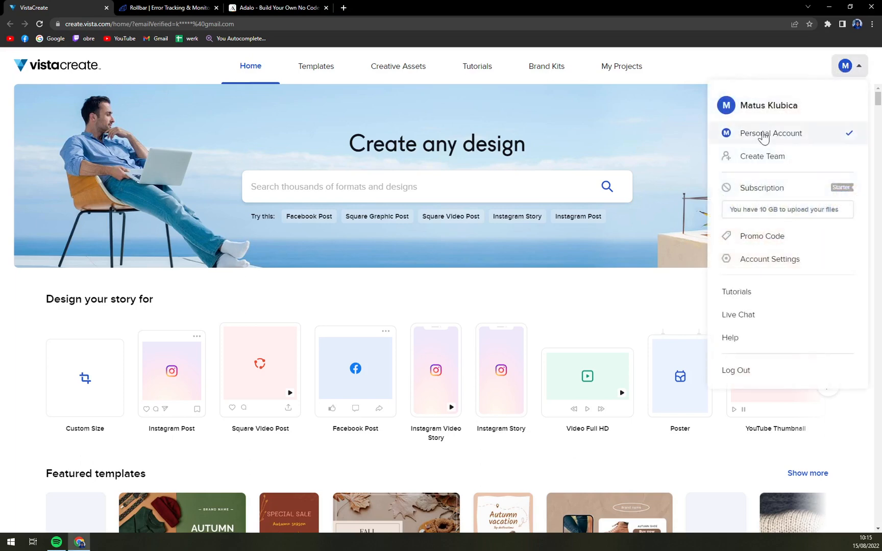
mouse_move(771, 124)
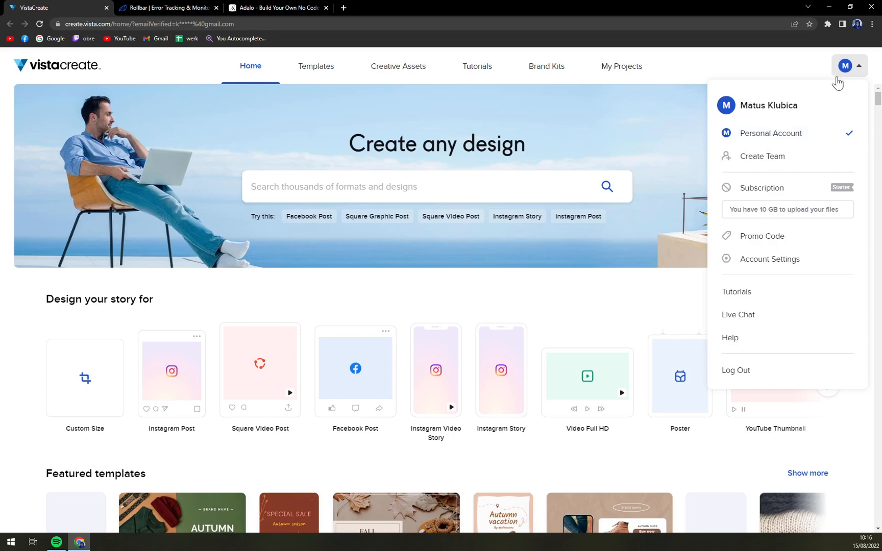
mouse_move(786, 165)
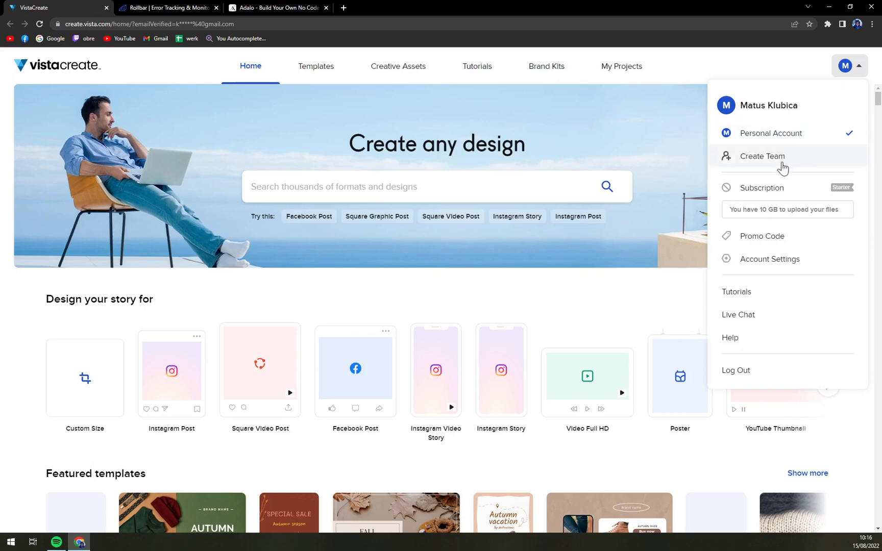
left_click(762, 156)
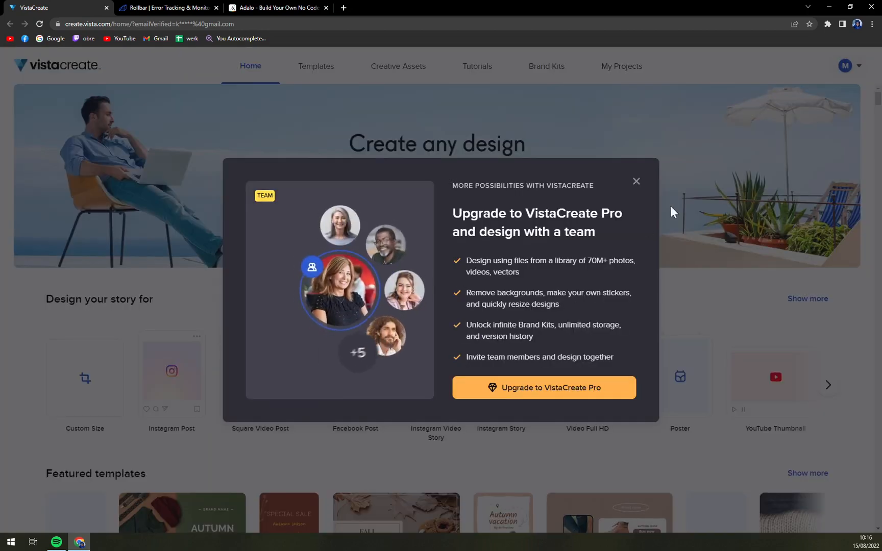
mouse_move(636, 184)
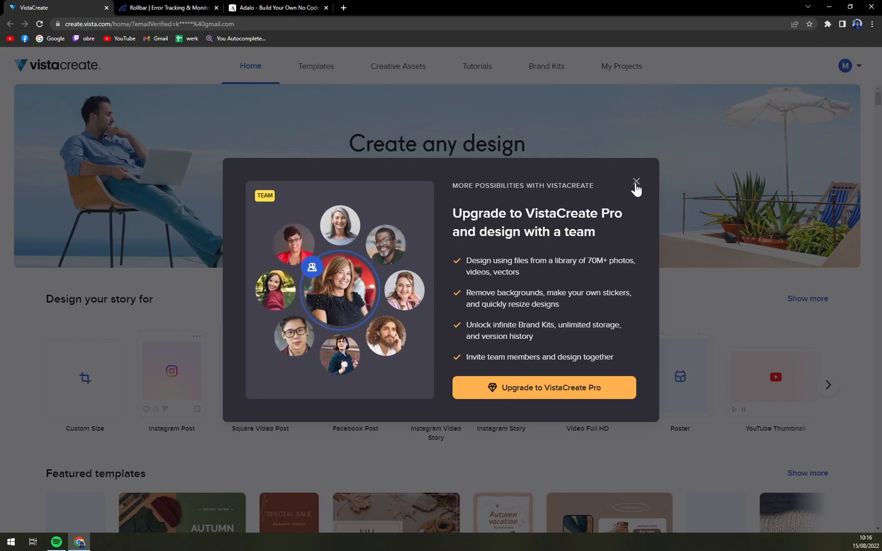
left_click(636, 181)
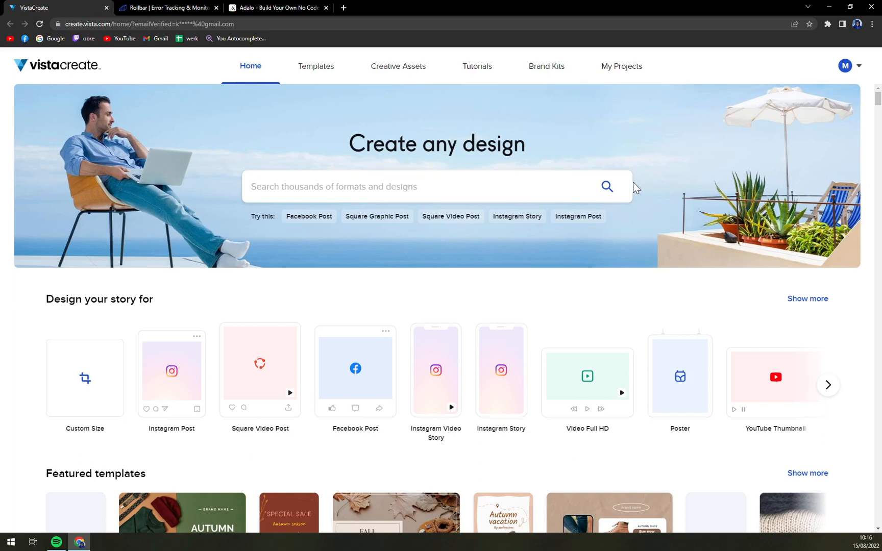
mouse_move(613, 227)
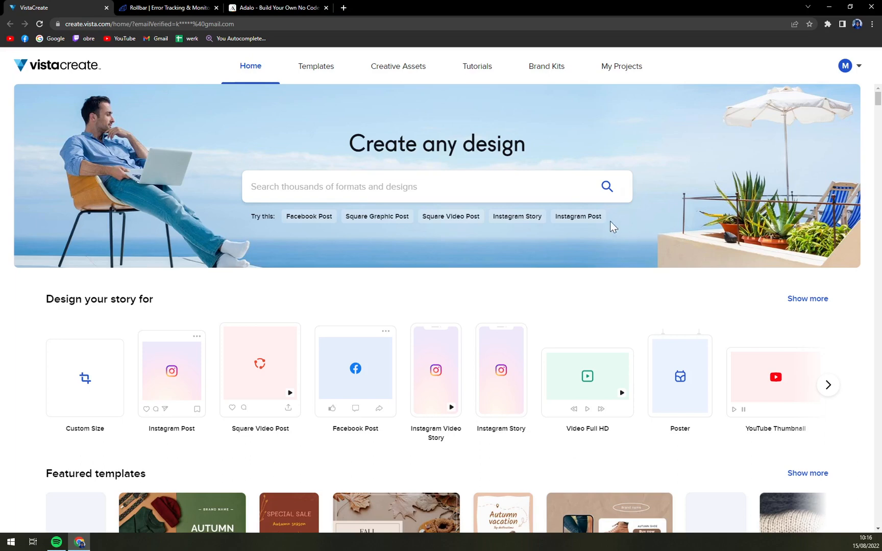
mouse_move(684, 168)
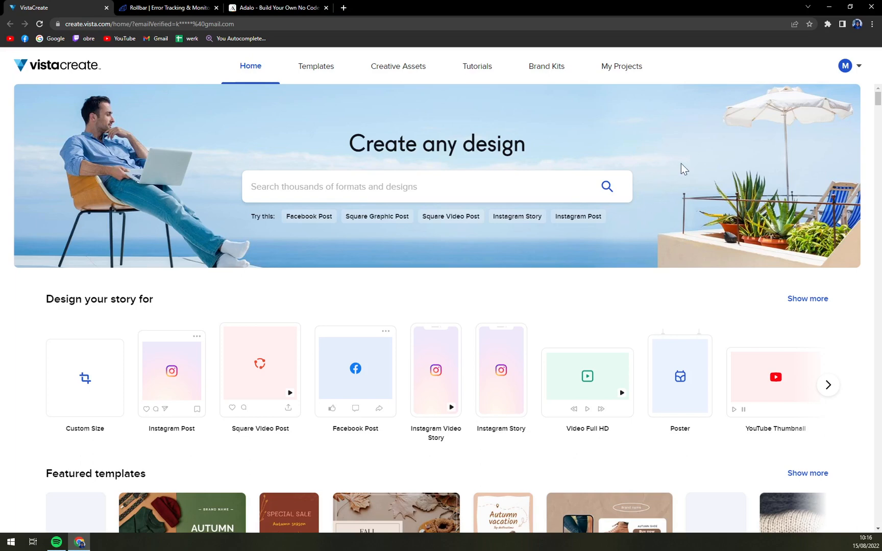
left_click(845, 66)
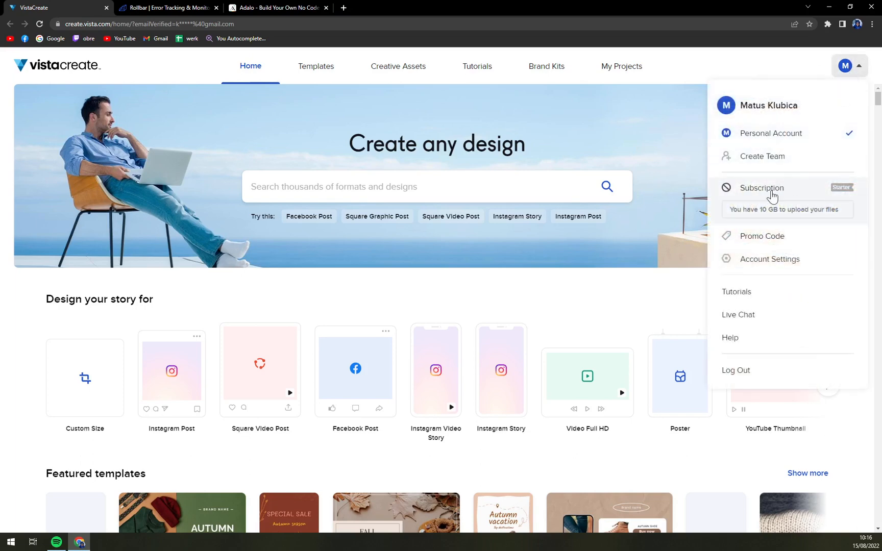
mouse_move(777, 241)
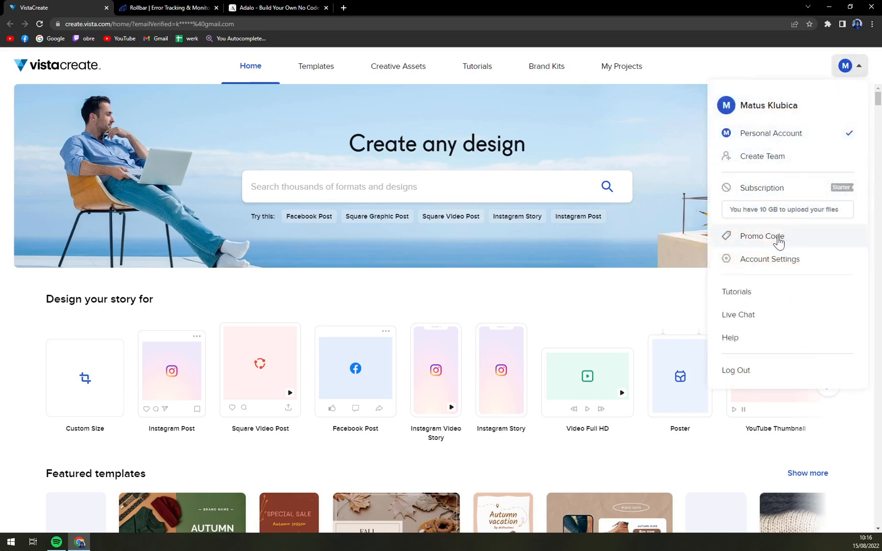
mouse_move(791, 271)
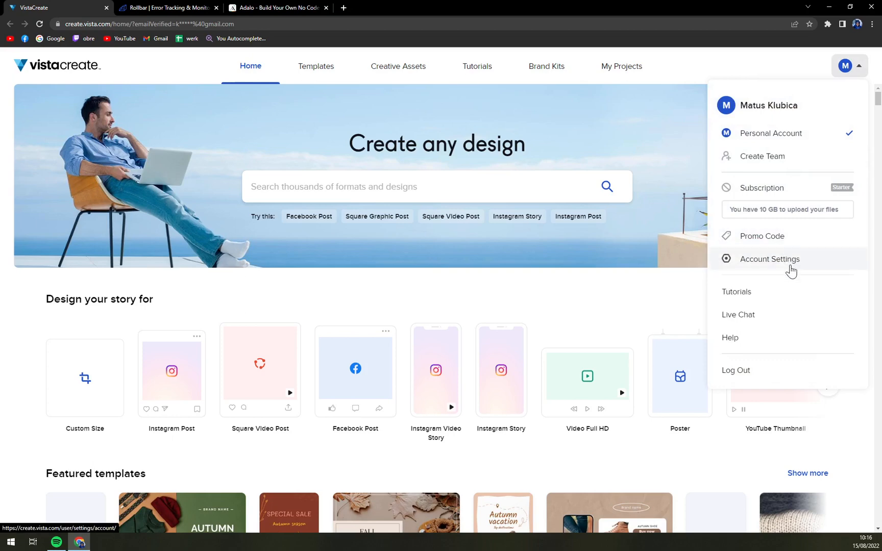
mouse_move(758, 324)
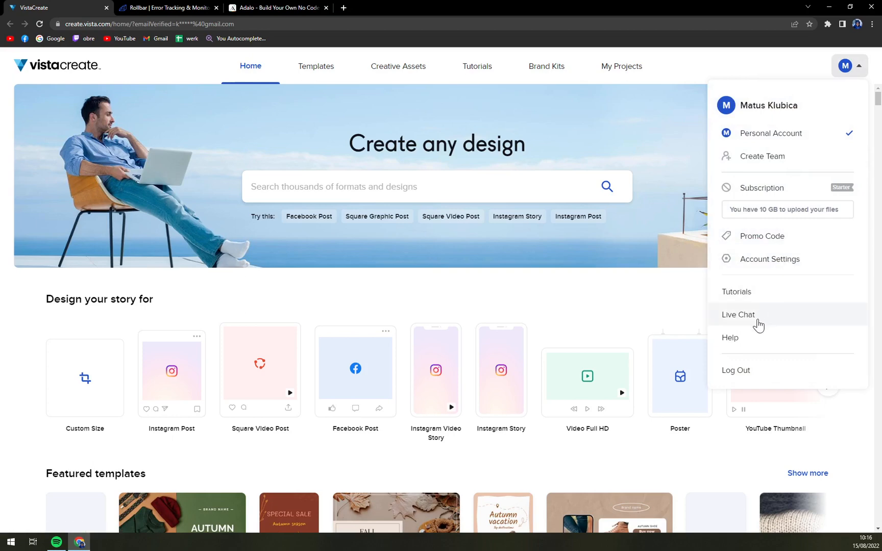
left_click(717, 78)
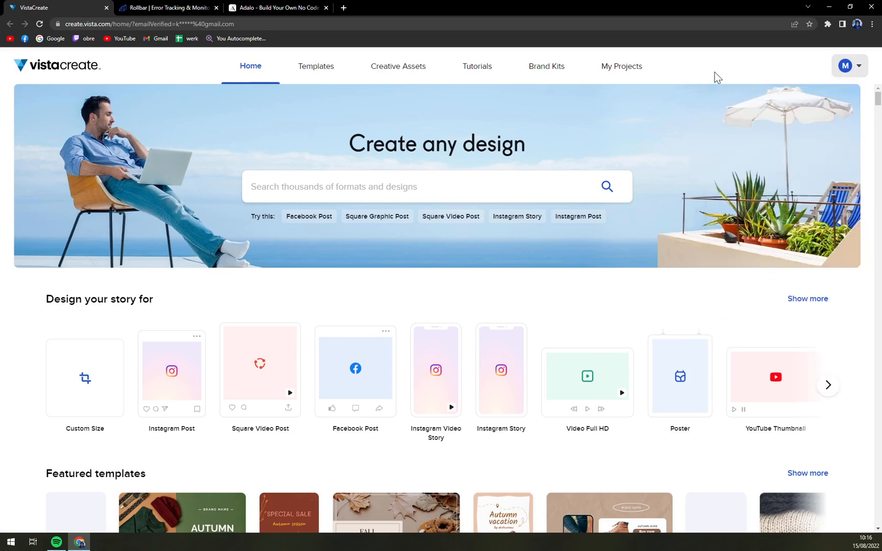
left_click(845, 65)
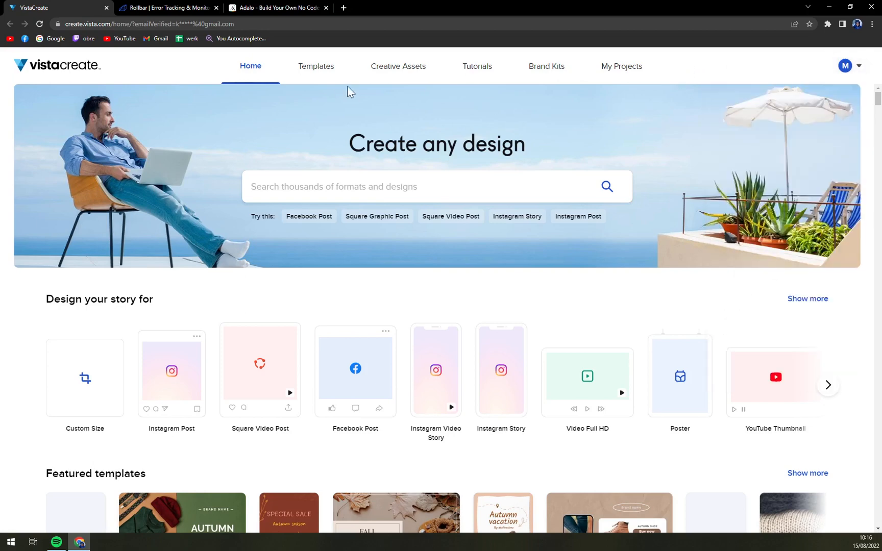
mouse_move(50, 315)
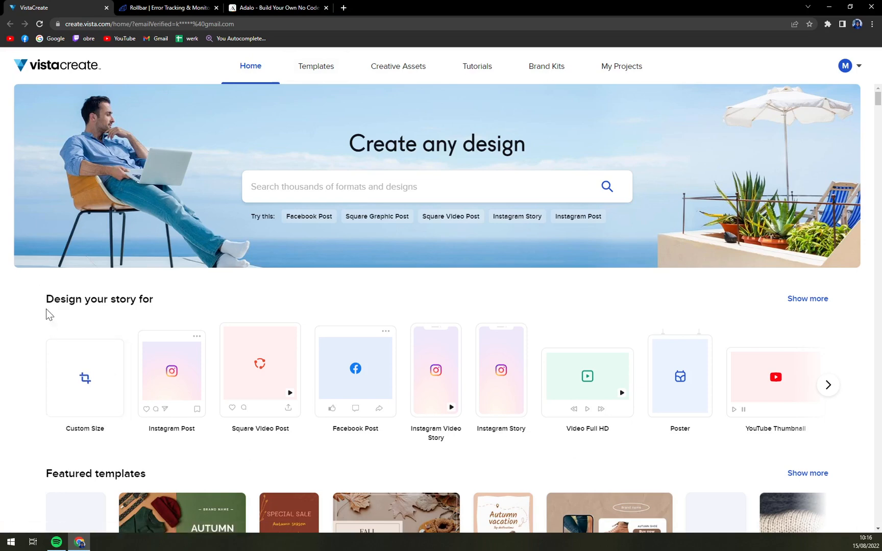
mouse_move(84, 379)
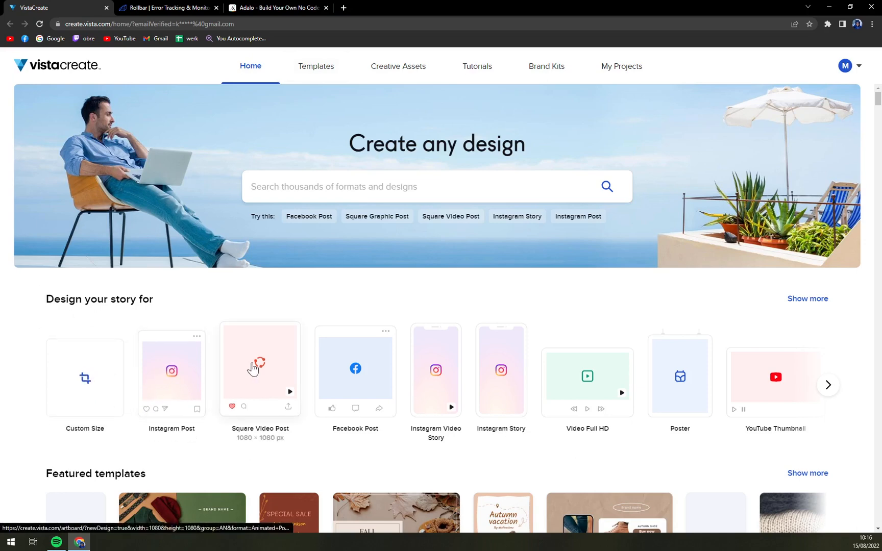
mouse_move(542, 379)
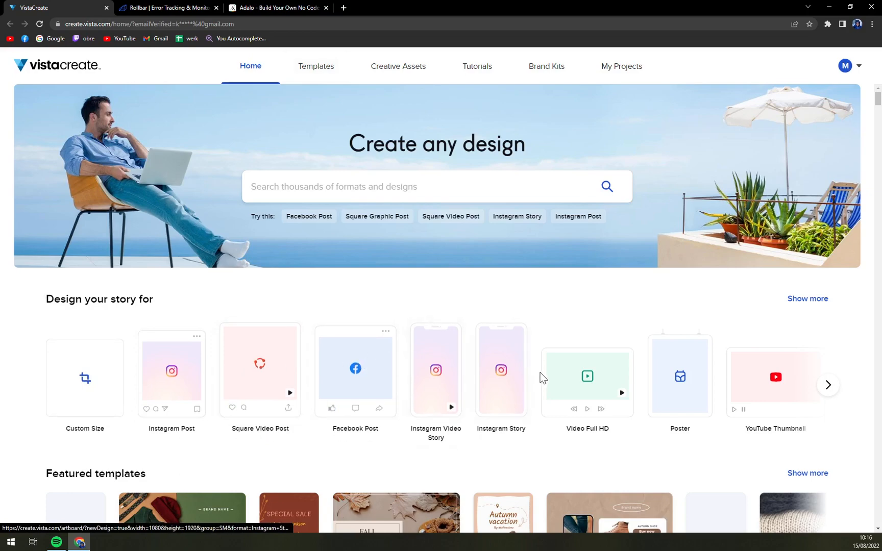
scroll("down", 3)
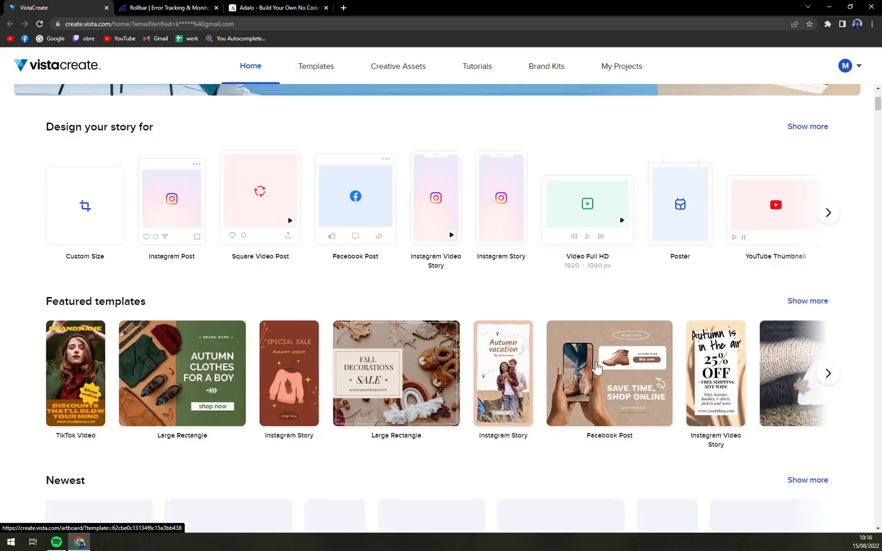
scroll("down", 3)
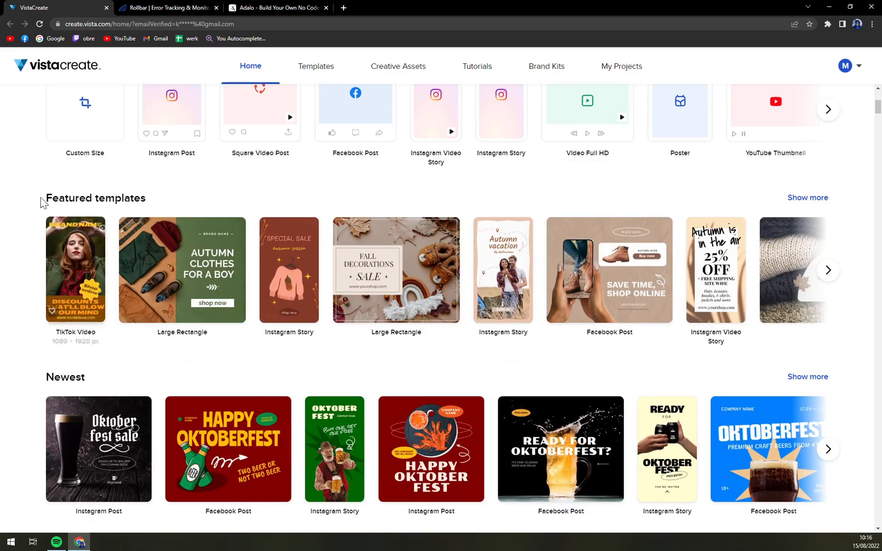
mouse_move(184, 204)
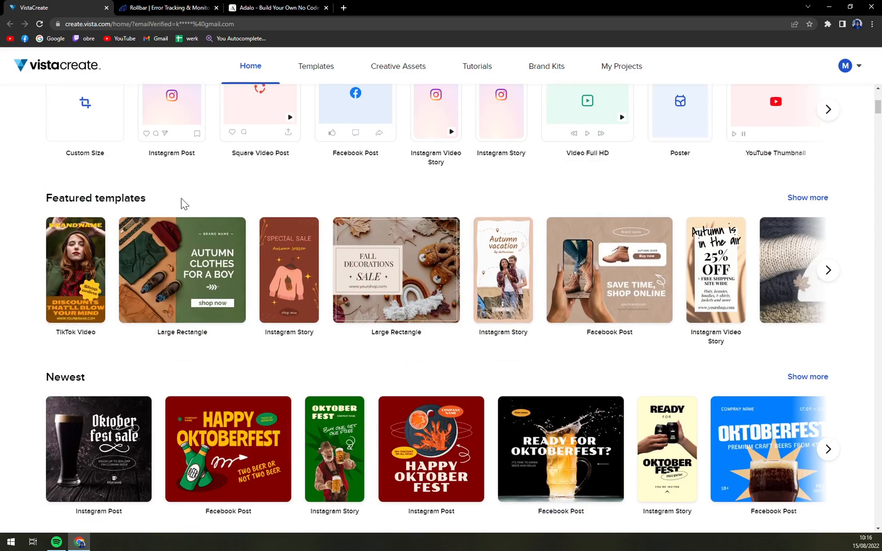
scroll("down", 3)
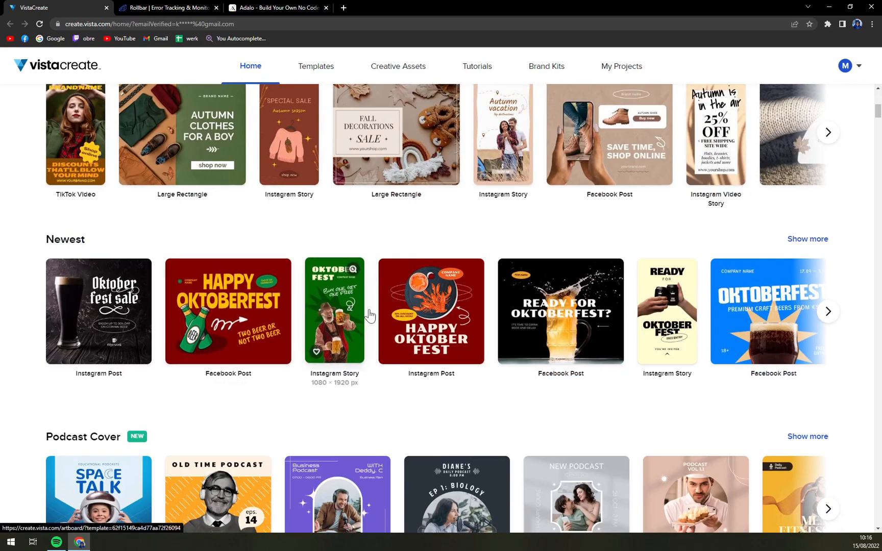
scroll("down", 3)
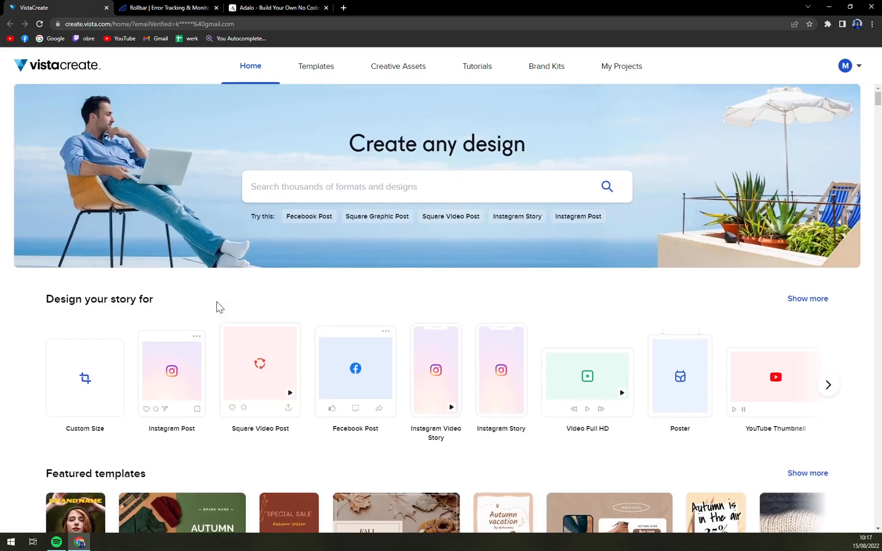
mouse_move(379, 379)
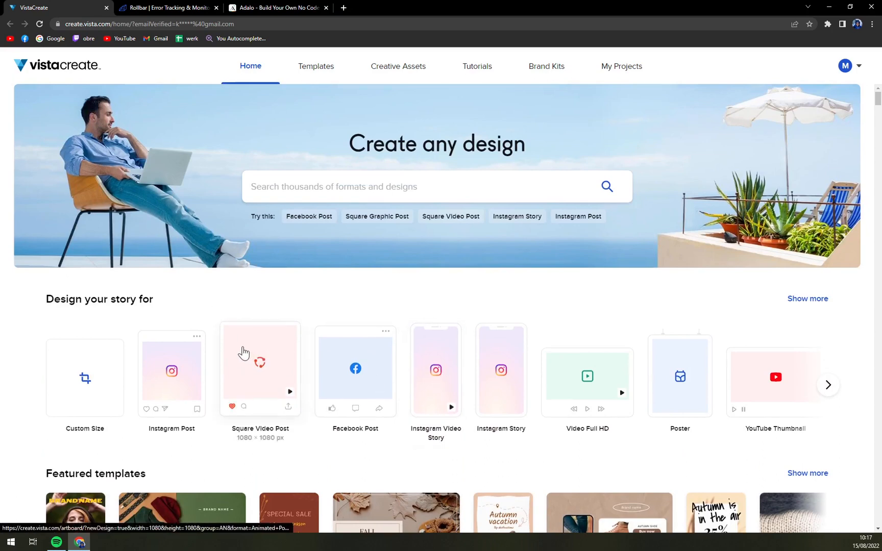
Start a blank 1080x1080 Square Video Post design and open the Photos library
left_click(260, 362)
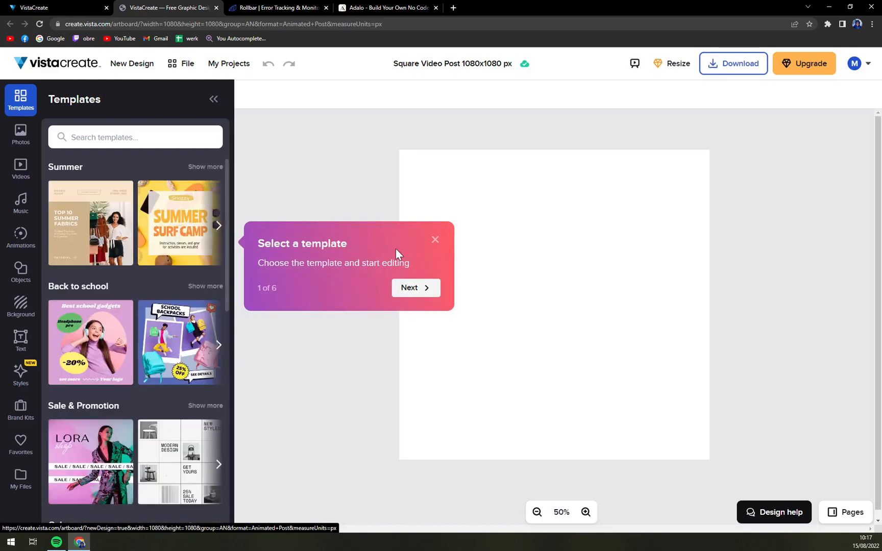
left_click(436, 240)
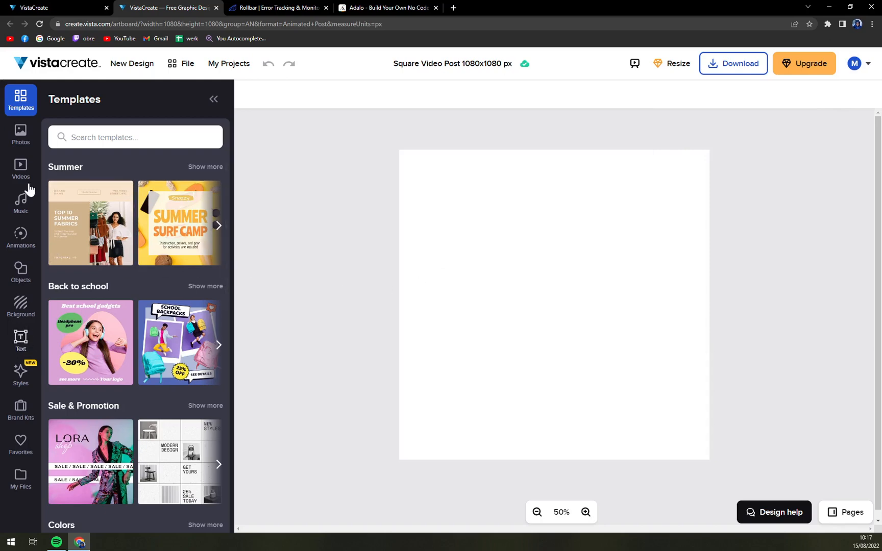
left_click(20, 134)
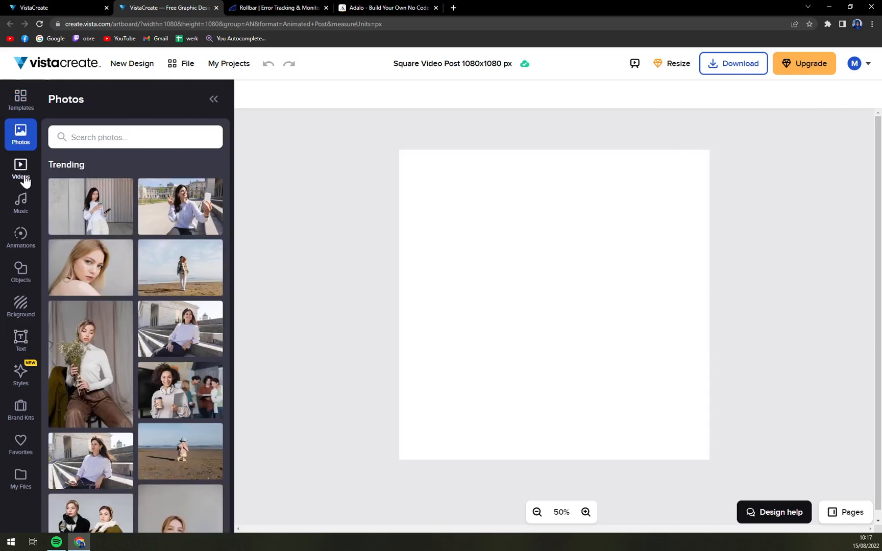
Browse the Music, Objects, Text and Styles libraries, then return to trending Photos
left_click(21, 202)
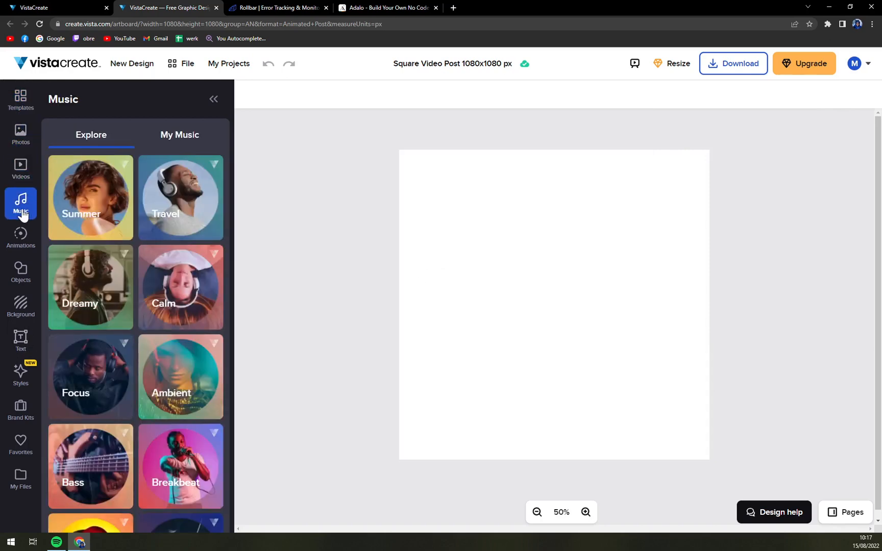
left_click(21, 272)
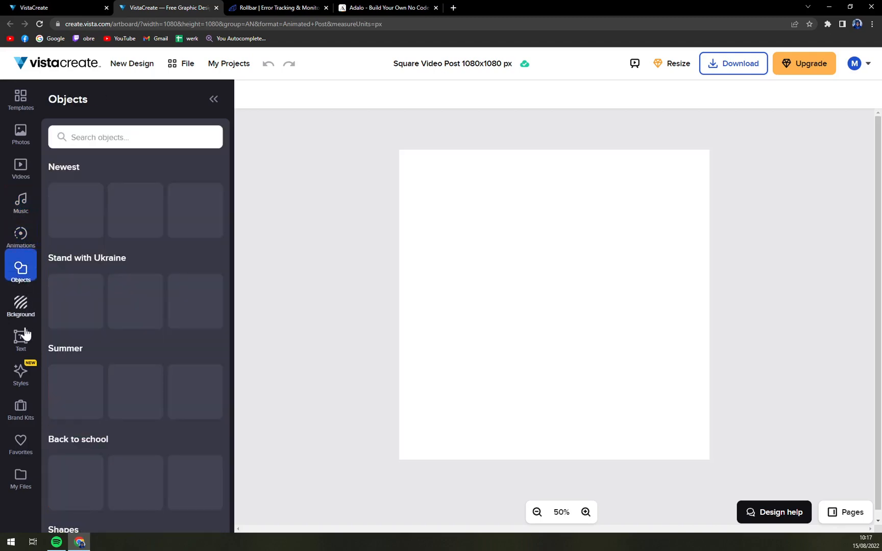
left_click(21, 340)
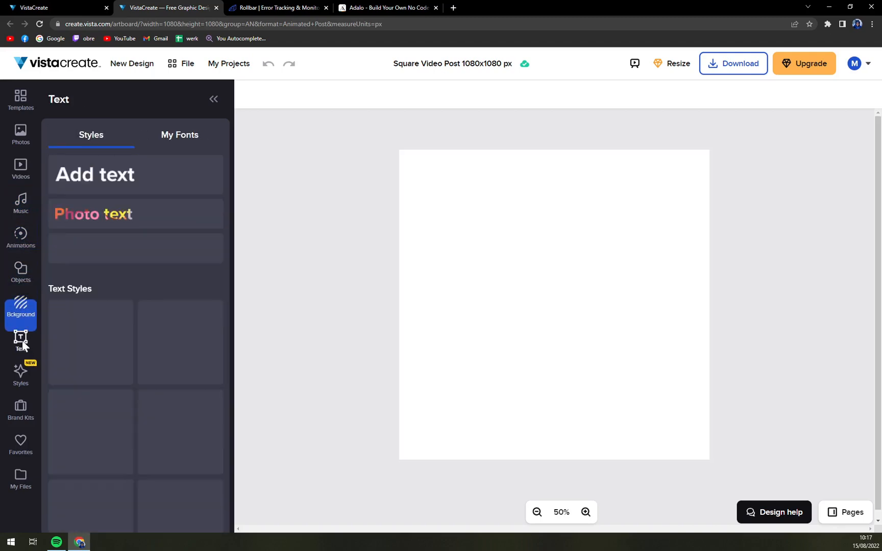
left_click(21, 375)
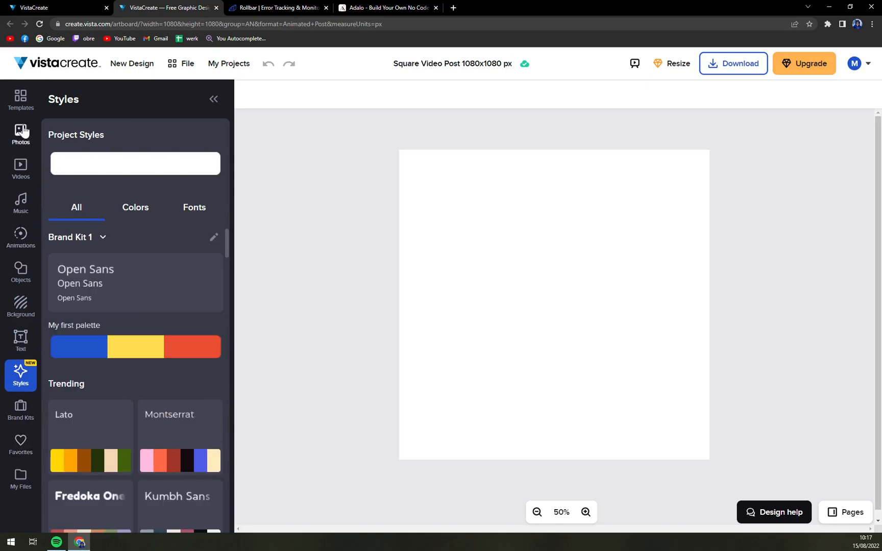
left_click(20, 134)
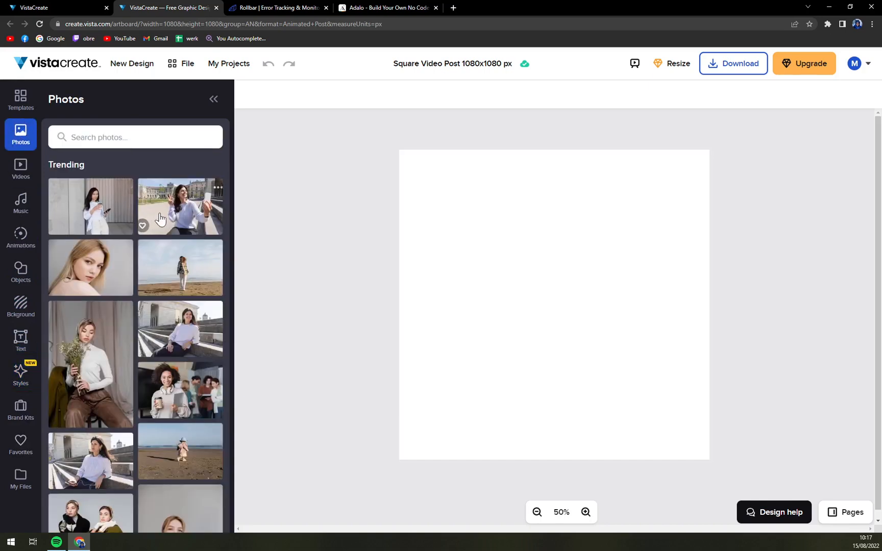
scroll("down", 3)
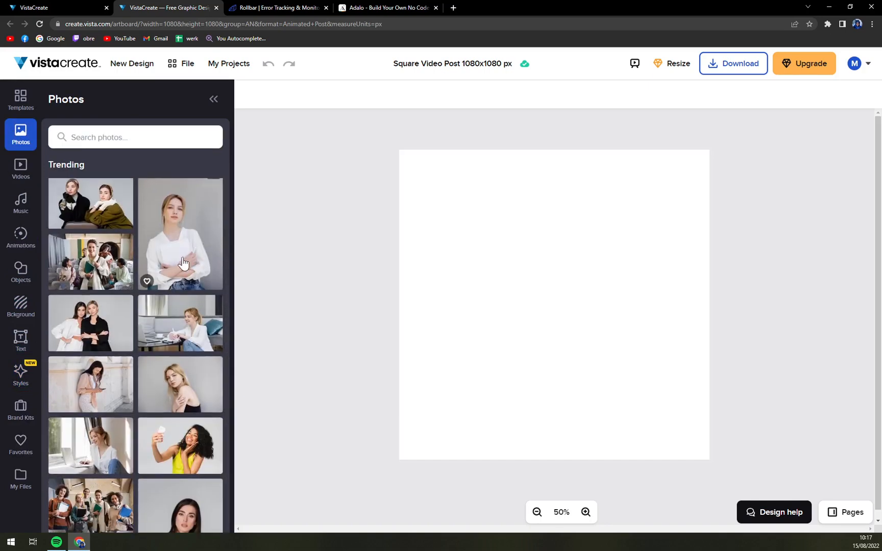
Add the trending woman-in-white photo and enlarge it to fill the canvas's left half
scroll("down", 3)
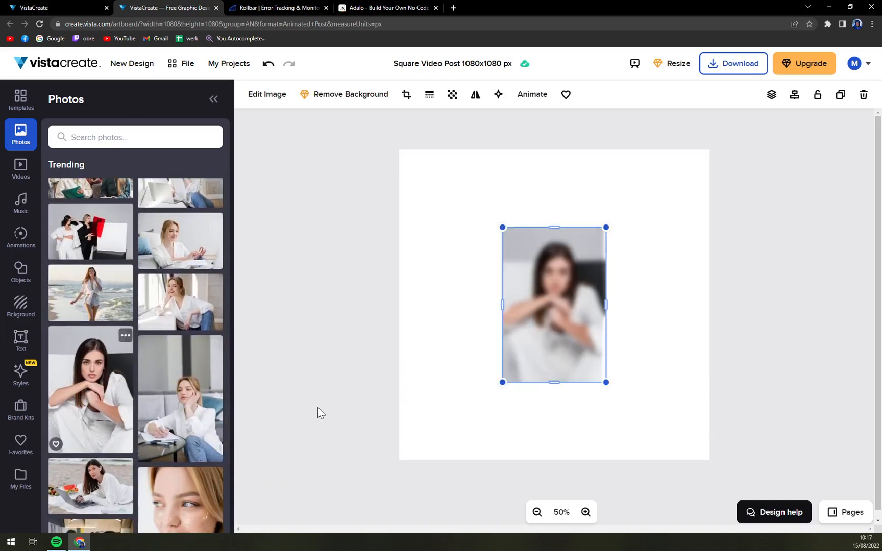
left_click_drag(553, 304, 450, 228)
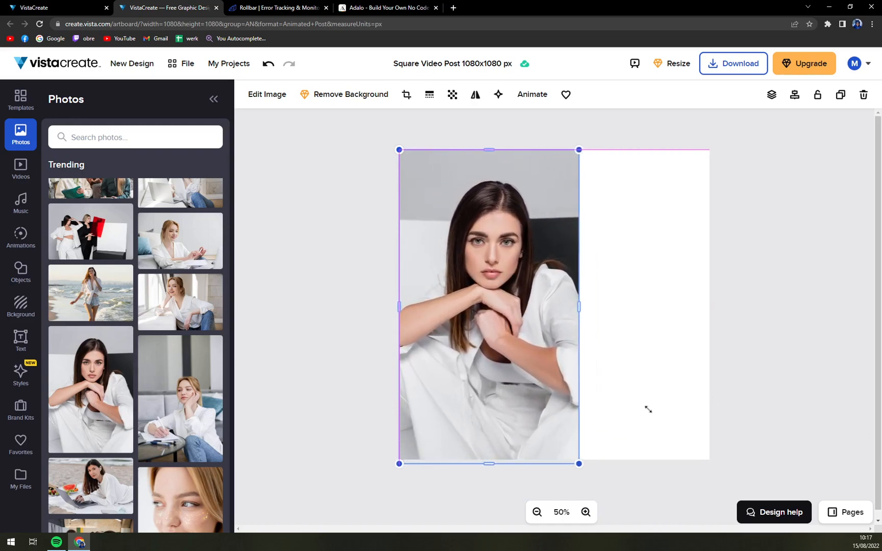
left_click(292, 210)
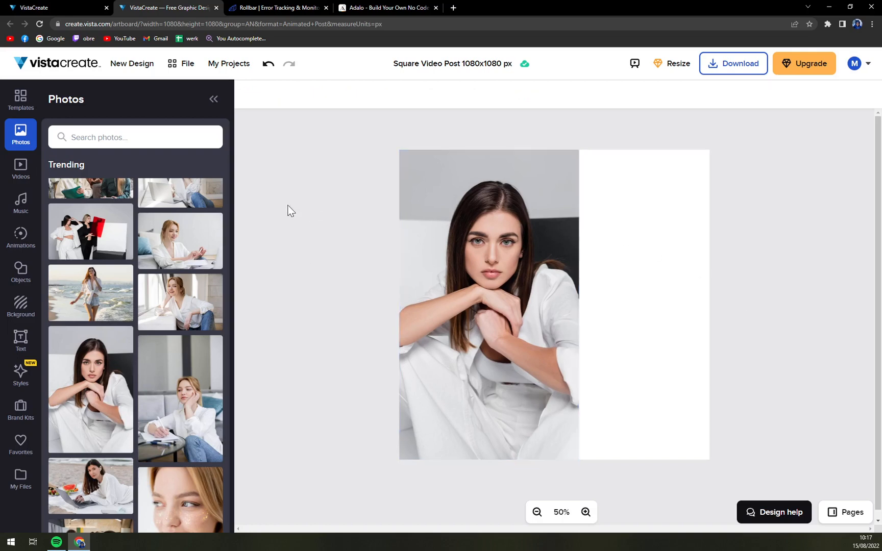
mouse_move(275, 208)
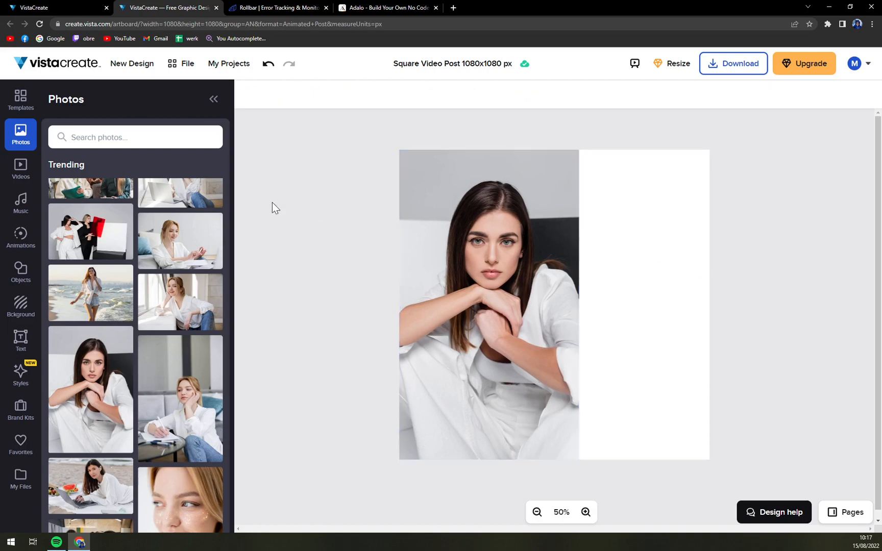
mouse_move(247, 213)
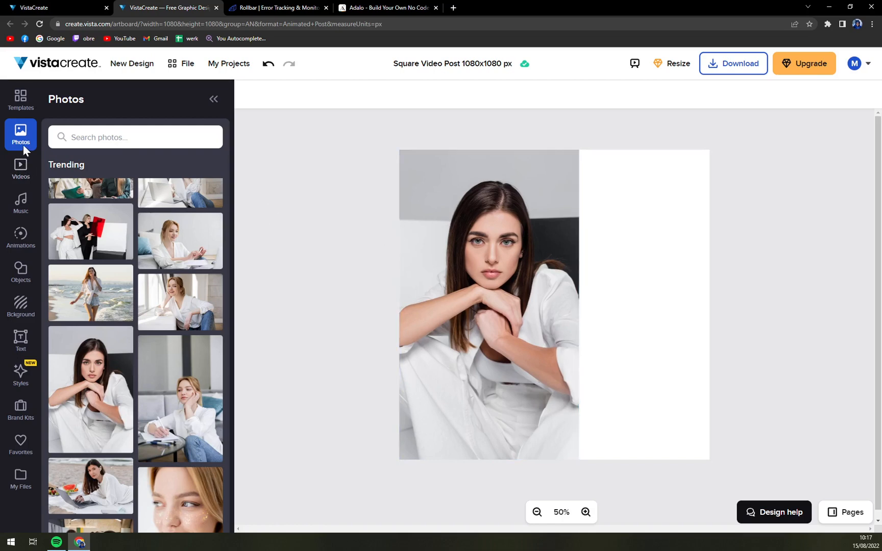
Open the Animations sticker library and scroll down toward the Travel category
left_click(21, 204)
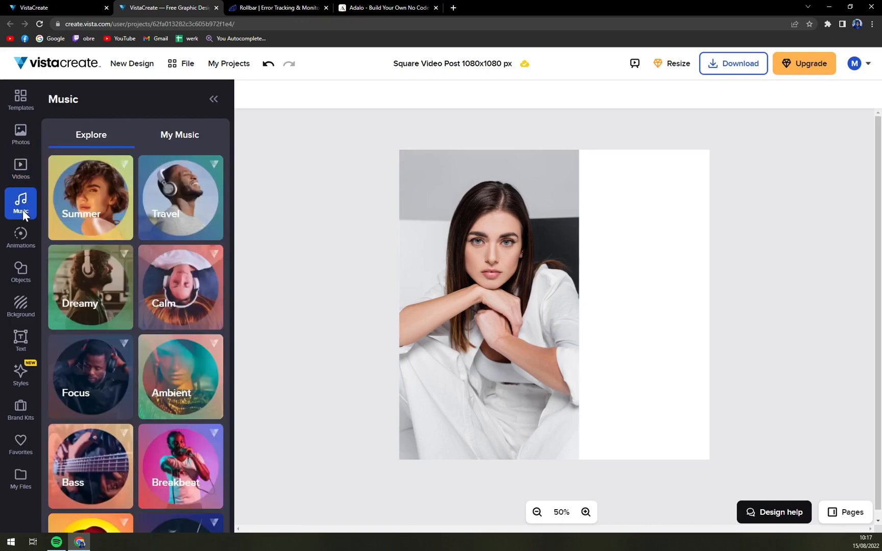
left_click(21, 238)
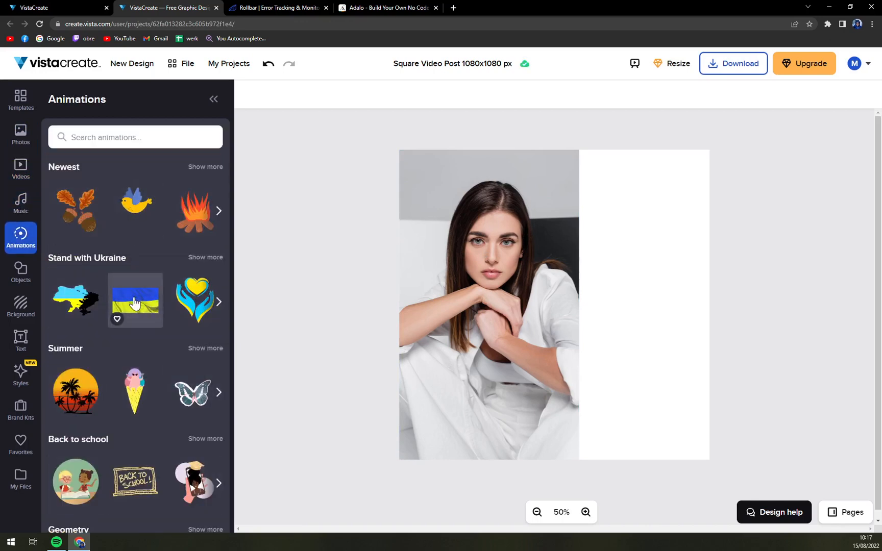
left_click(136, 301)
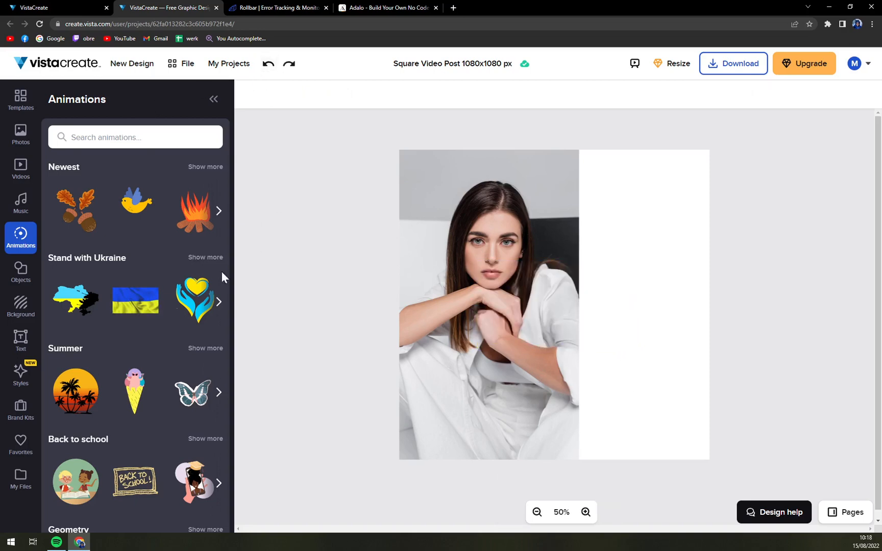
left_click(136, 301)
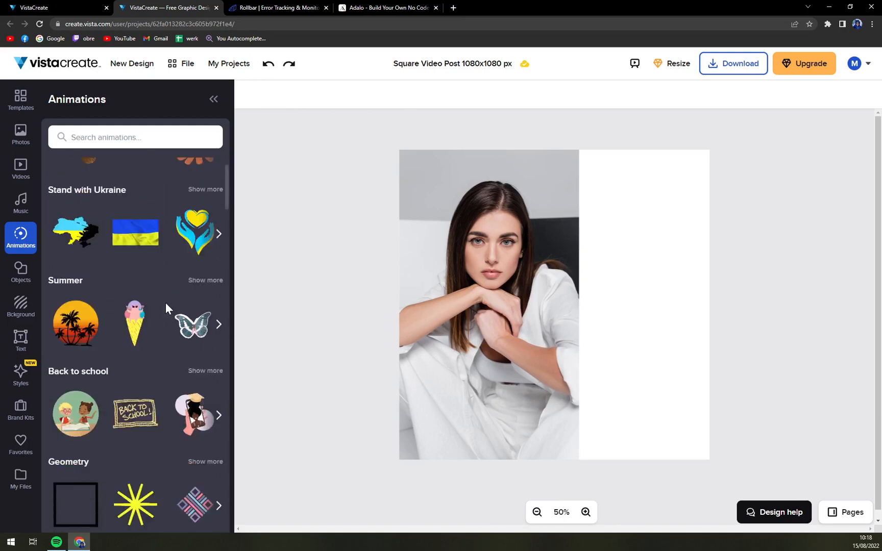
scroll("down", 3)
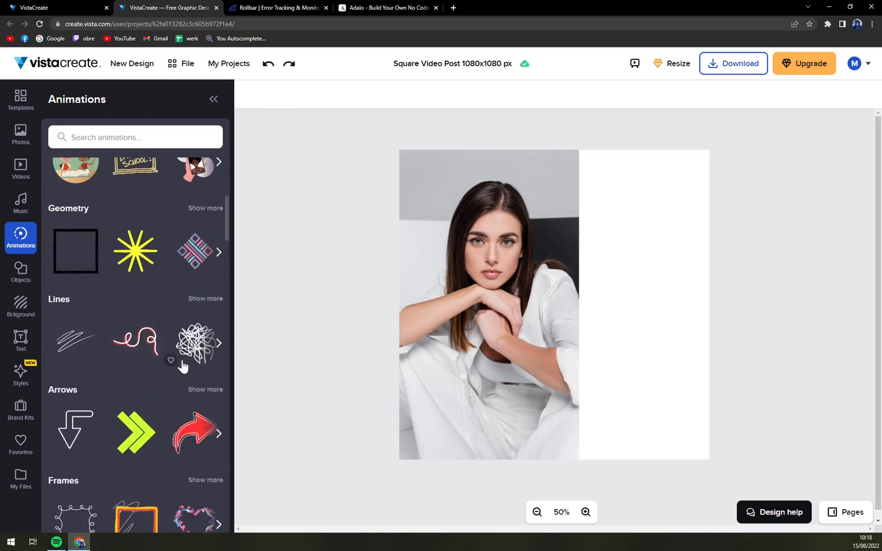
scroll("down", 3)
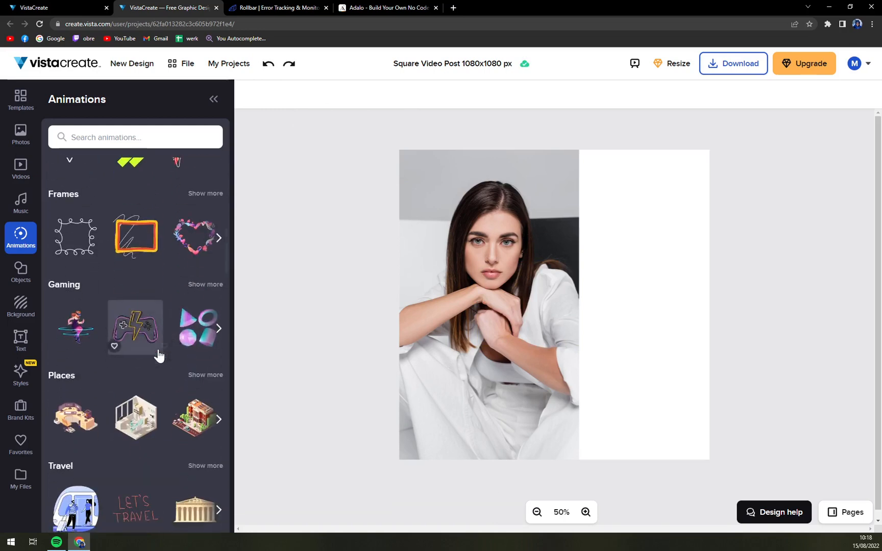
scroll("down", 3)
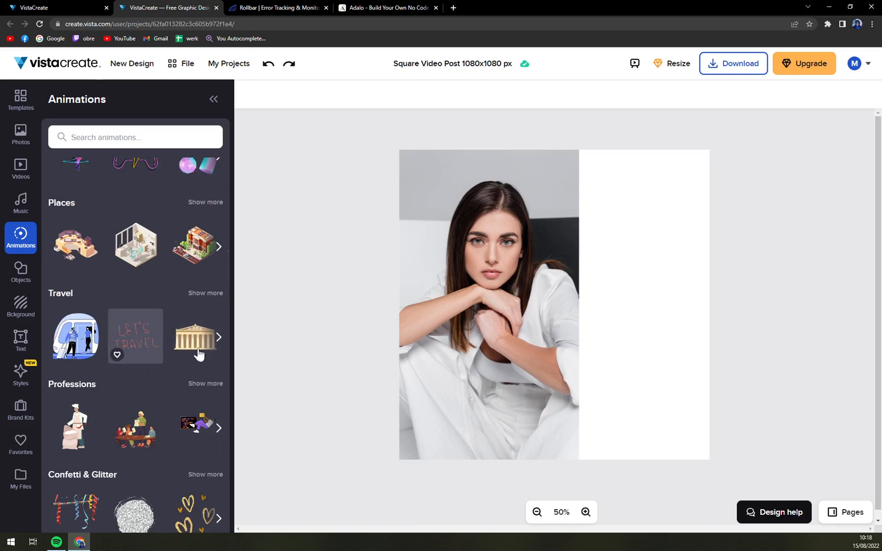
Add the pink LET'S TRAVEL animation and enlarge it across the right half's top
left_click(136, 336)
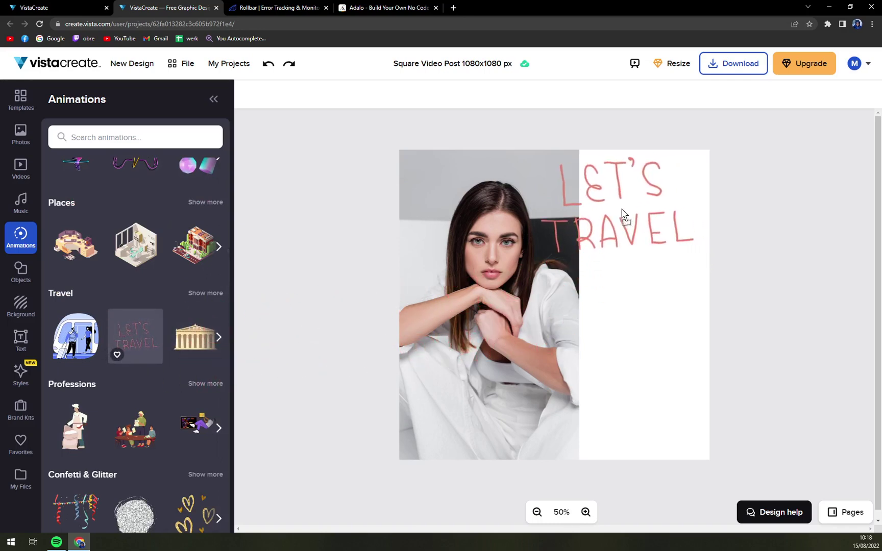
left_click(626, 215)
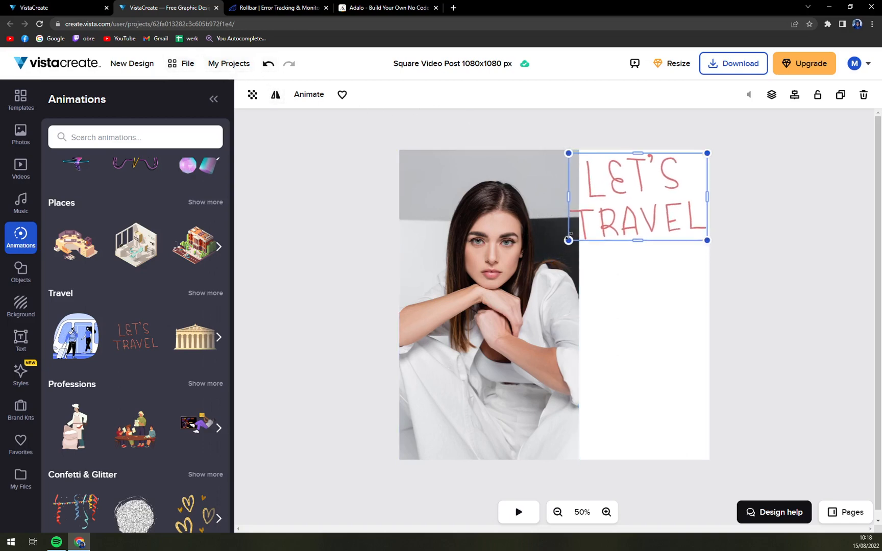
left_click_drag(638, 197, 637, 184)
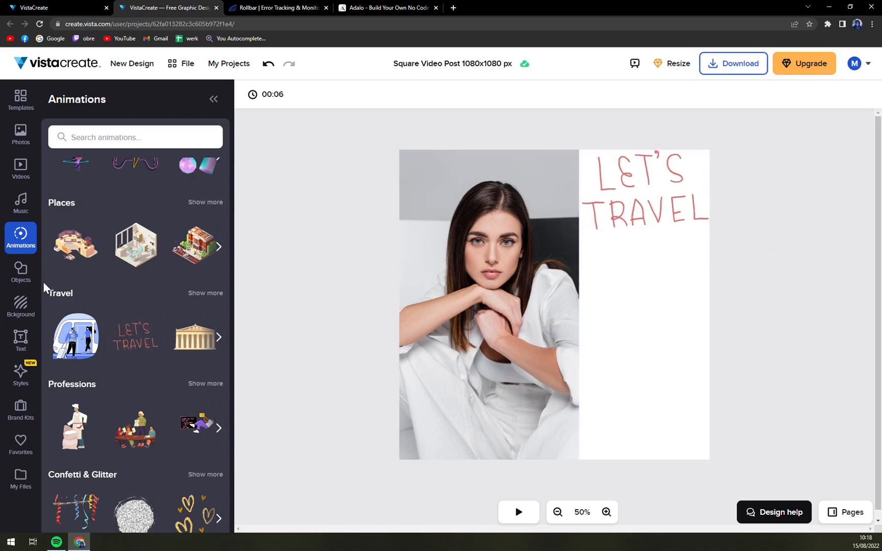
left_click(20, 272)
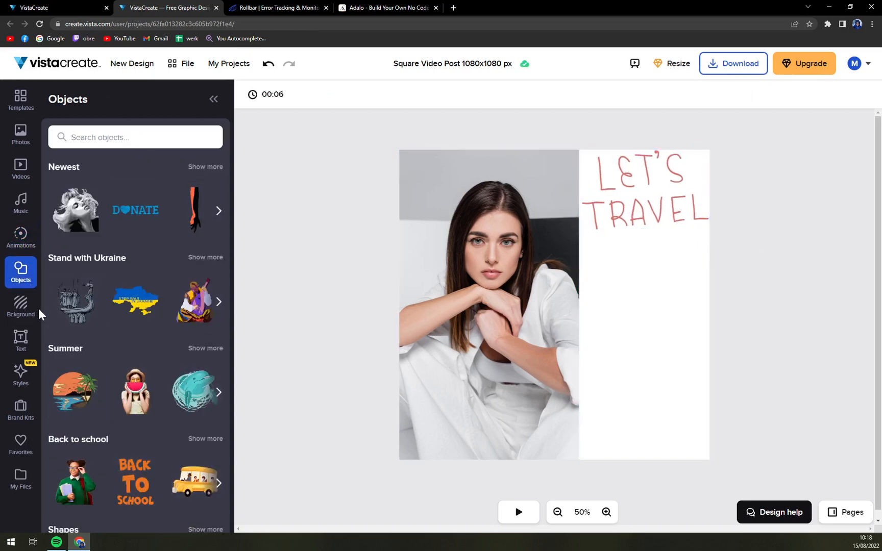
Open the Background tab and scroll through the Photos backgrounds collection
left_click(21, 307)
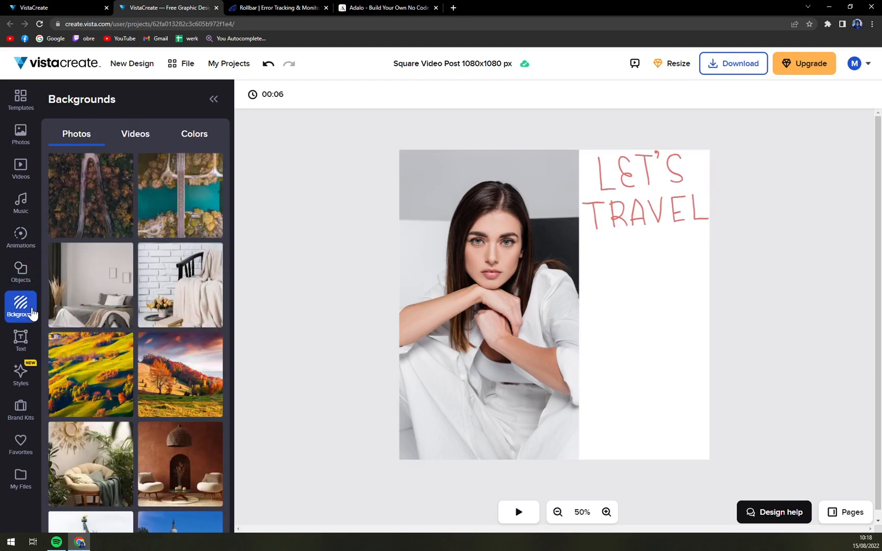
scroll("down", 3)
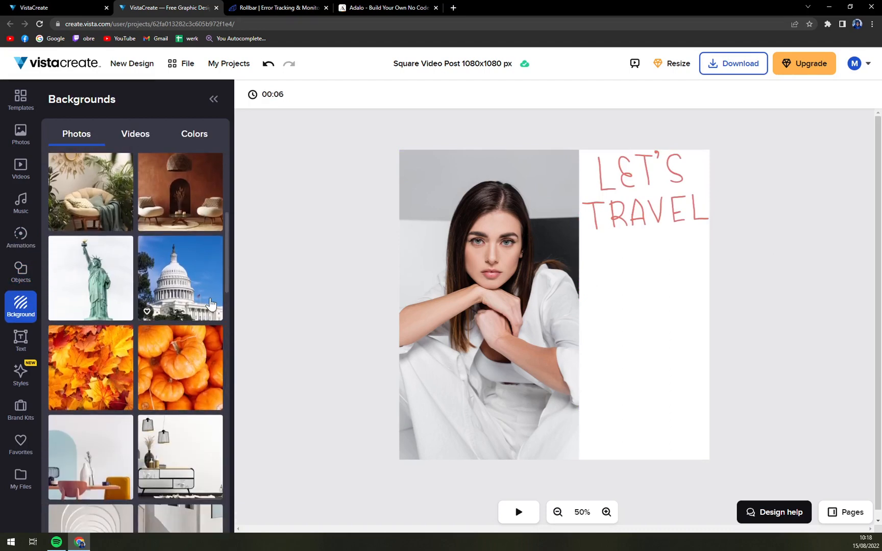
scroll("down", 3)
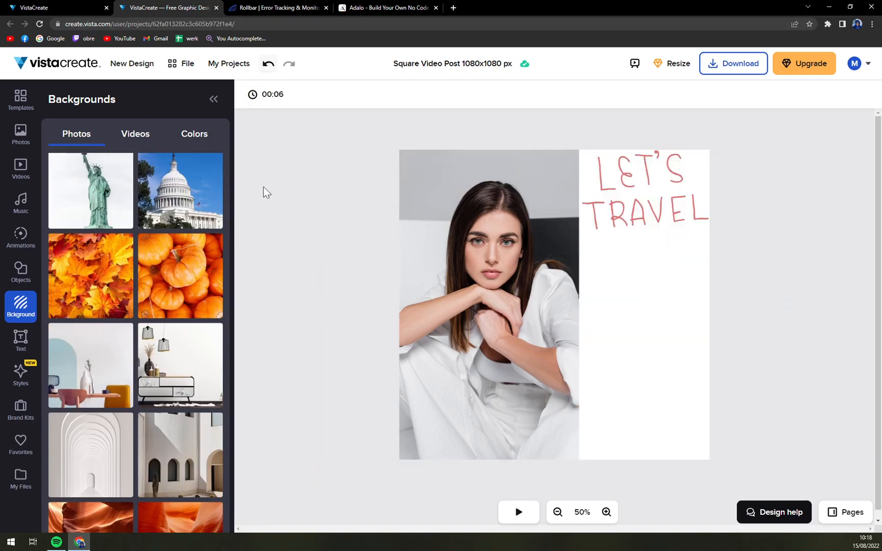
scroll("down", 3)
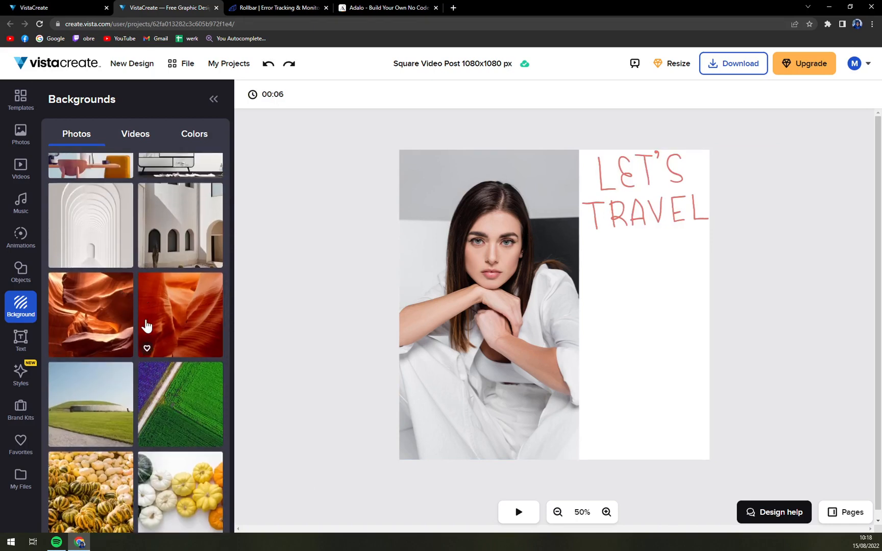
scroll("down", 3)
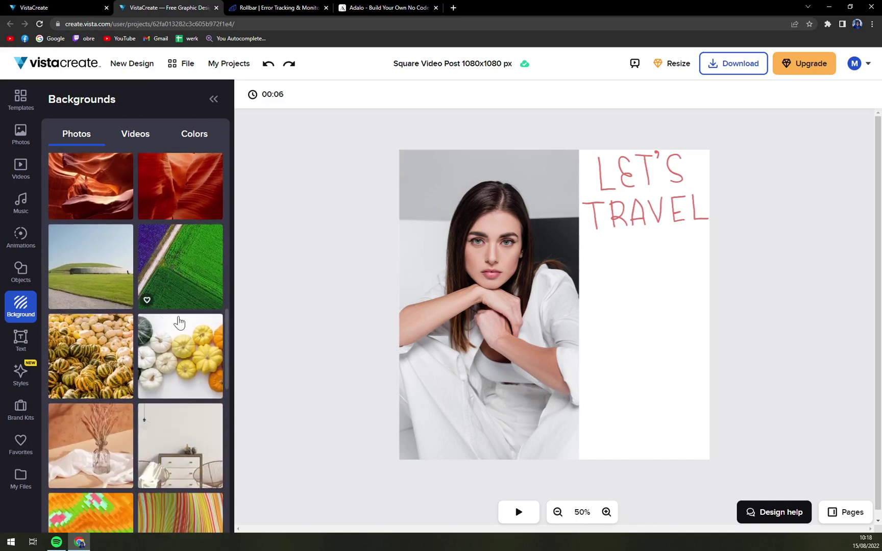
left_click(180, 356)
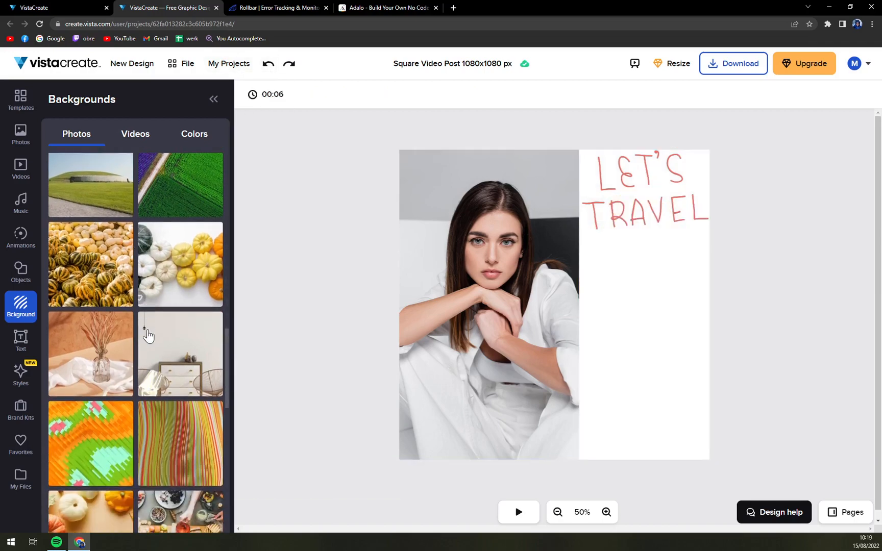
scroll("down", 3)
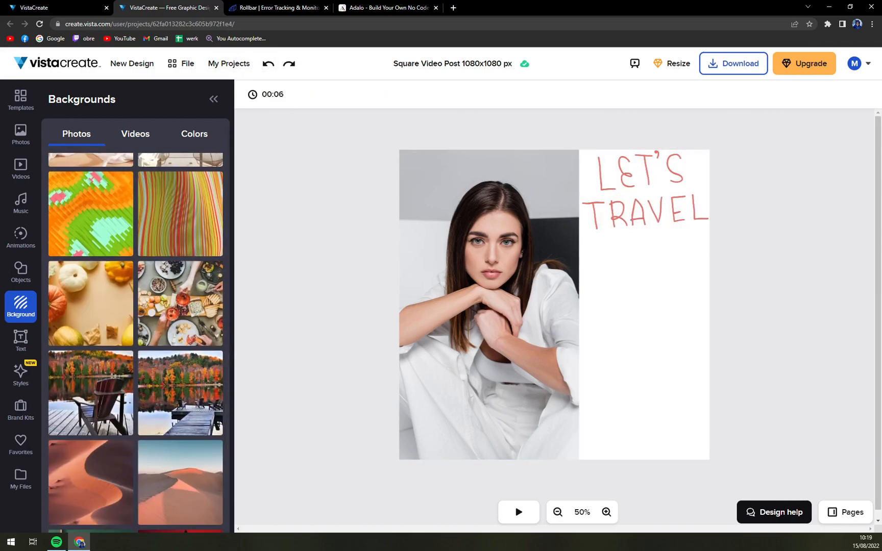
Try a misty mountain background, then use the pastel sky photo and centre LET'S TRAVEL
left_click(176, 352)
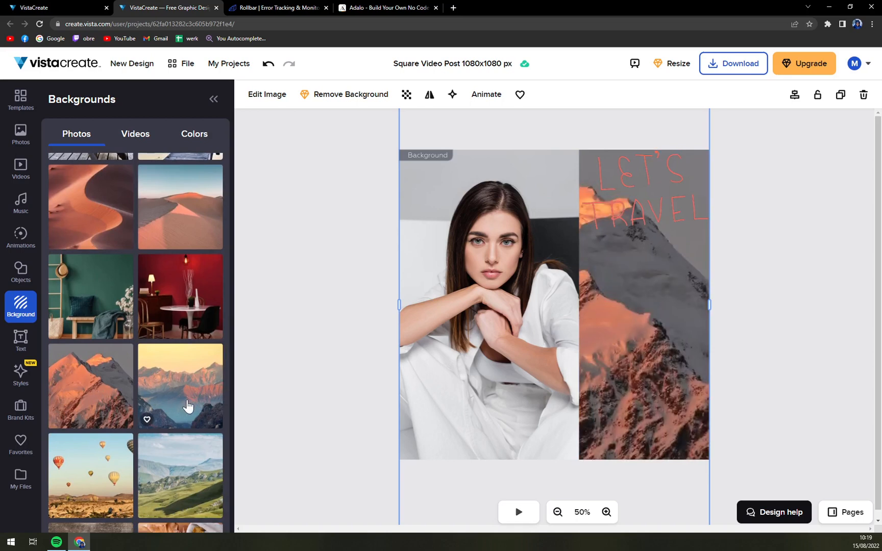
left_click(180, 386)
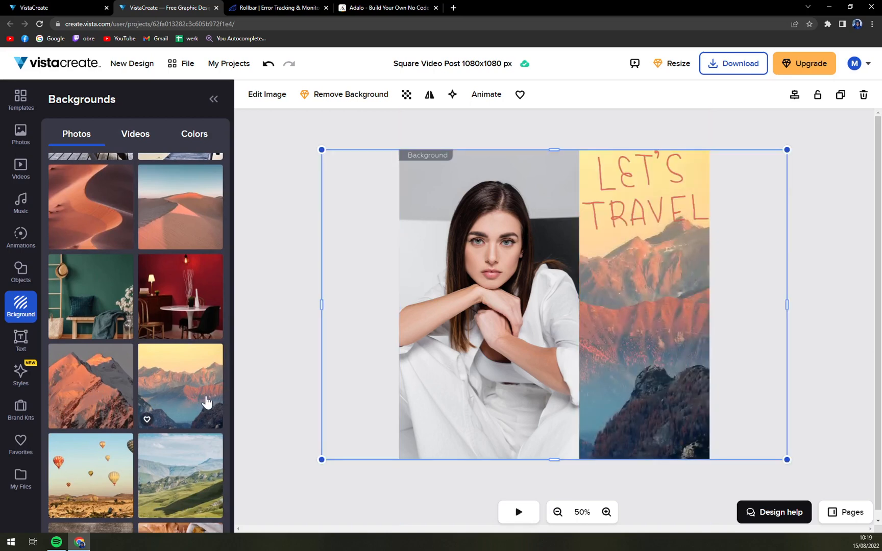
scroll("down", 3)
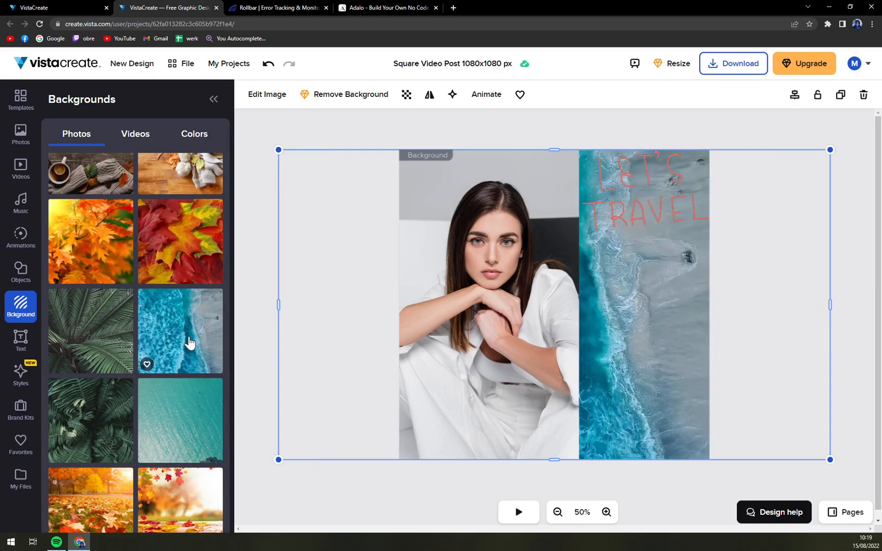
scroll("down", 3)
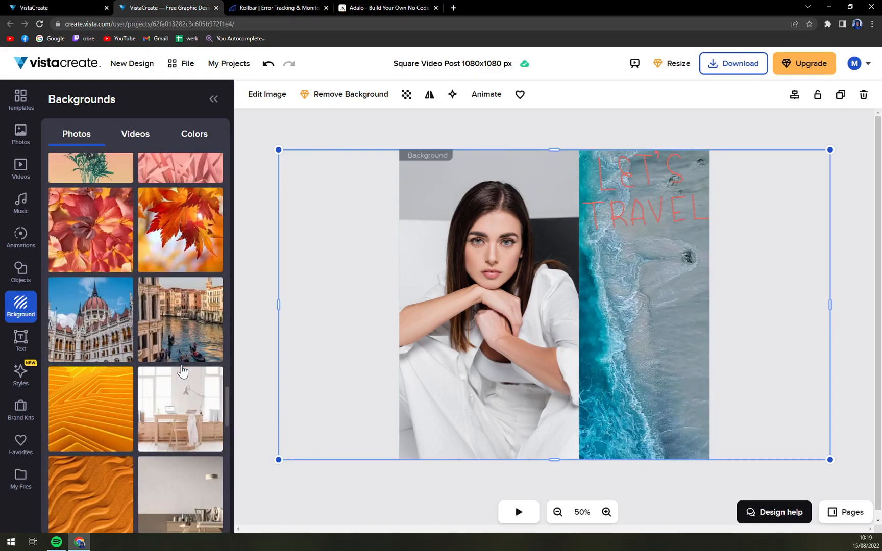
scroll("down", 3)
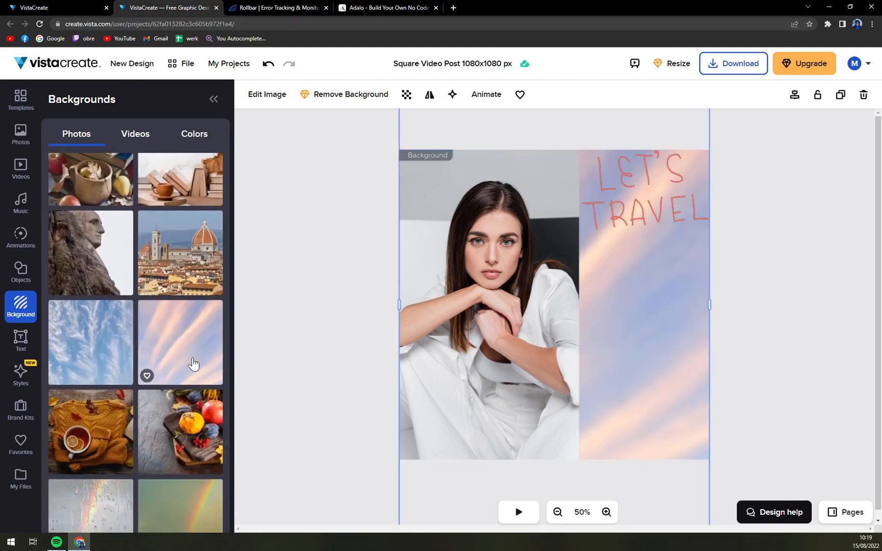
left_click(650, 183)
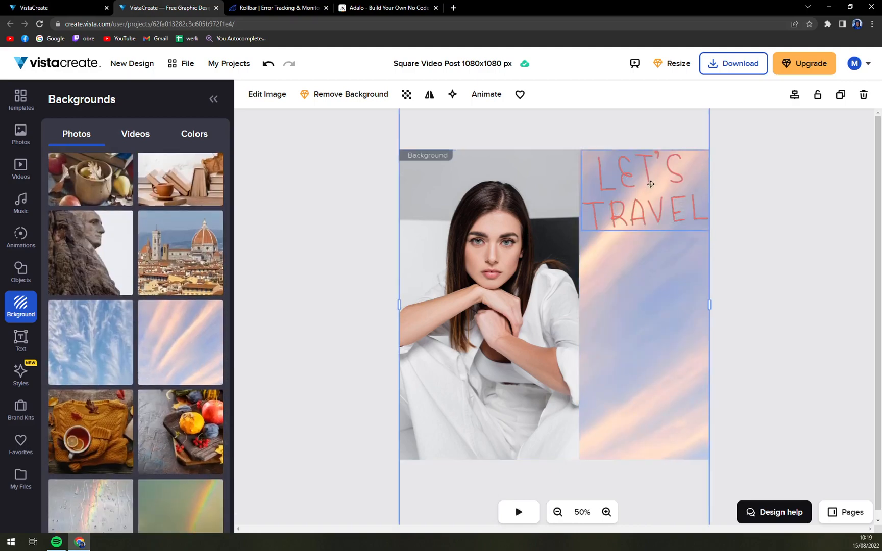
left_click(650, 184)
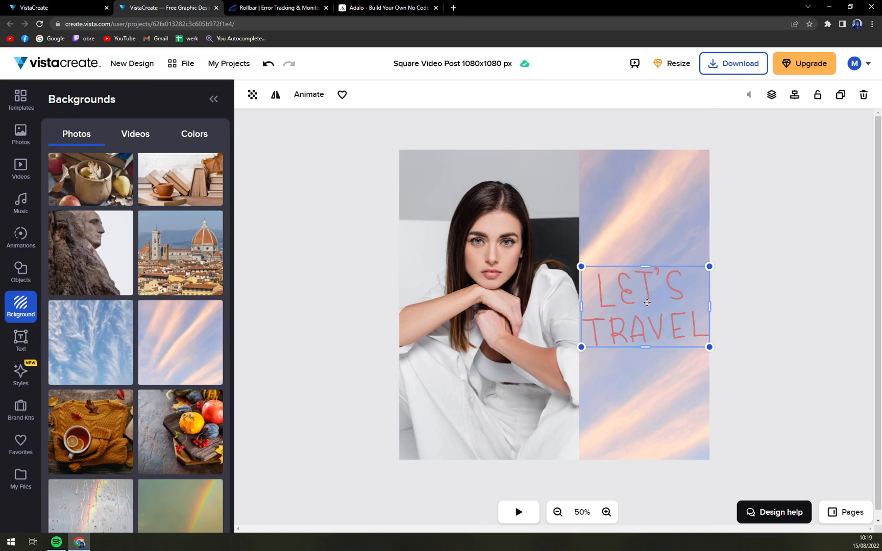
mouse_move(618, 158)
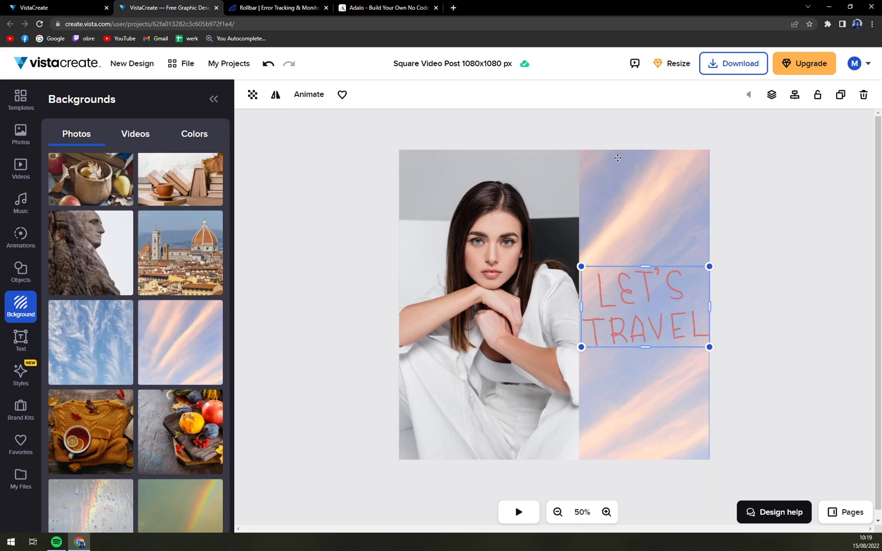
mouse_move(31, 348)
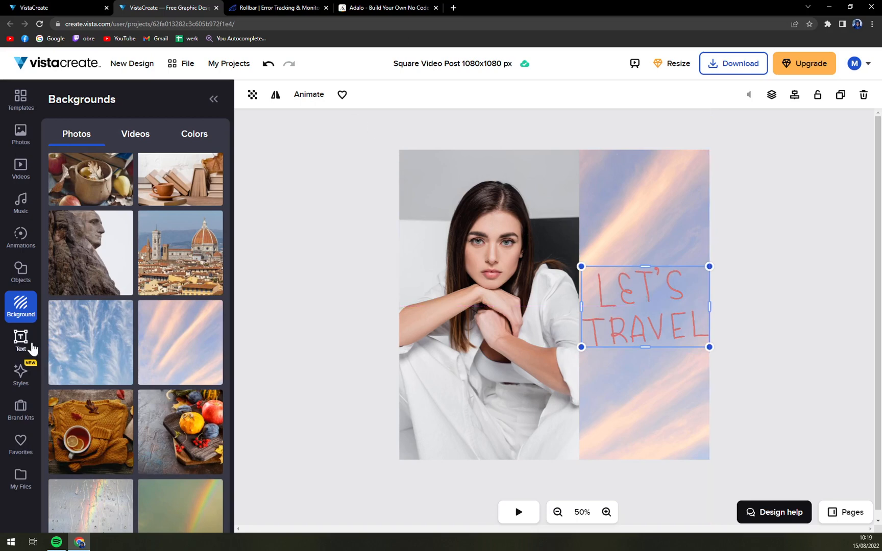
Look through the Styles, Brand Kits and Favorites side tabs
left_click(20, 374)
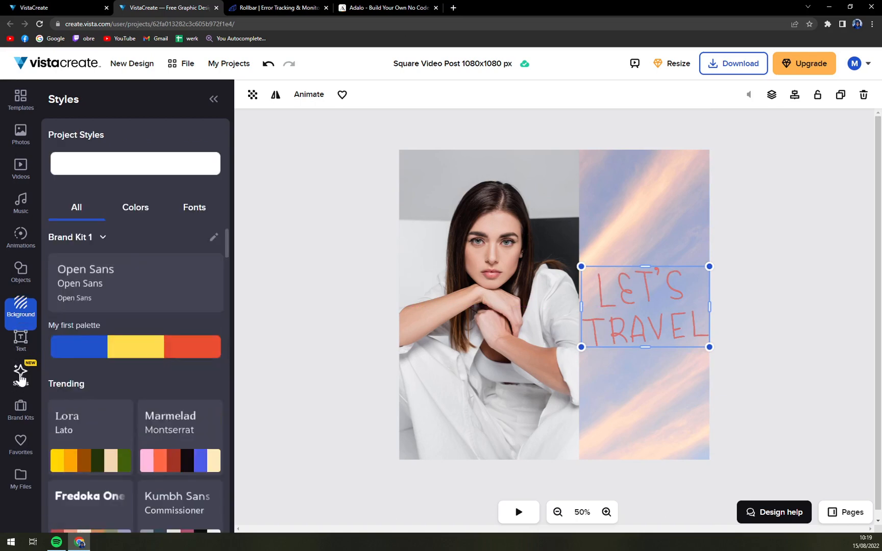
left_click(20, 412)
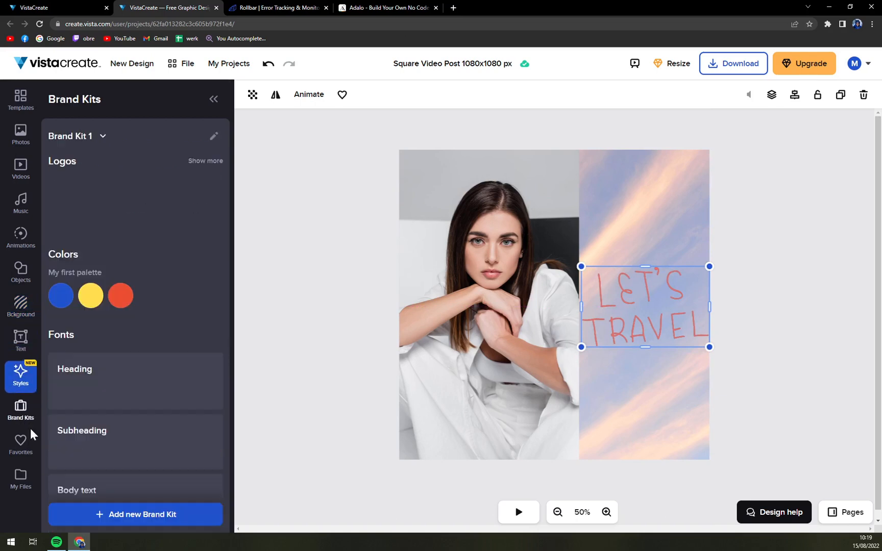
left_click(21, 444)
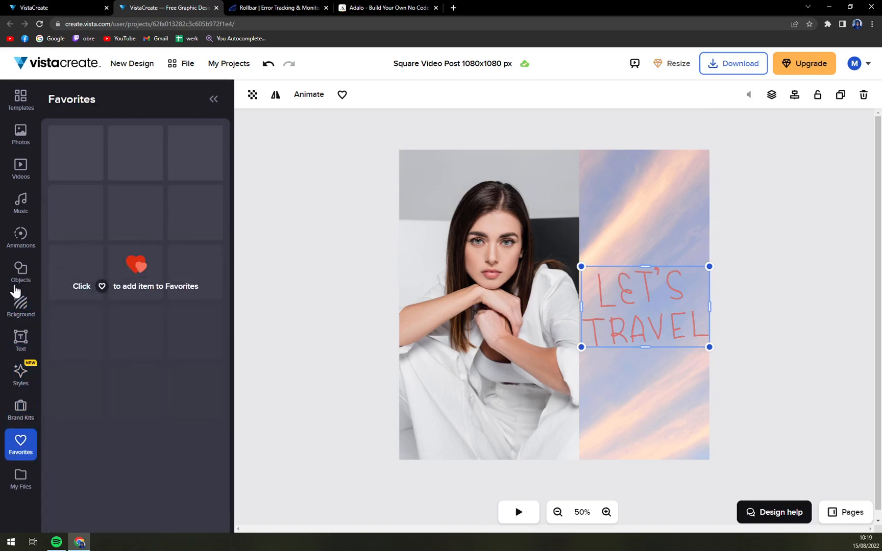
Browse uploaded music tracks and stock videos, ending on stock photos
left_click(20, 203)
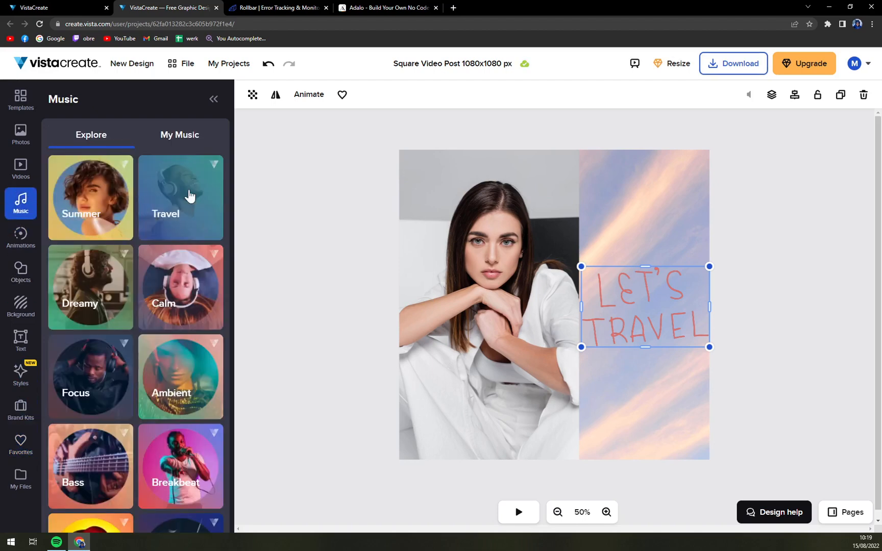
left_click(180, 135)
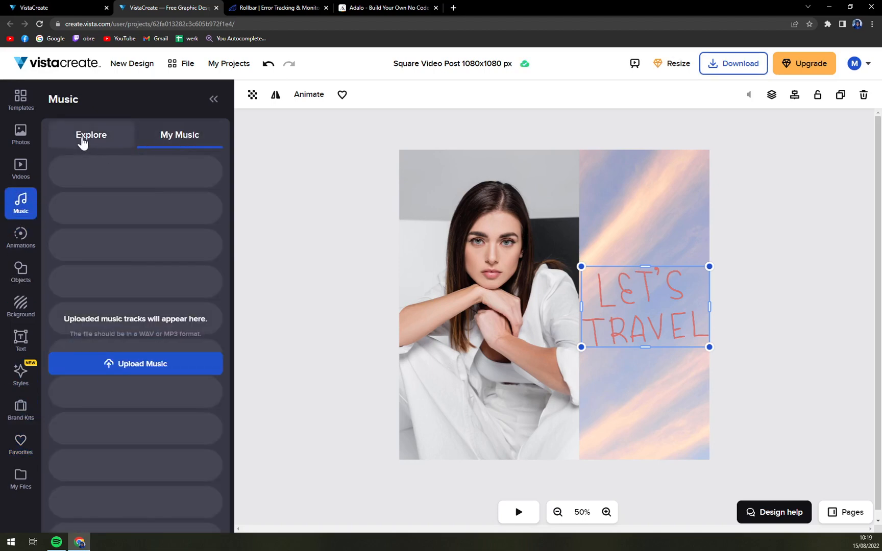
left_click(20, 168)
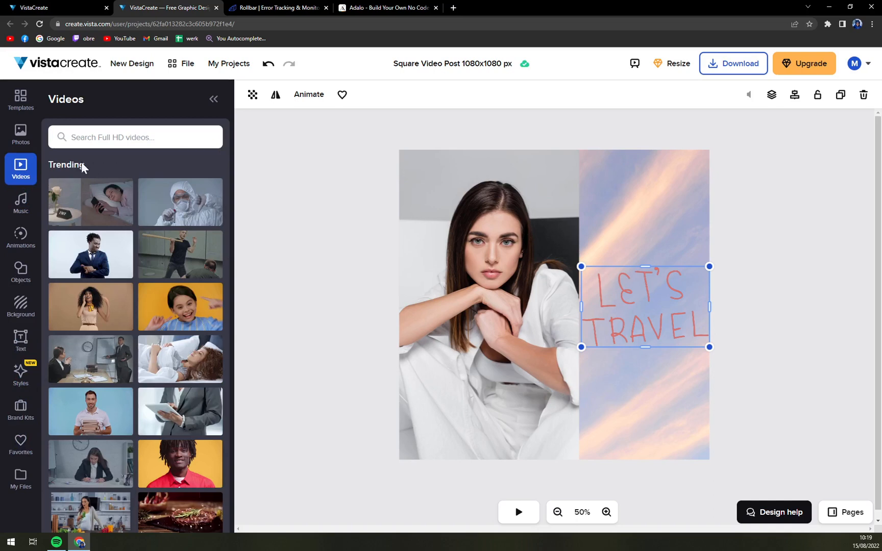
left_click(21, 204)
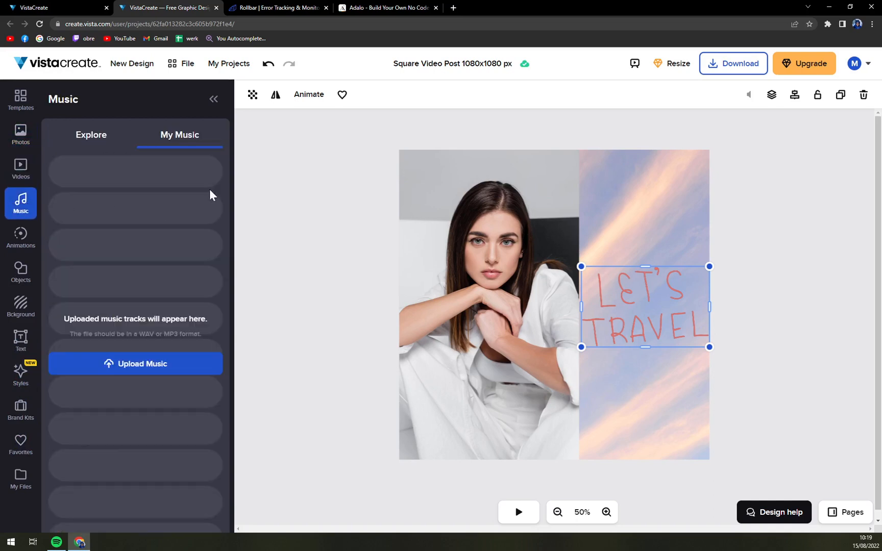
left_click(91, 134)
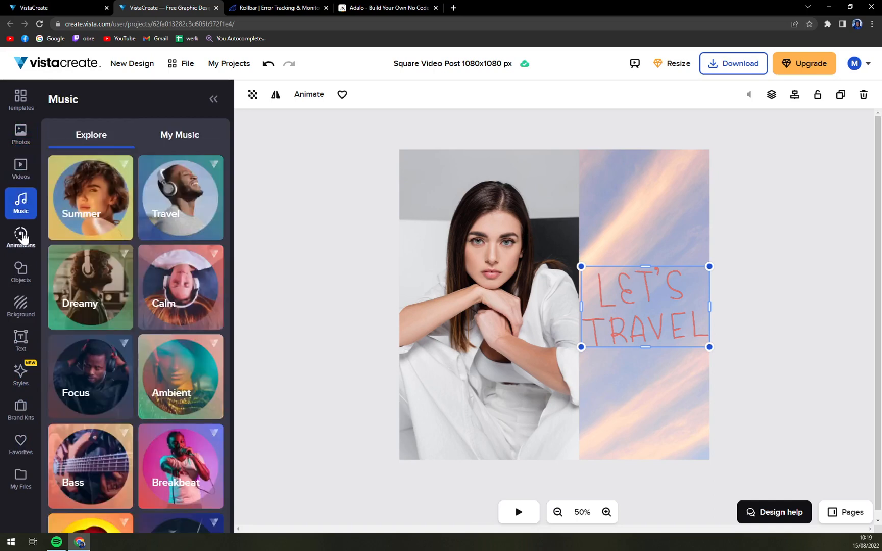
left_click(20, 169)
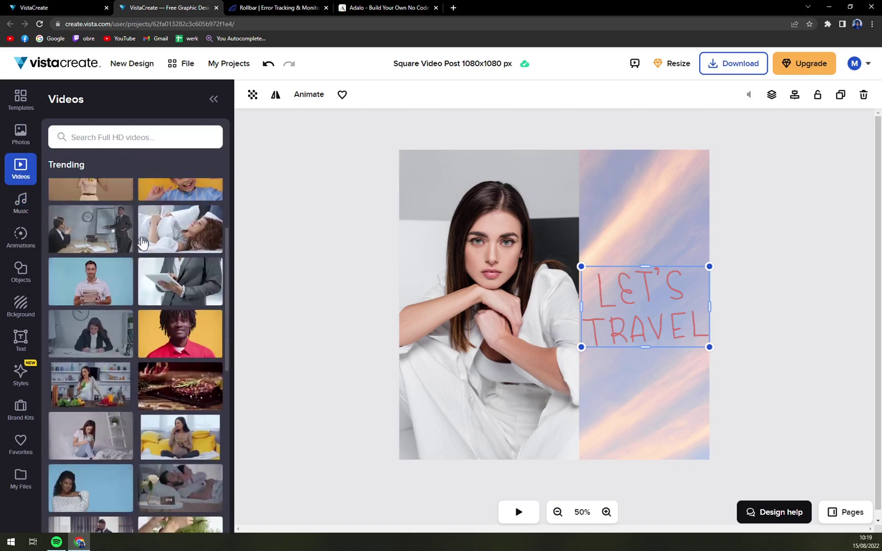
left_click(20, 132)
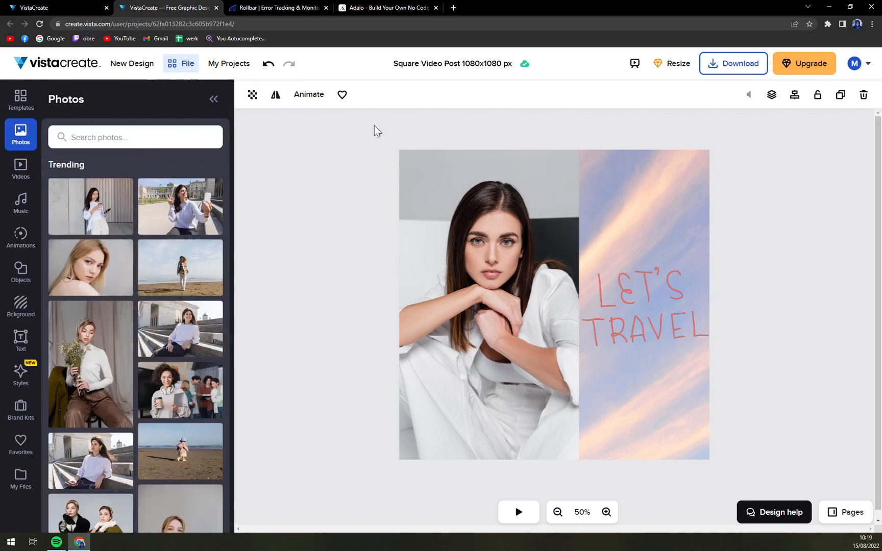
Drag the LET'S TRAVEL text back to the top of the sky-backed right half
left_click(646, 312)
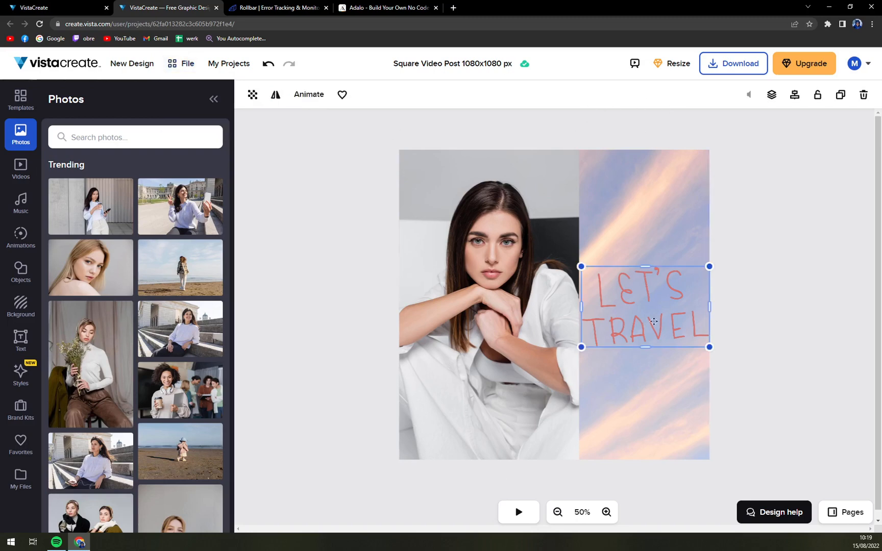
left_click_drag(646, 307, 645, 190)
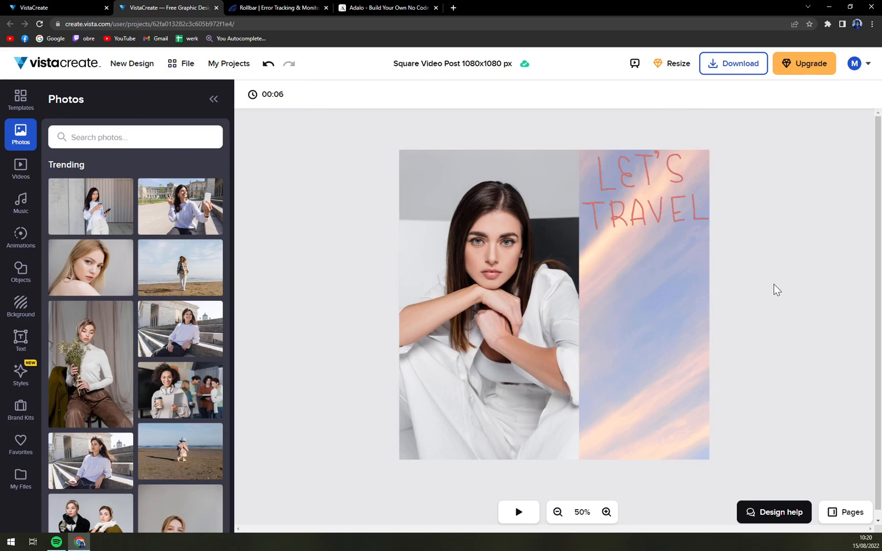
mouse_move(667, 102)
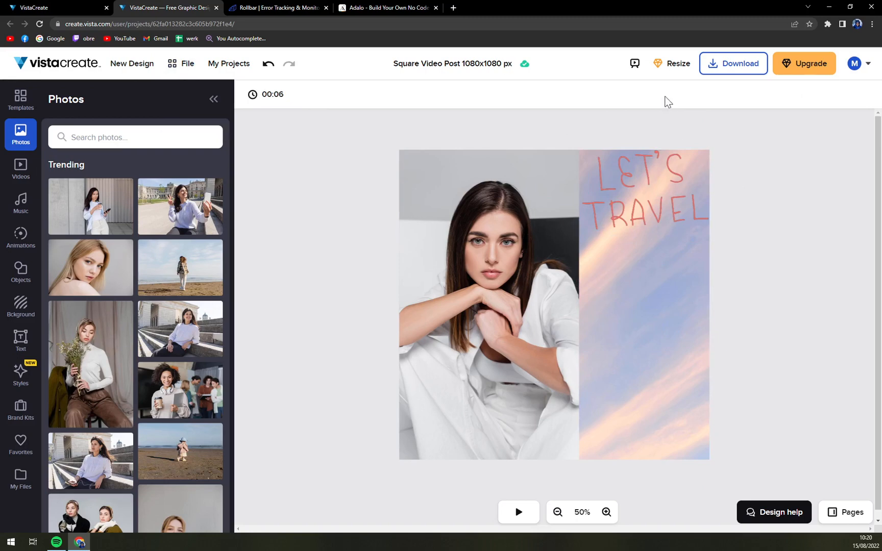
mouse_move(738, 67)
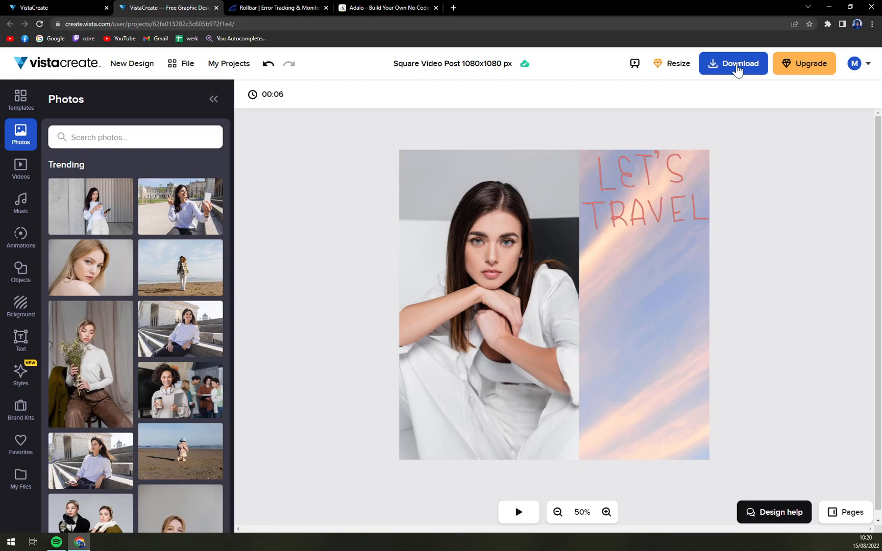
left_click(734, 63)
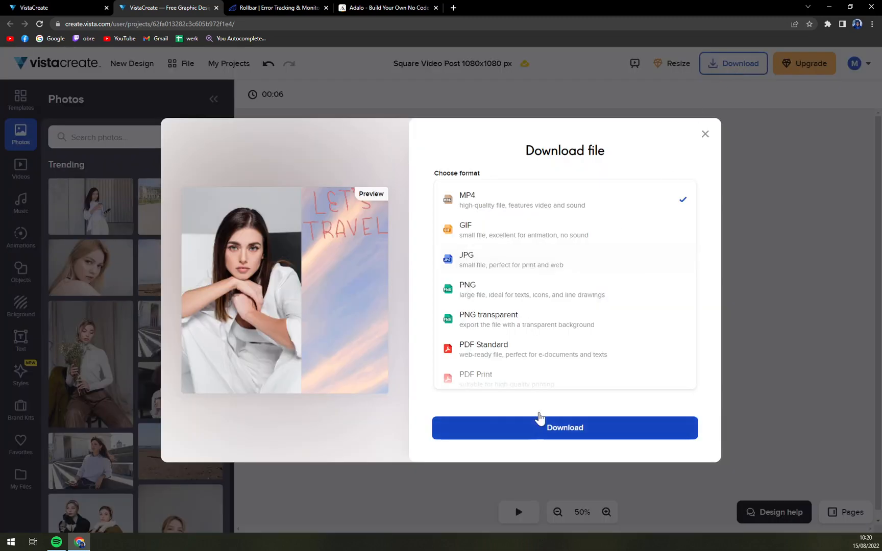
mouse_move(503, 234)
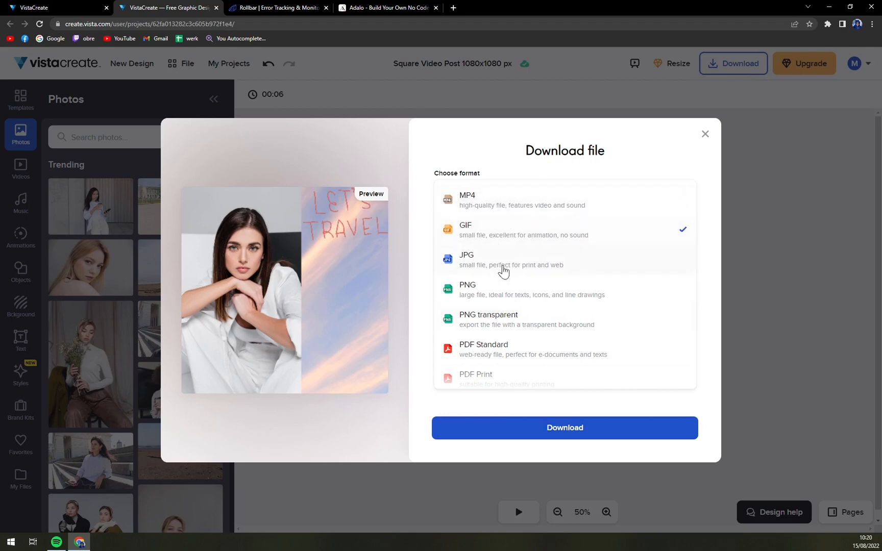
left_click(467, 200)
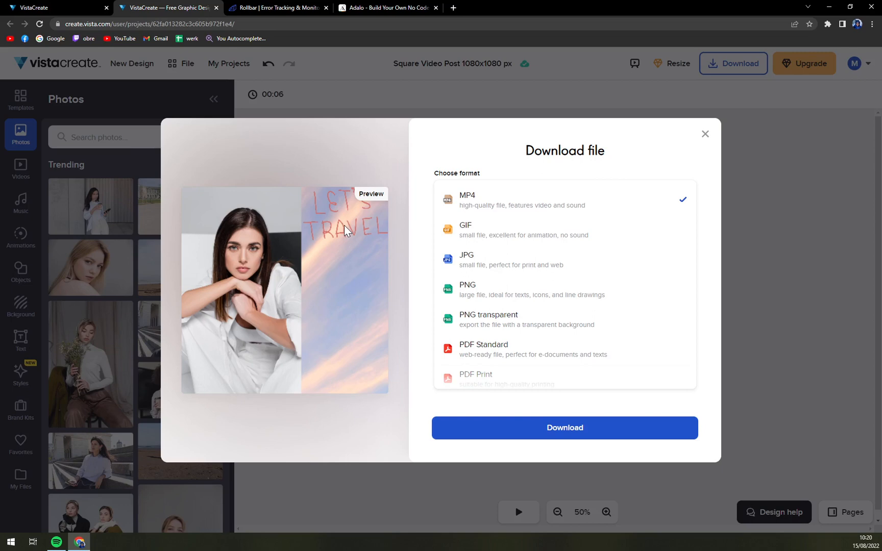
mouse_move(716, 132)
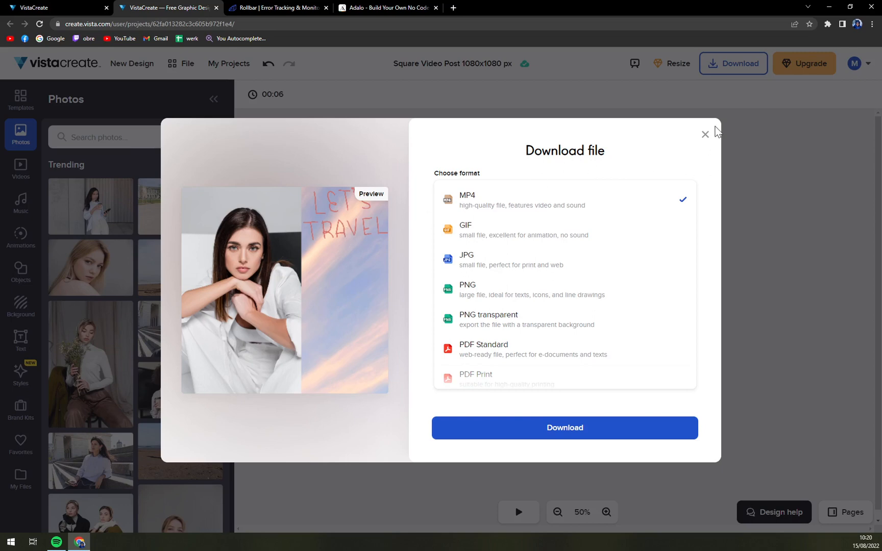
left_click(466, 260)
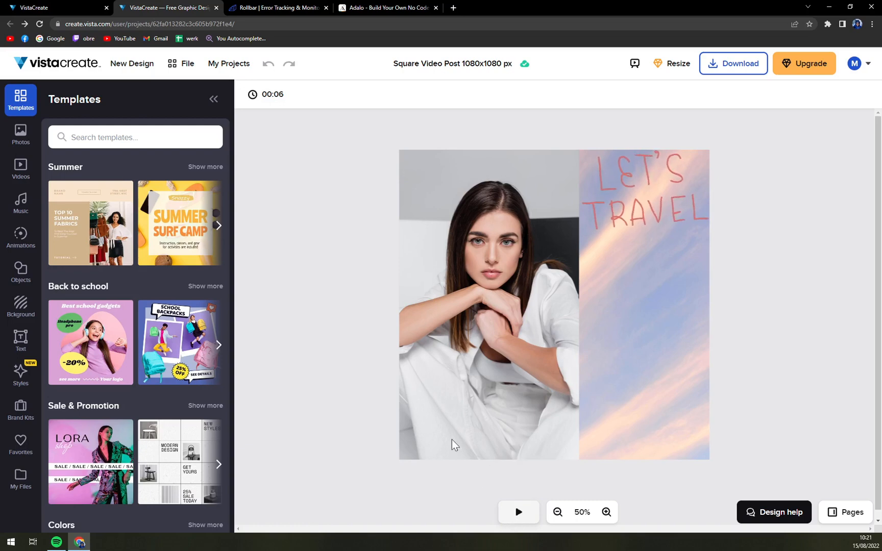
mouse_move(337, 343)
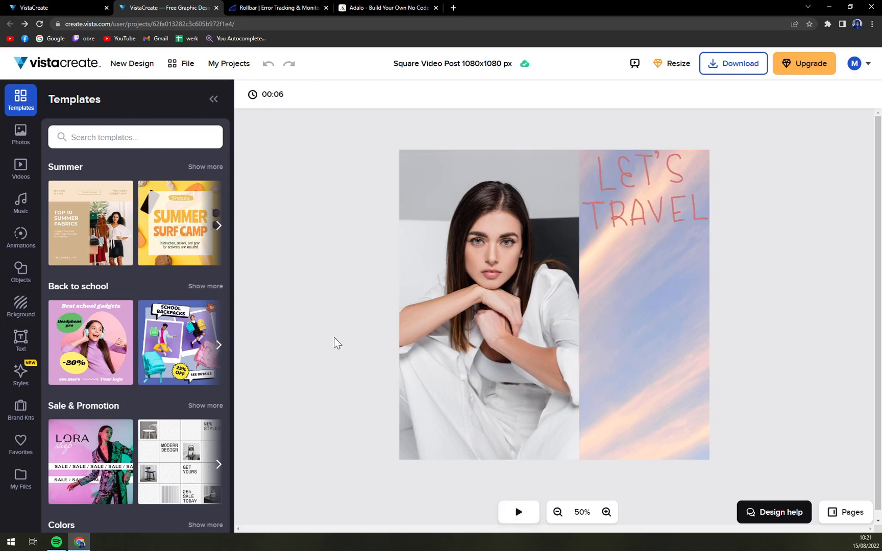
mouse_move(287, 311)
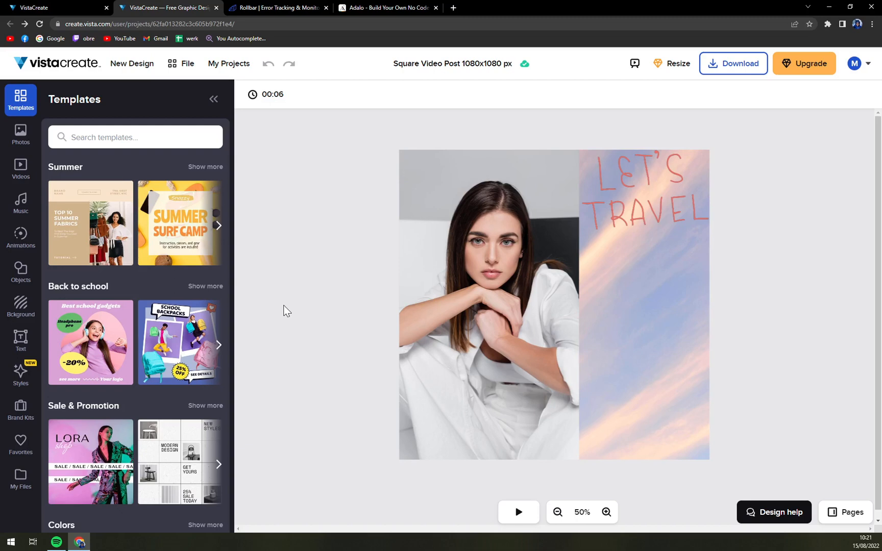
mouse_move(289, 308)
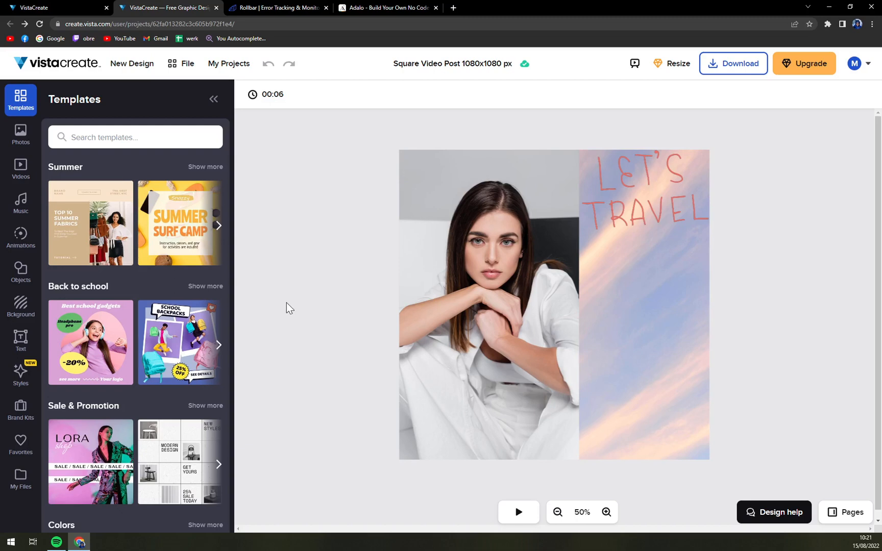